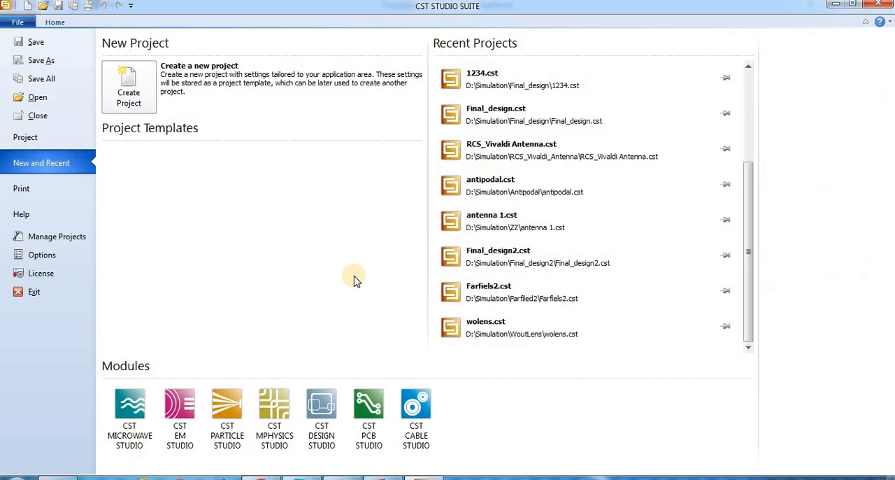
pyautogui.moveTo(149, 126)
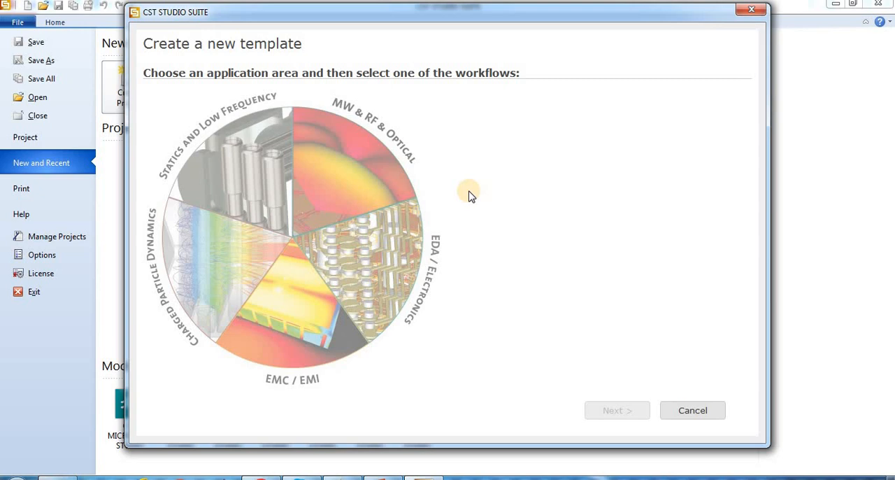
pyautogui.moveTo(439, 113)
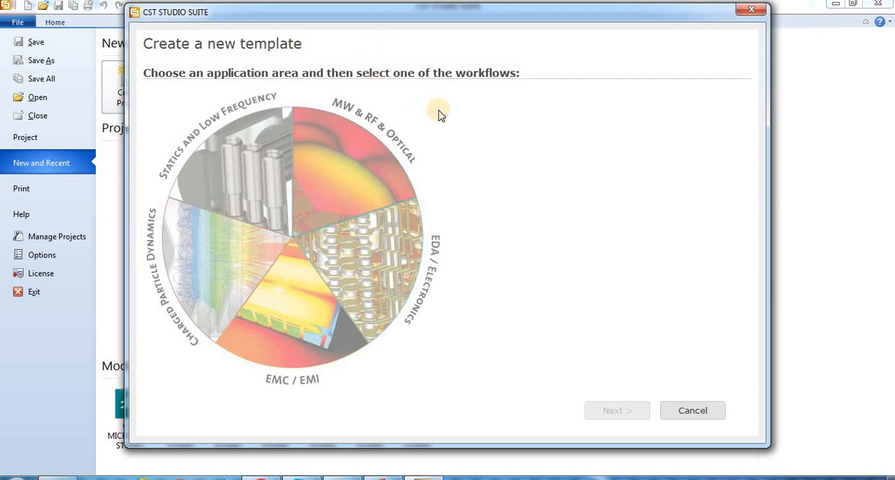
pyautogui.moveTo(354, 187)
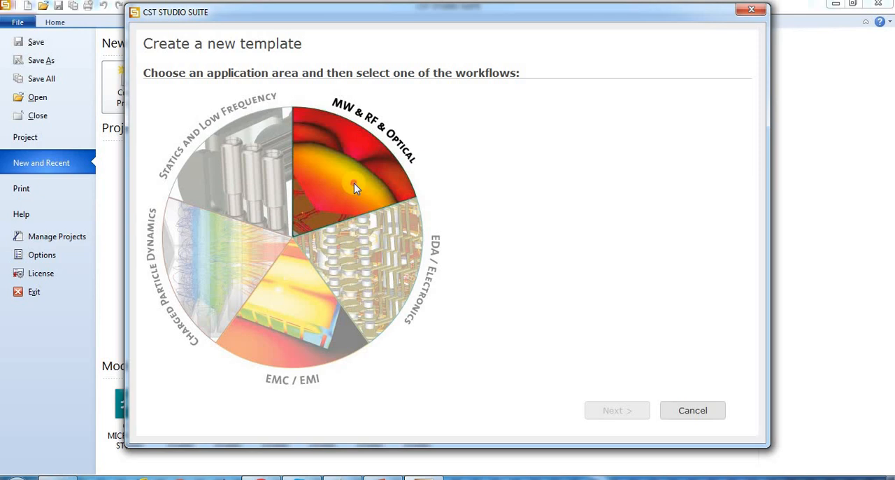
# Choose MW & RF & Optical as the application area for the new project template
pyautogui.click(353, 185)
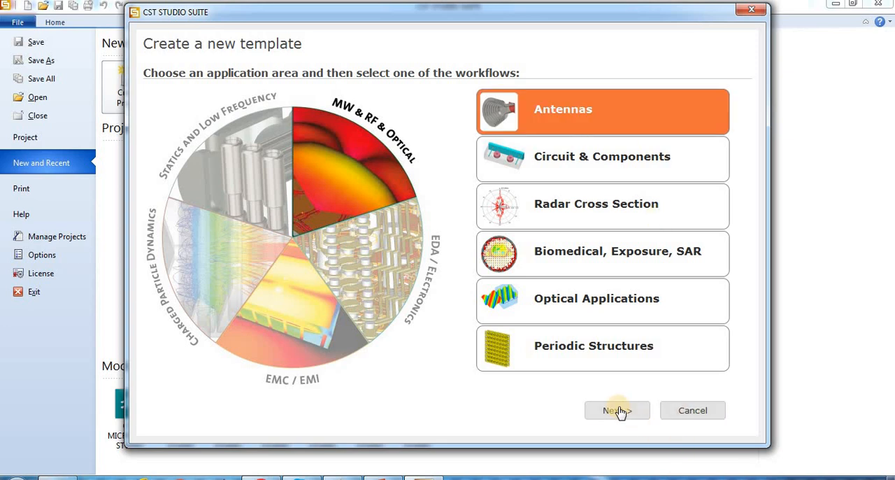
# Pick the Antennas category, Planar (Patch, Slot, etc.) workflow and Time Domain solver
pyautogui.click(617, 409)
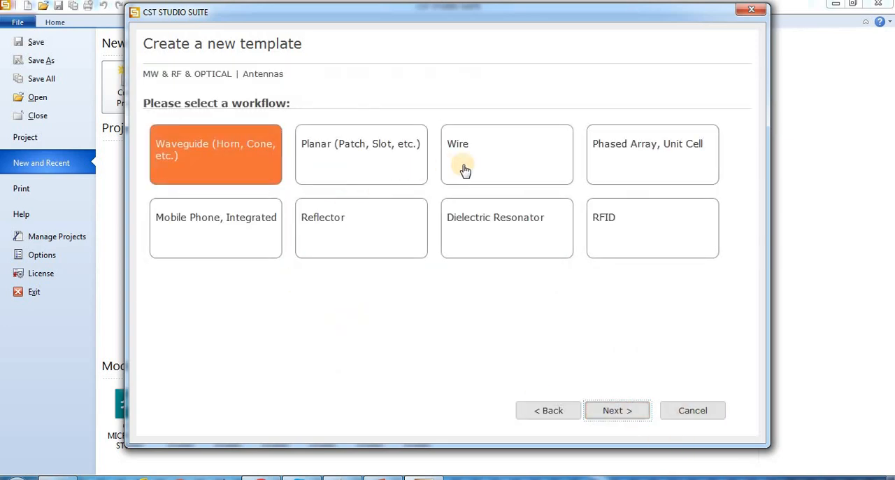
pyautogui.moveTo(354, 174)
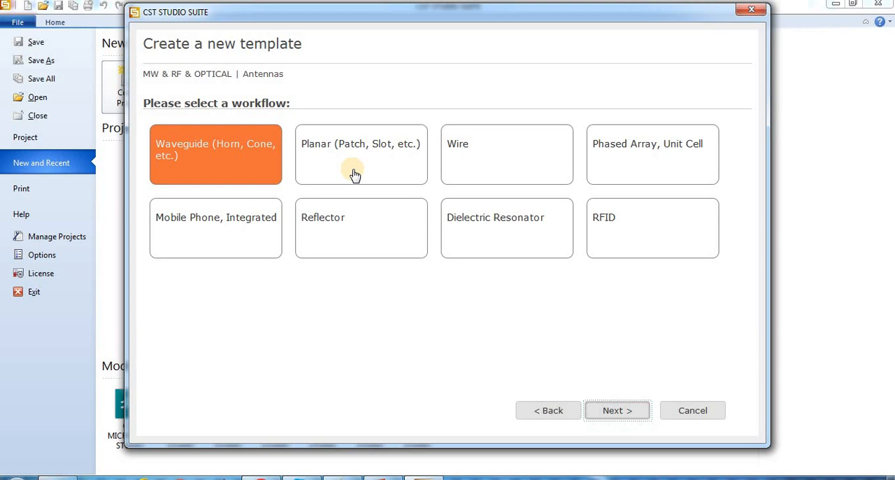
pyautogui.click(360, 154)
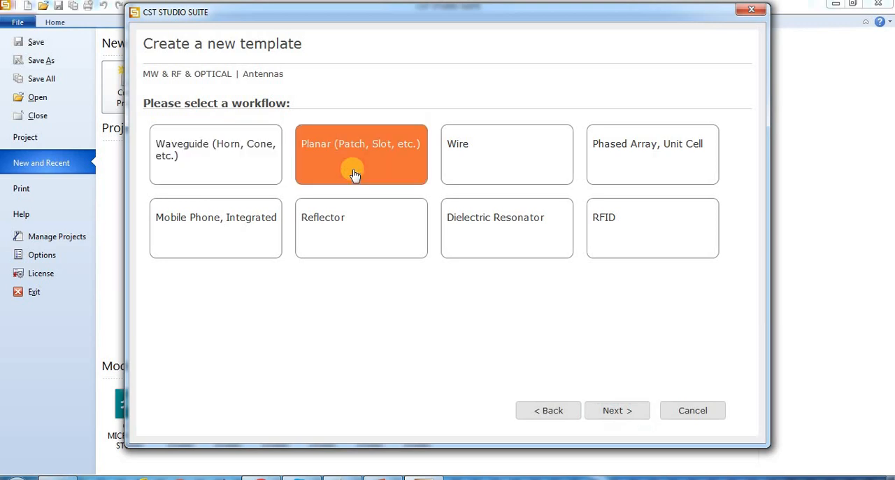
pyautogui.click(616, 410)
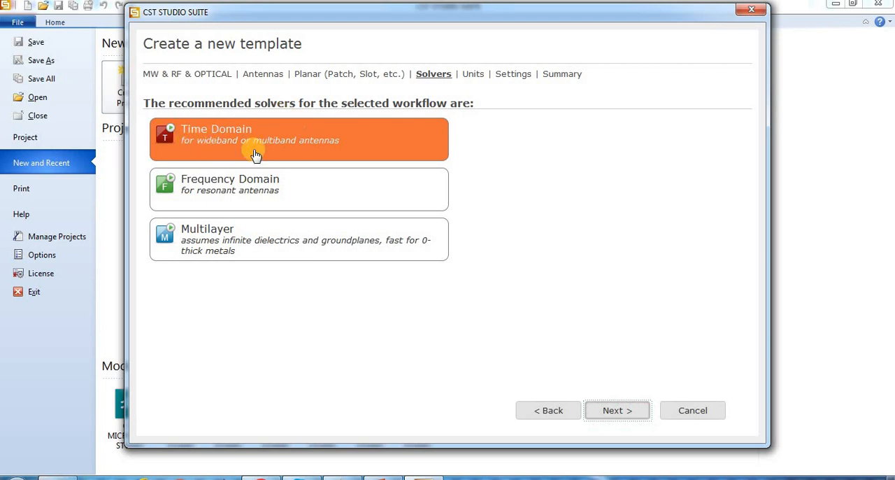
pyautogui.click(617, 410)
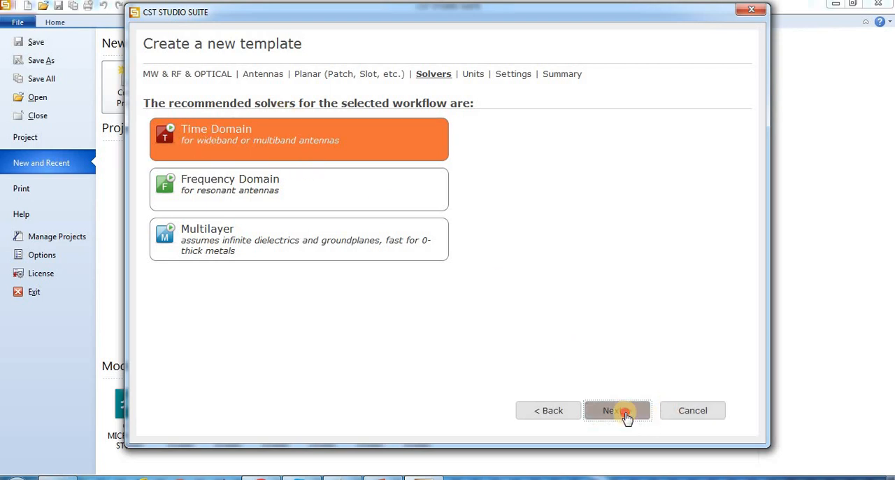
pyautogui.click(617, 410)
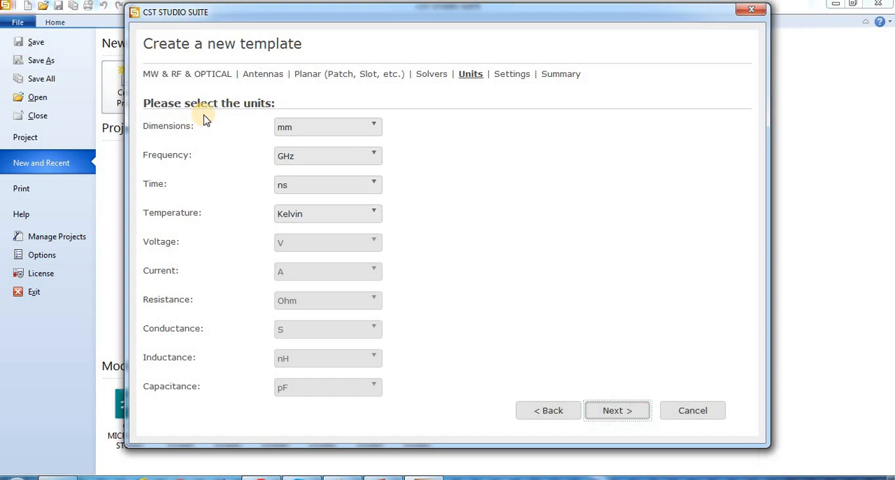
pyautogui.moveTo(319, 147)
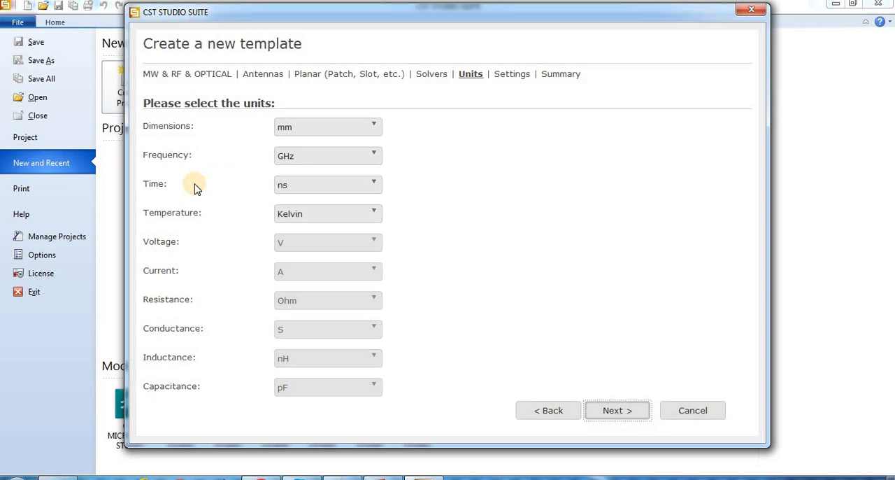
pyautogui.moveTo(409, 102)
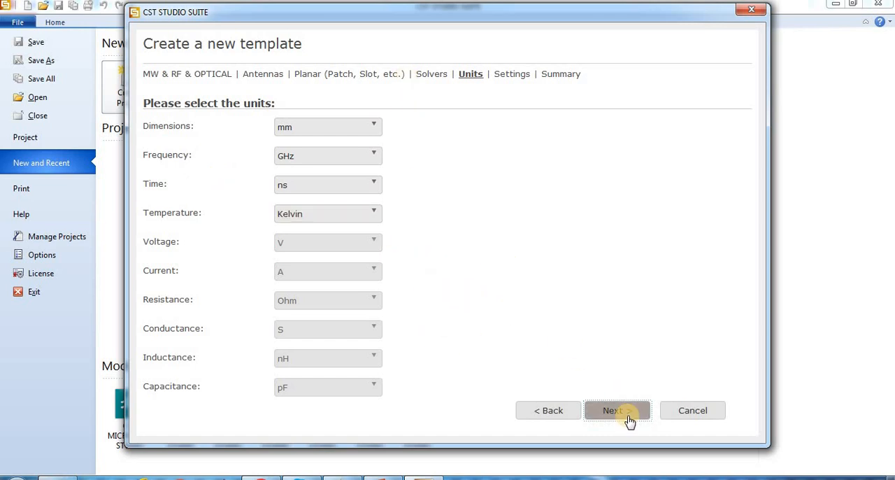
# Set a 0–9 GHz frequency range with E-field, H-field, Farfield, Power flow and Power loss monitors
pyautogui.click(617, 410)
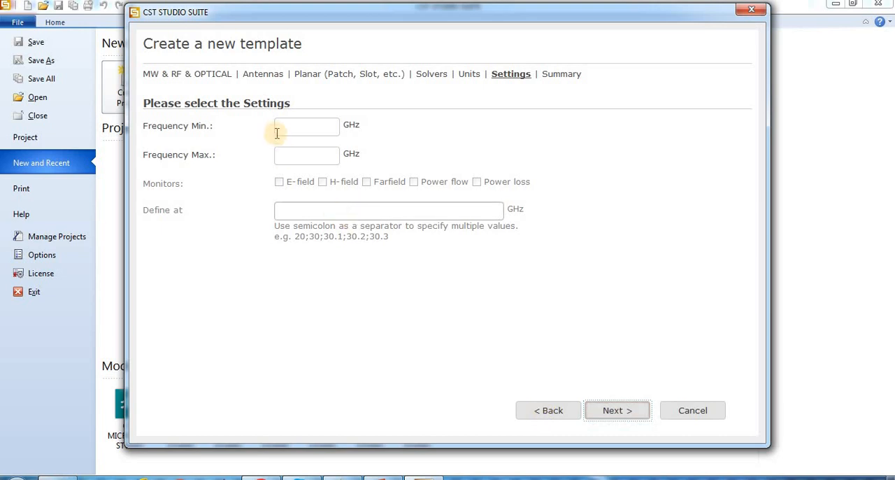
pyautogui.write('0')
pyautogui.write('9')
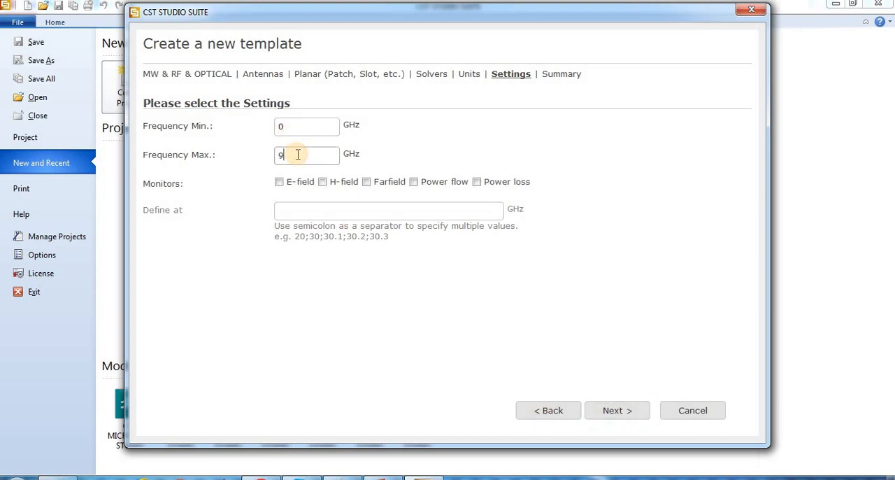
pyautogui.click(279, 181)
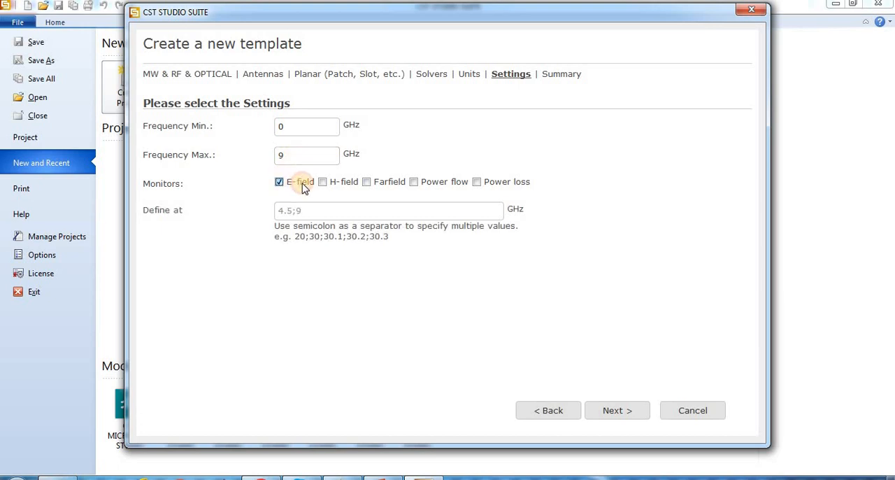
pyautogui.click(322, 182)
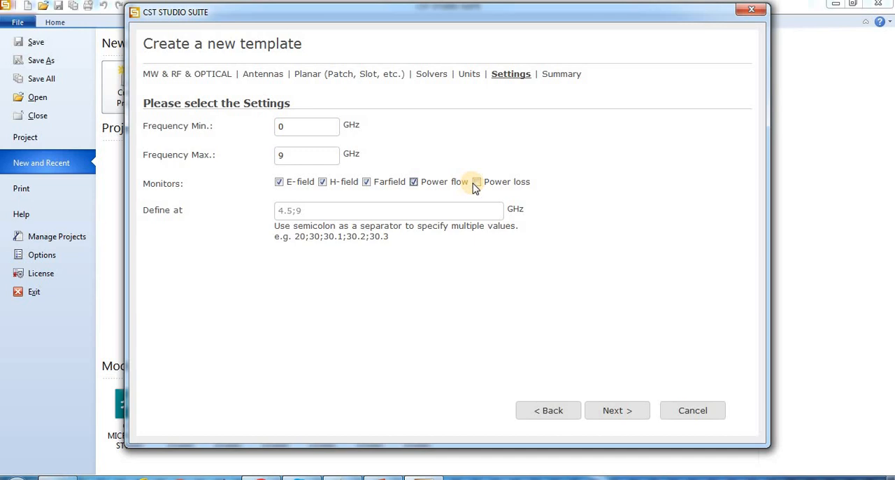
pyautogui.click(476, 182)
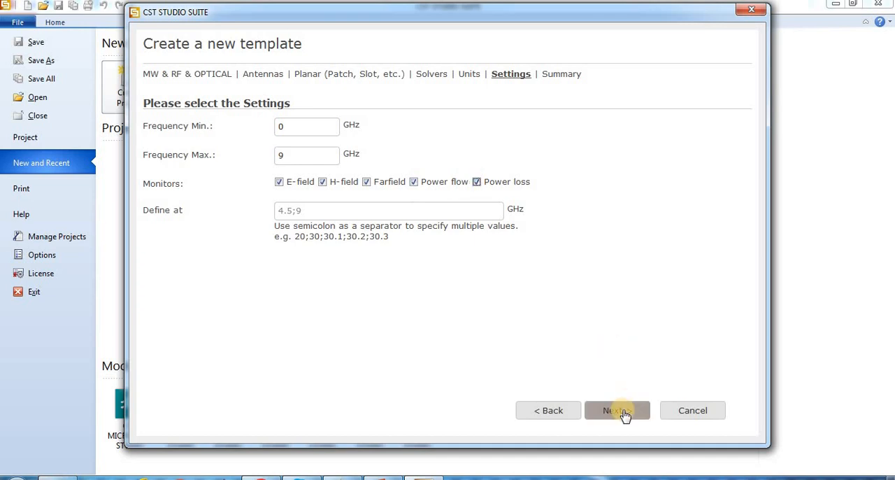
pyautogui.click(616, 410)
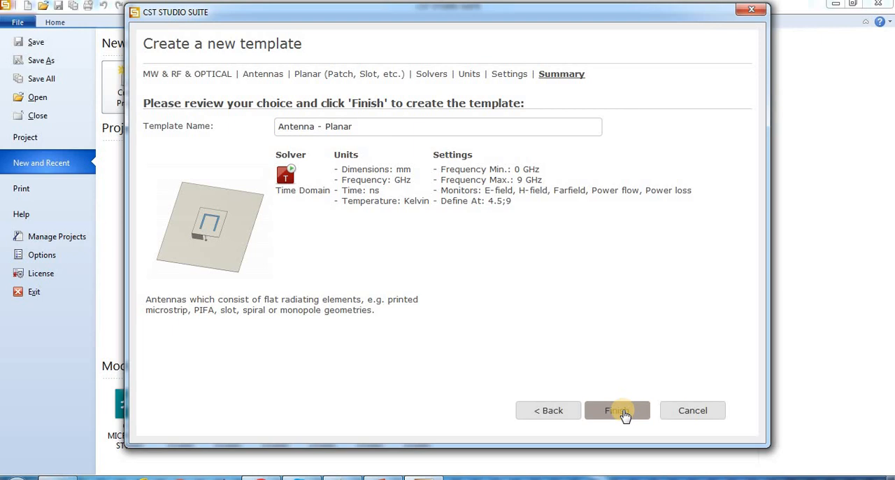
pyautogui.moveTo(604, 379)
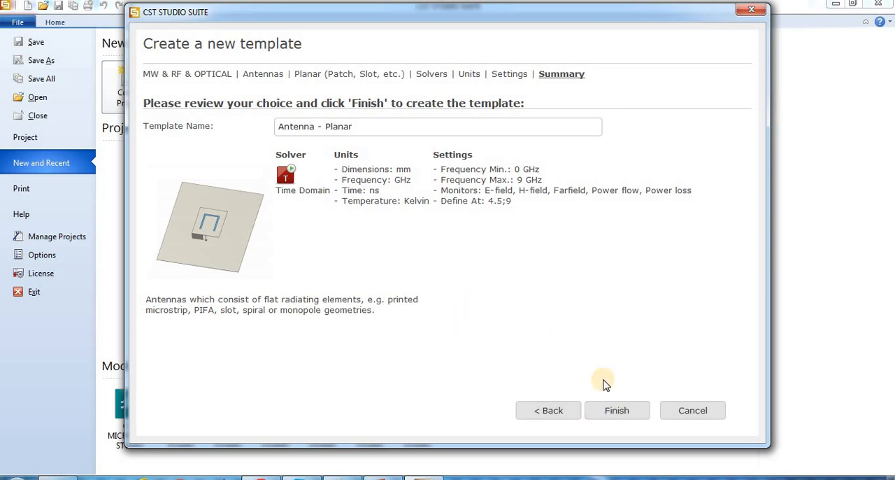
# Finish the Antenna - Planar template so the new Untitled_0 project opens
pyautogui.click(616, 410)
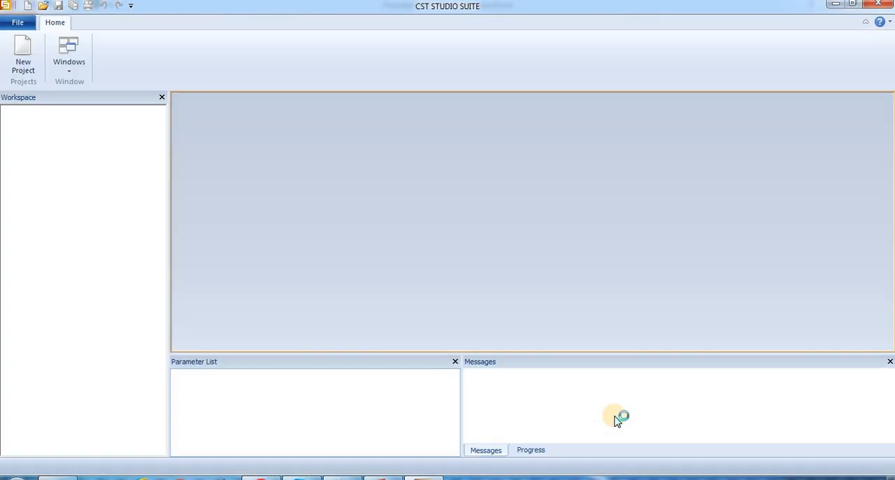
pyautogui.click(23, 57)
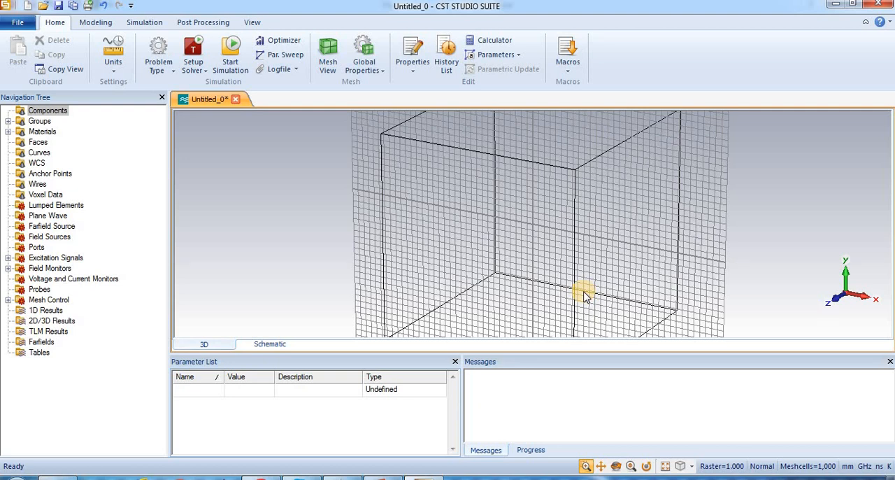
pyautogui.moveTo(360, 207)
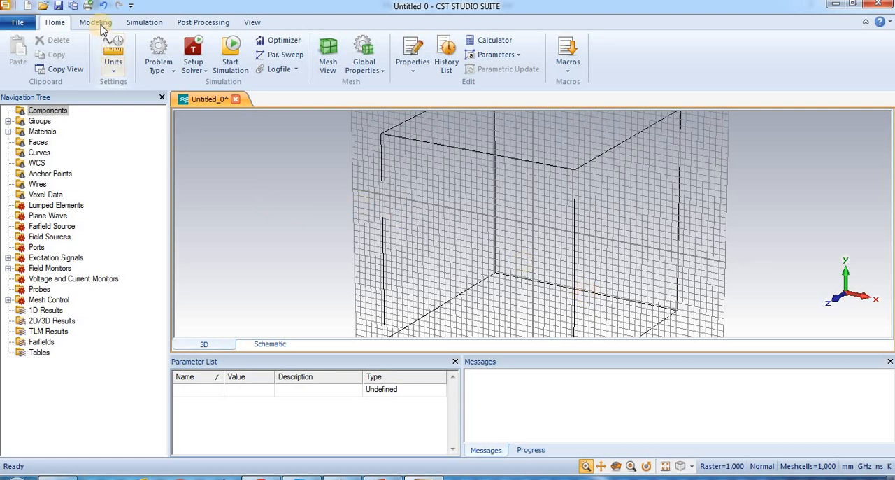
# Switch to the front view, hide the bounding box, and activate the local WCS
pyautogui.click(95, 21)
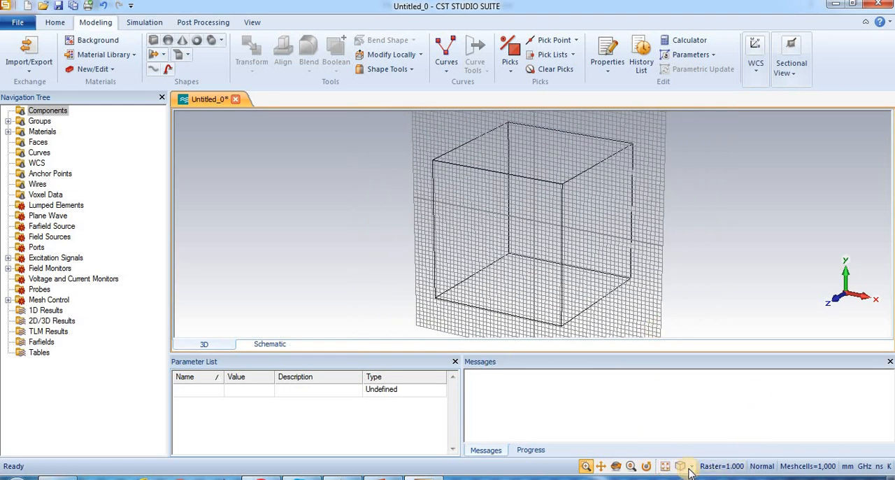
pyautogui.click(684, 466)
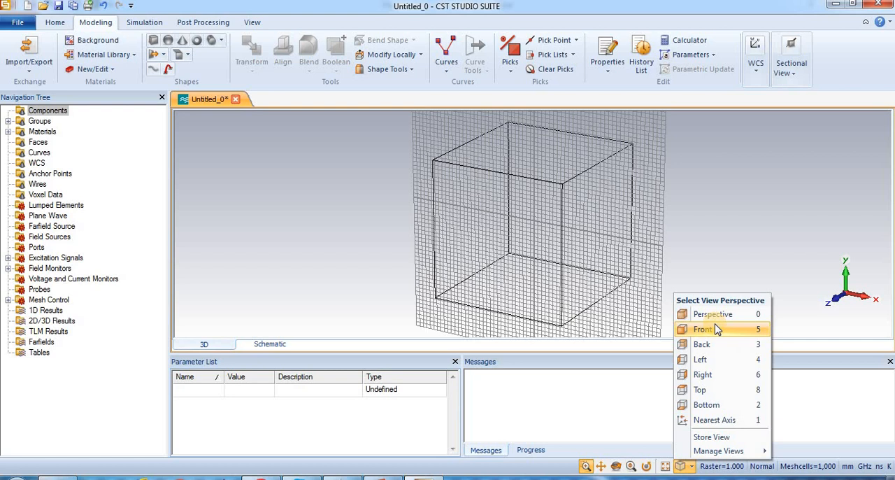
pyautogui.click(703, 329)
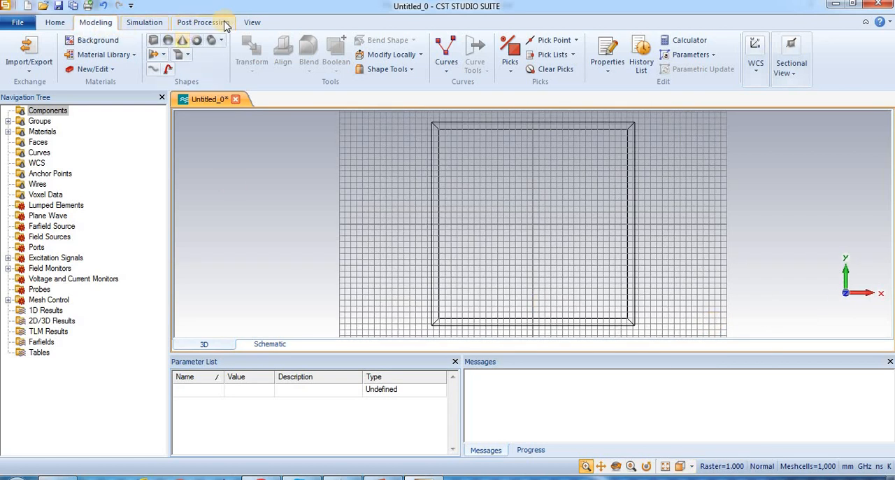
pyautogui.click(252, 22)
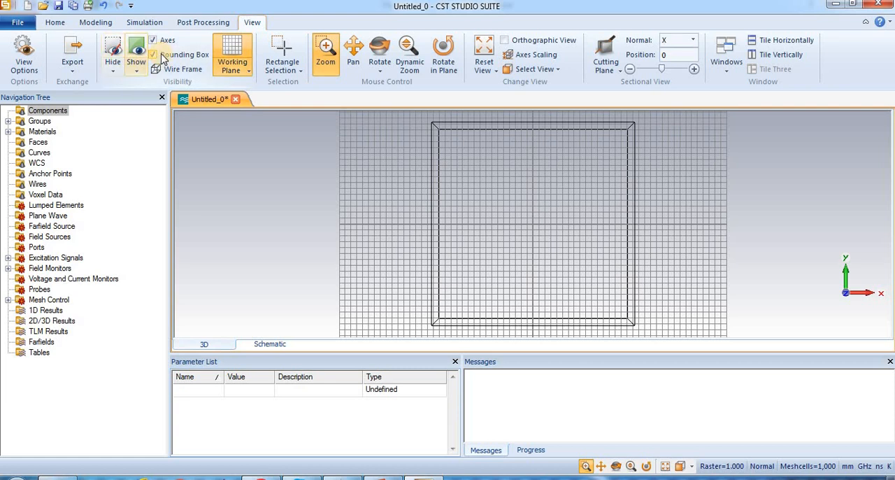
pyautogui.click(153, 54)
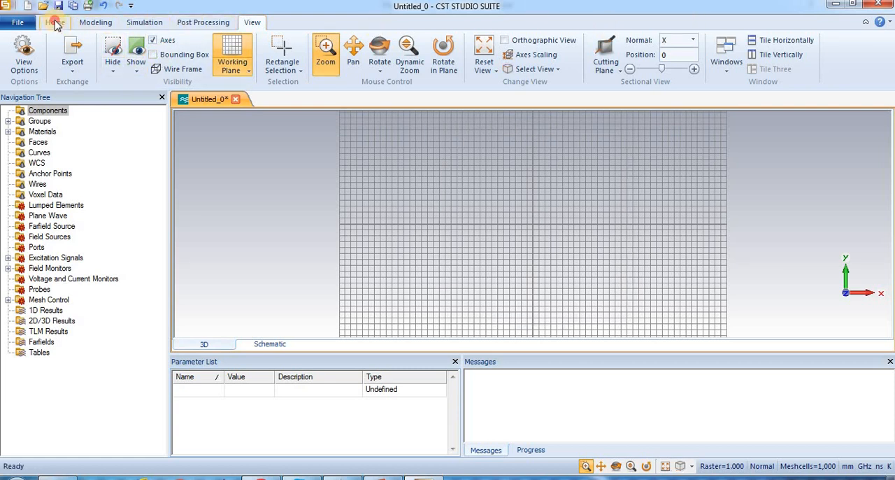
pyautogui.click(95, 22)
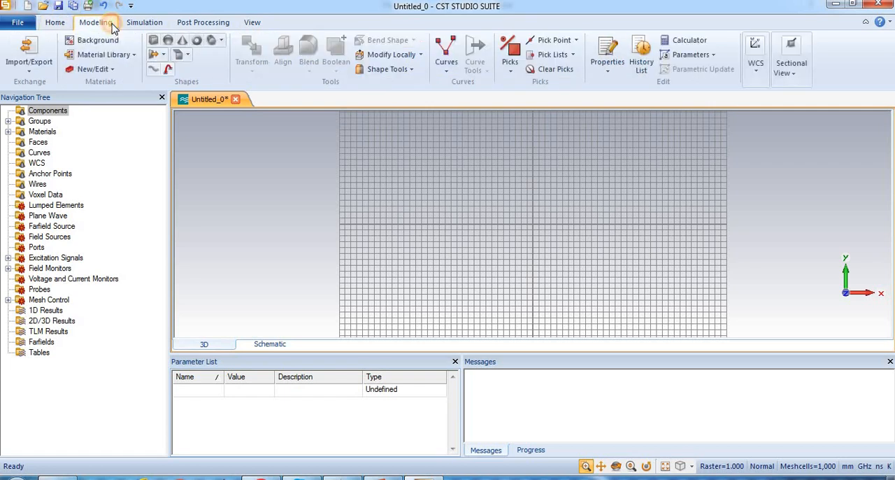
pyautogui.click(756, 70)
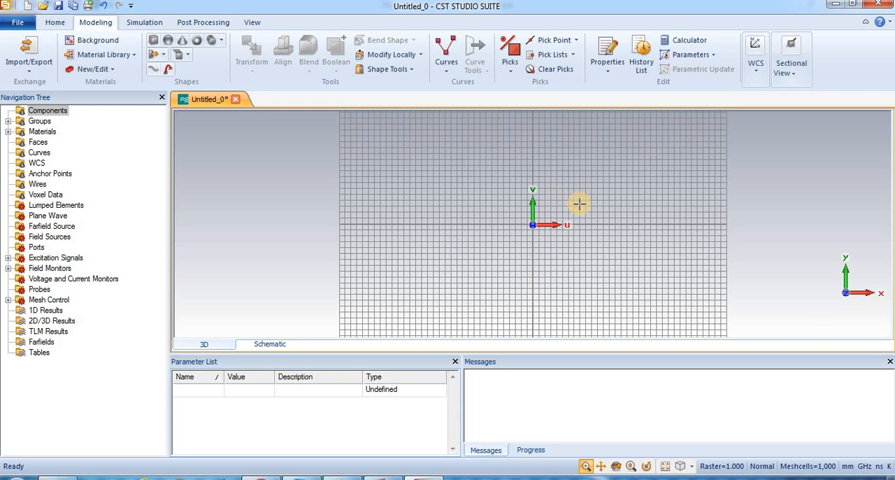
pyautogui.moveTo(751, 127)
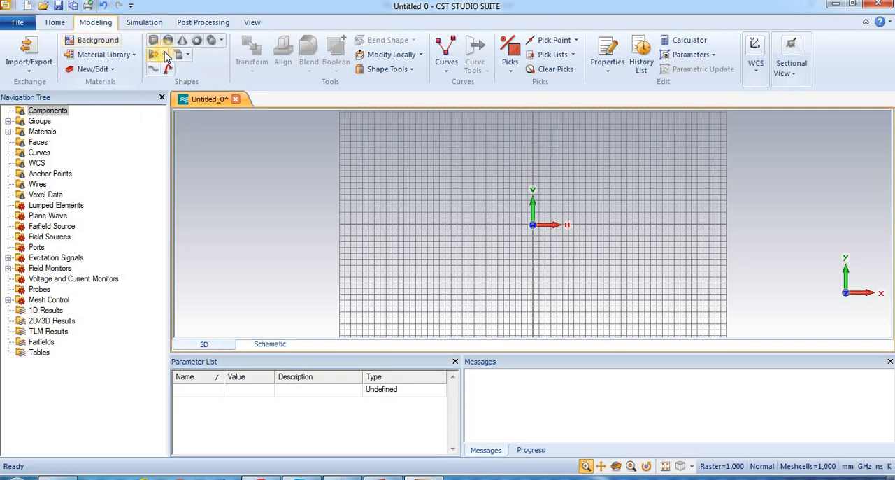
# Create the PEC brick 'Ground', U and V from -12.5 to 12.5, W from 0 to 0.036
pyautogui.click(167, 55)
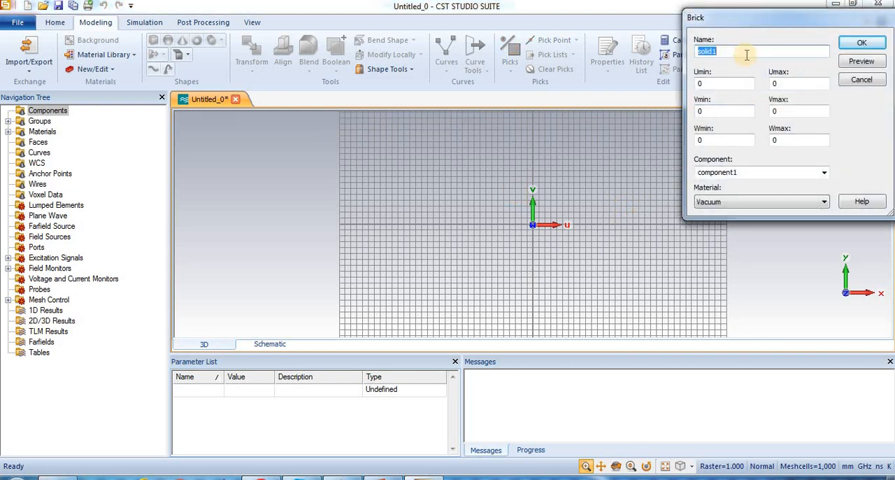
pyautogui.write('Ground')
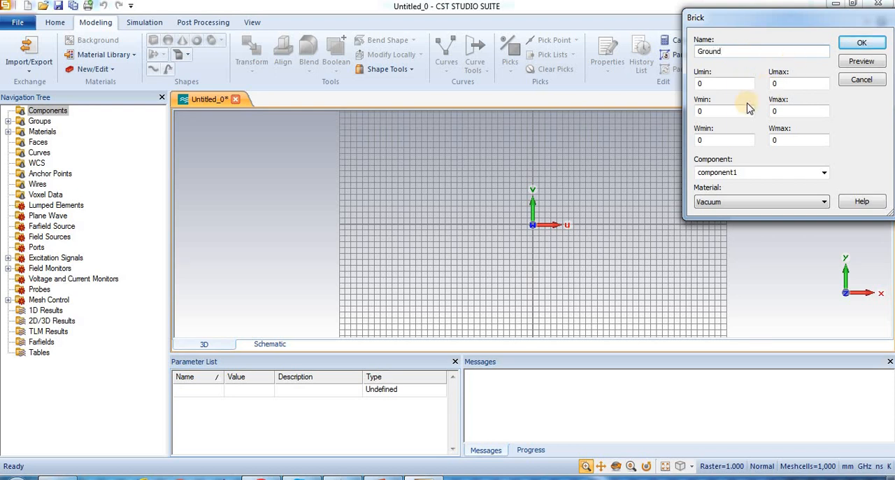
pyautogui.click(724, 83)
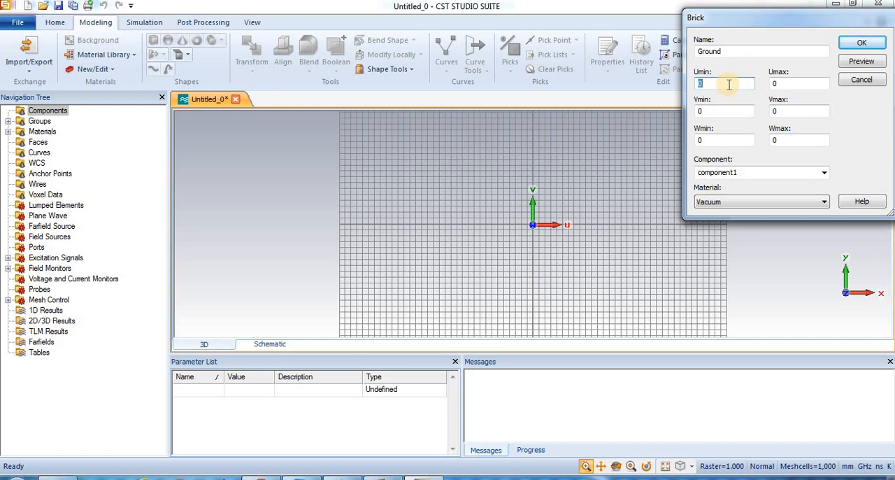
pyautogui.write('-')
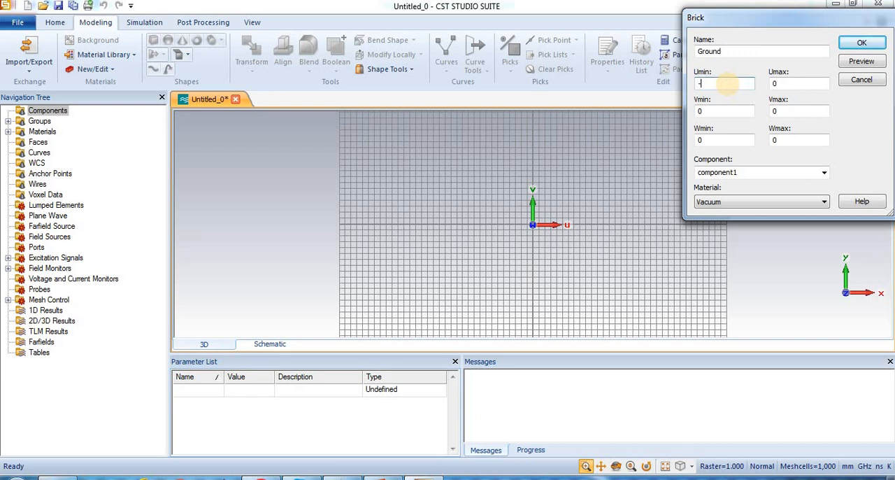
pyautogui.write('-12.5')
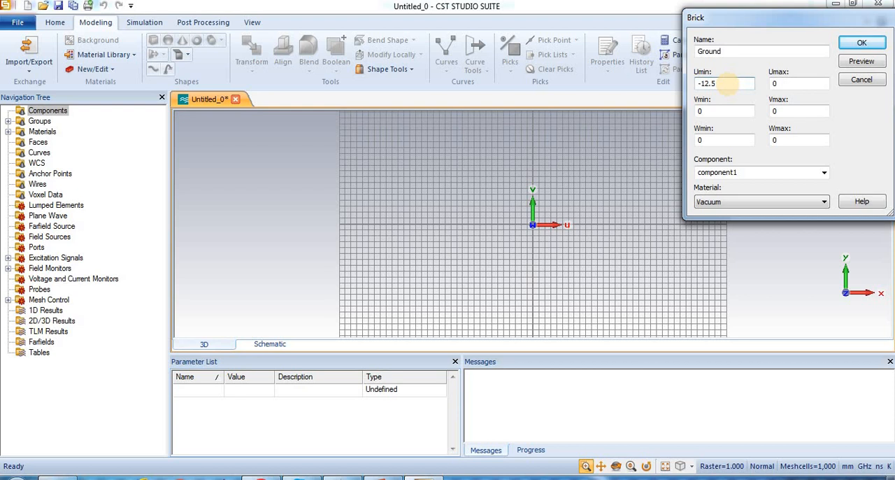
pyautogui.write('12.5')
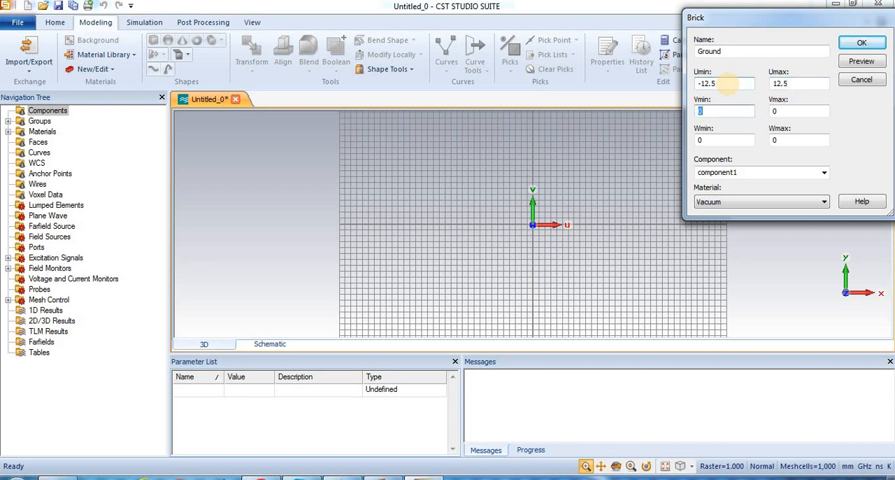
pyautogui.write('-12.5')
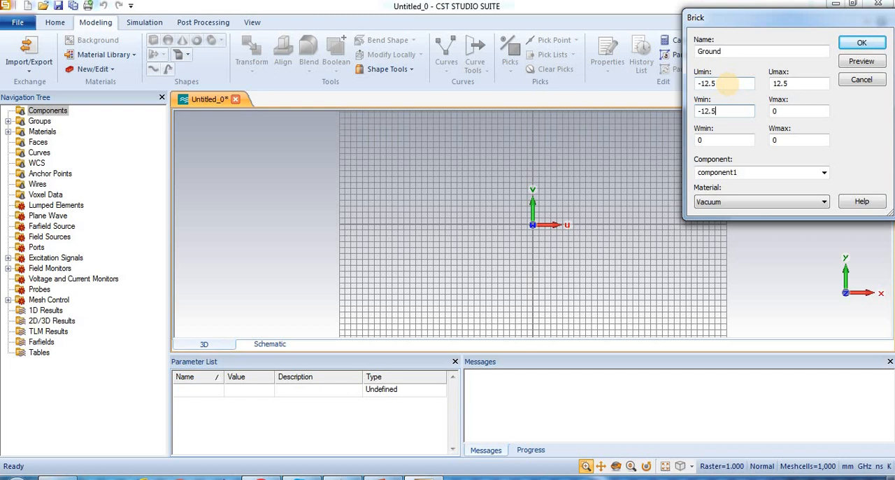
pyautogui.click(800, 111)
pyautogui.write('12.5')
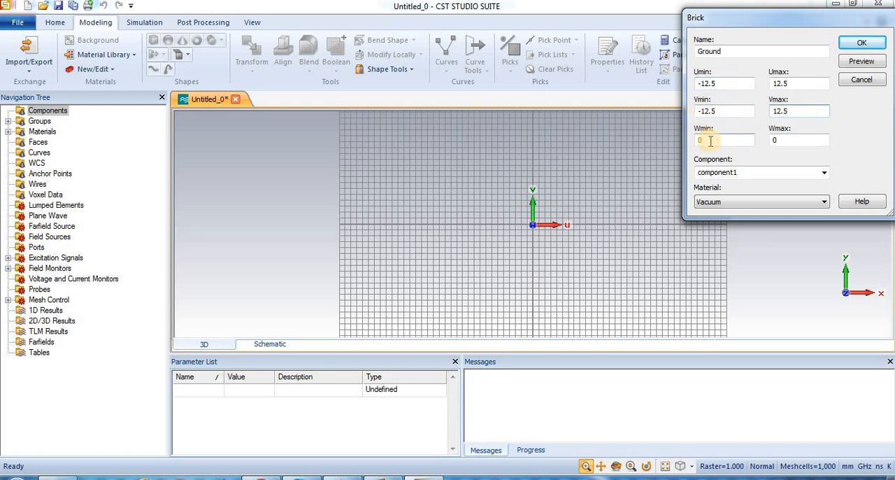
pyautogui.click(799, 140)
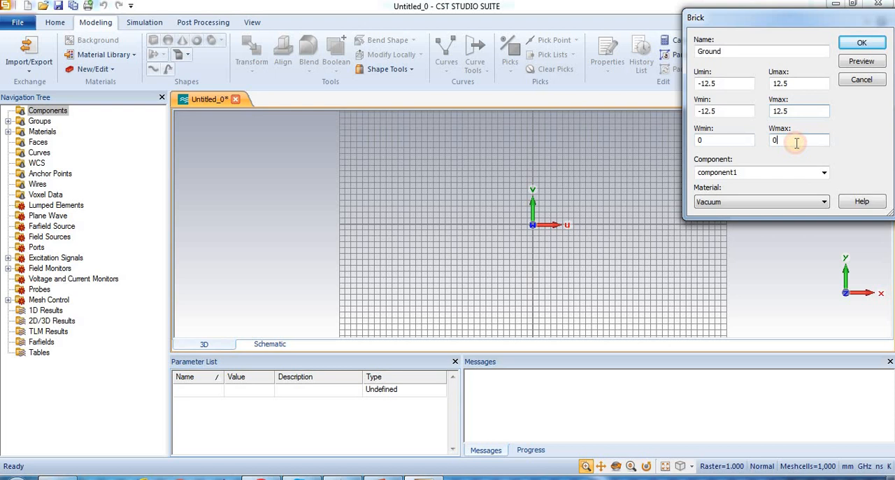
pyautogui.click(798, 140)
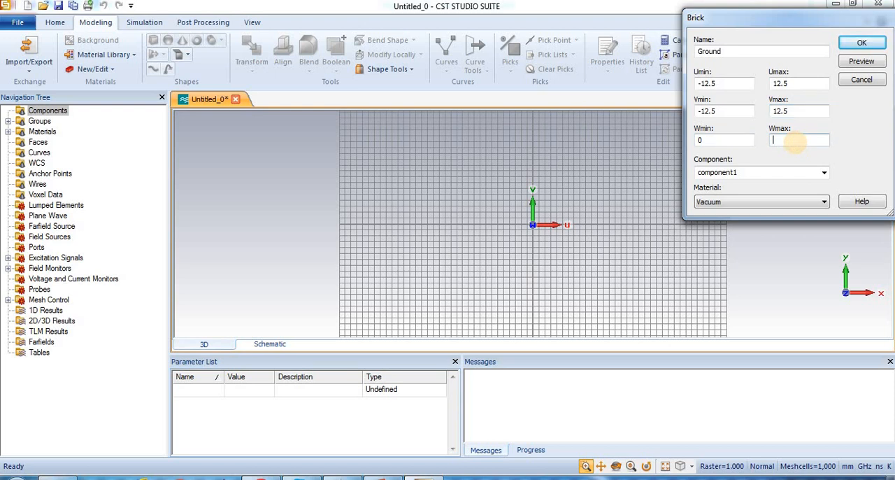
pyautogui.write('0.036')
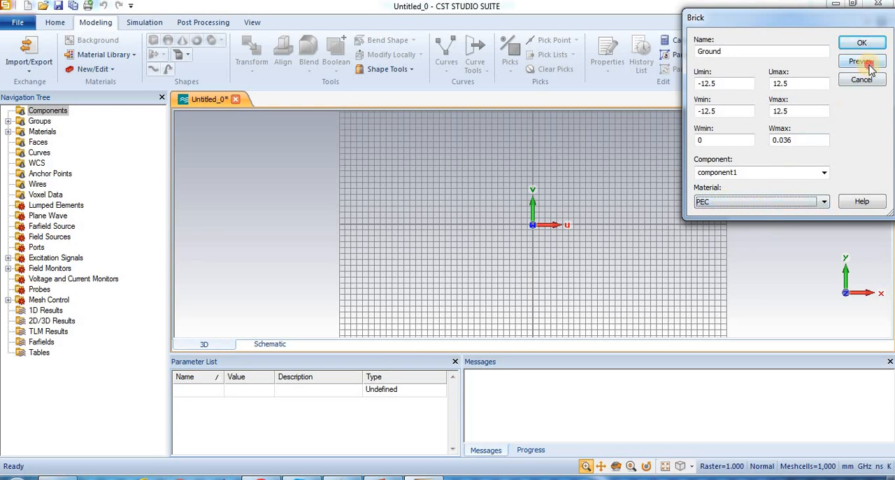
pyautogui.click(862, 62)
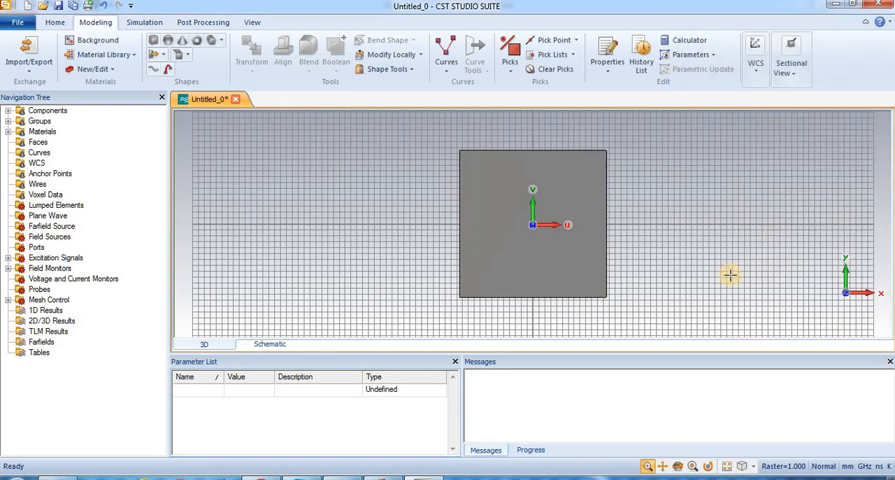
pyautogui.moveTo(663, 279)
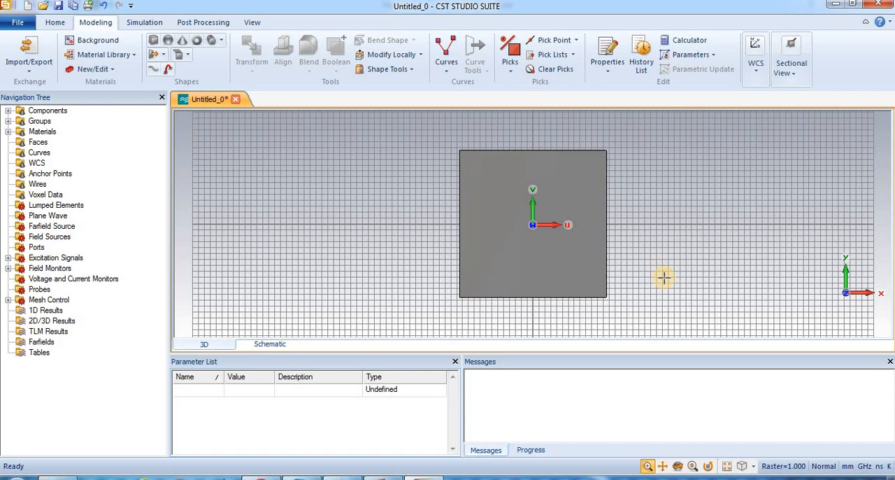
pyautogui.moveTo(647, 271)
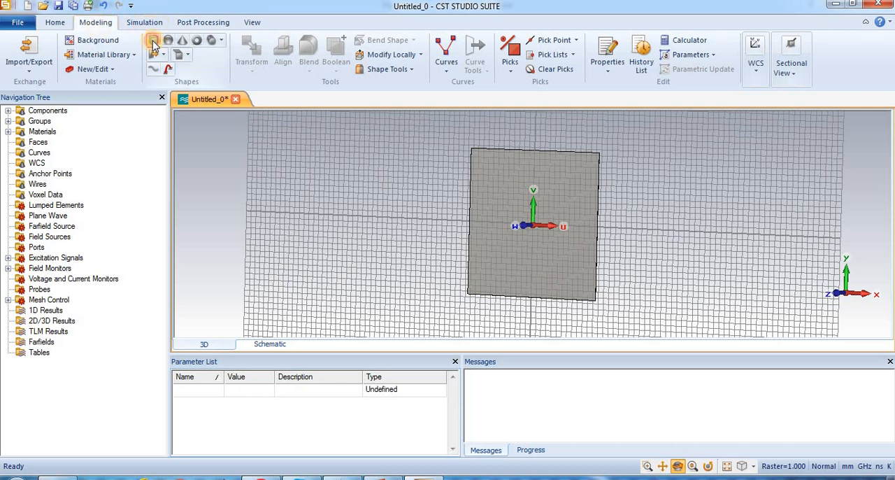
# Define brick 'SubStrate' with U and V at ±12.5 and W from 0.036 to 1.036
pyautogui.click(153, 40)
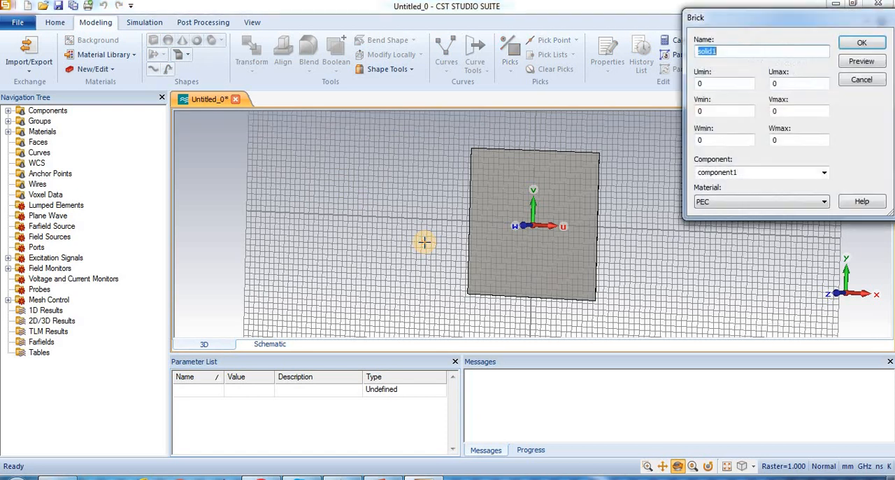
pyautogui.write('S')
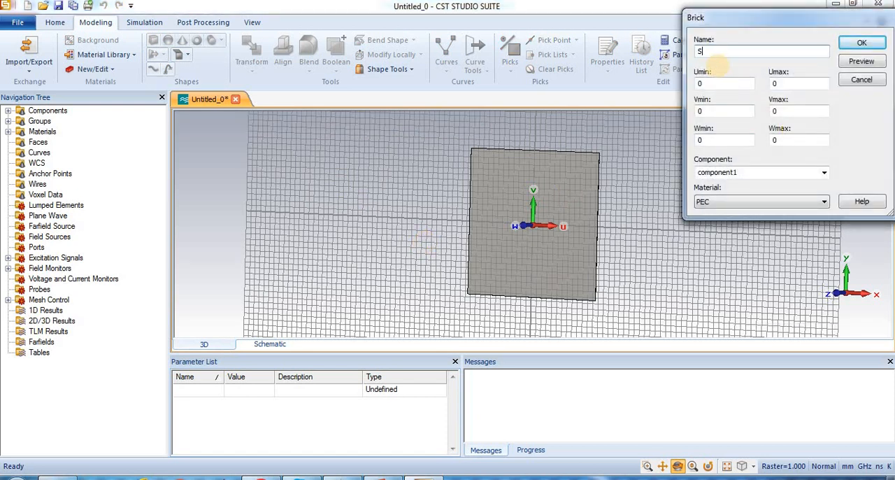
pyautogui.write('ubStrate')
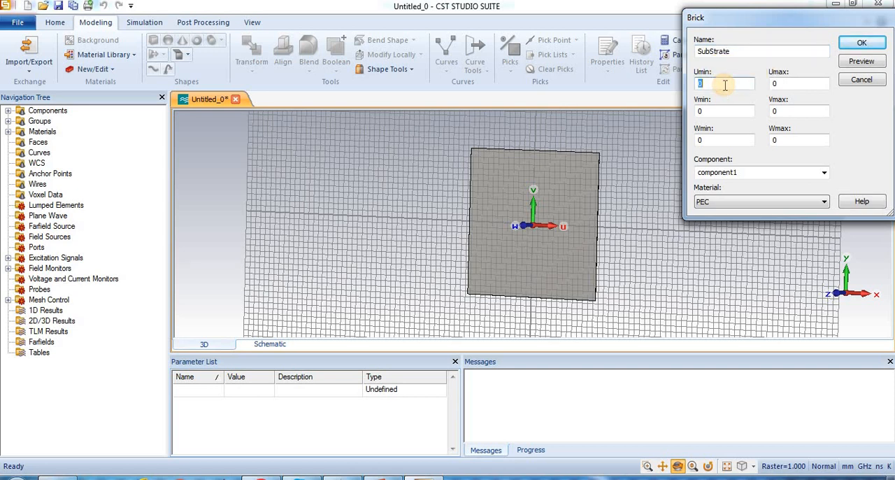
pyautogui.write('-125')
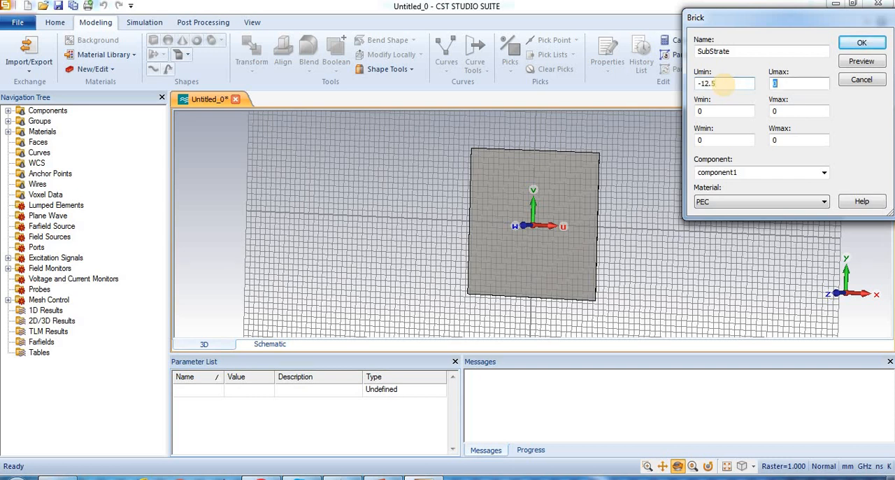
pyautogui.write('12.5')
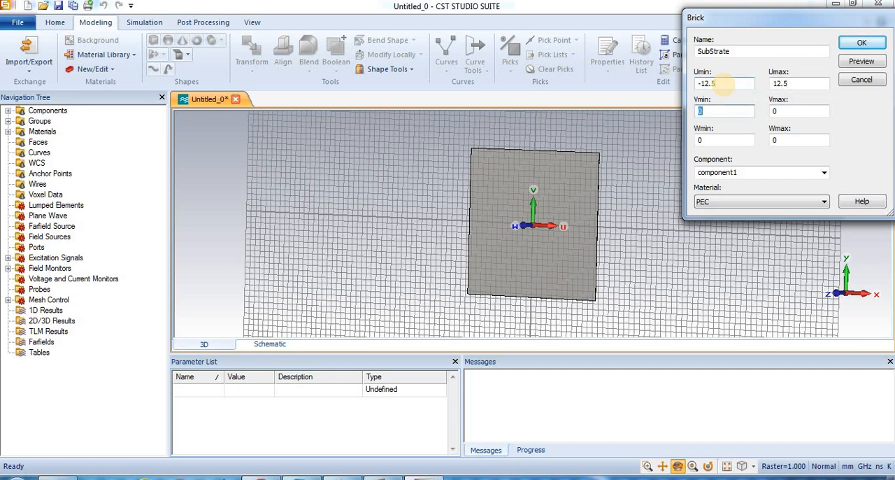
pyautogui.write('-12.')
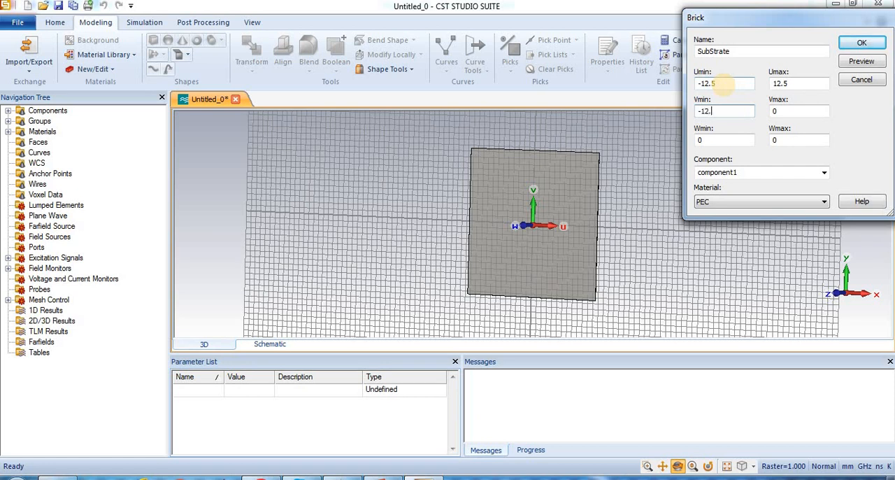
pyautogui.write('12.5')
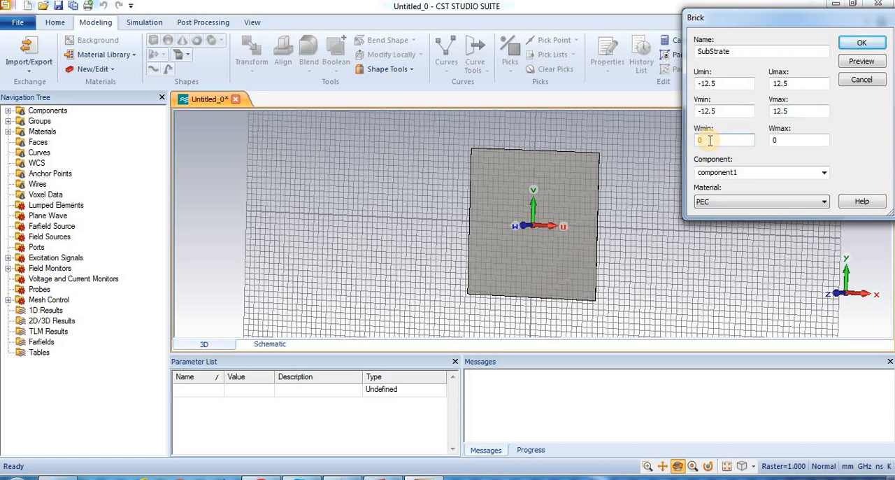
pyautogui.write('0.036')
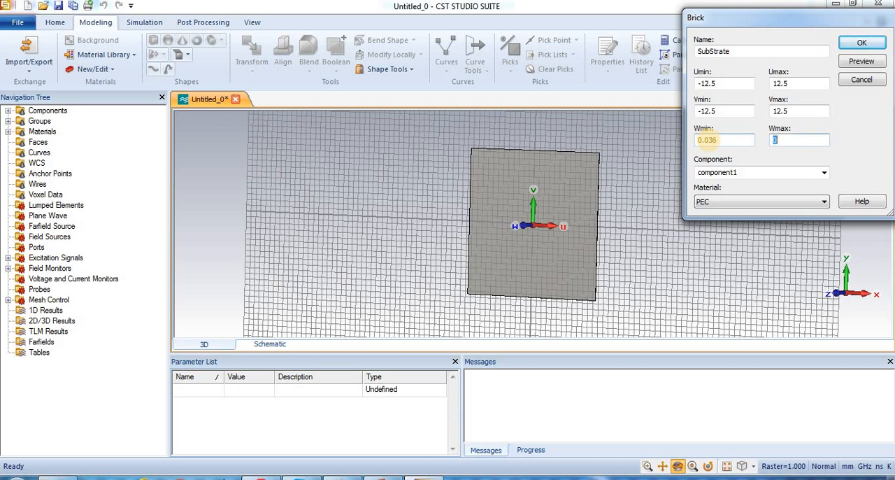
pyautogui.write('1')
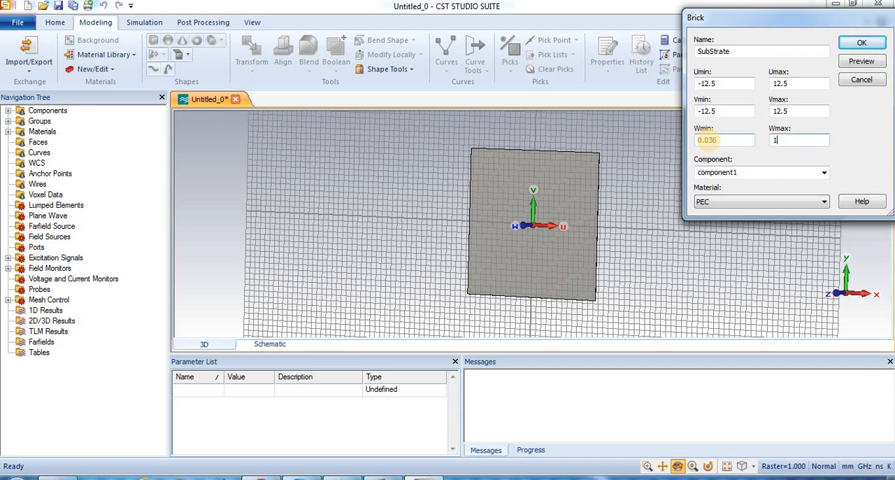
pyautogui.write('.036')
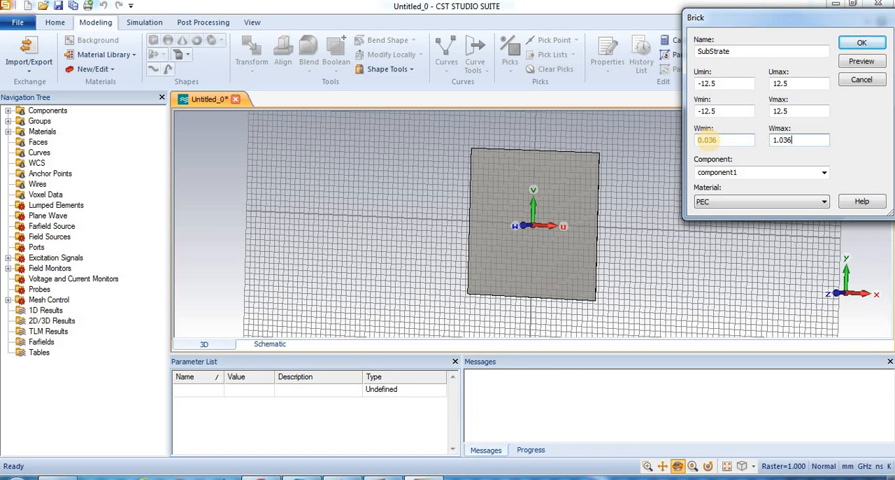
pyautogui.click(797, 140)
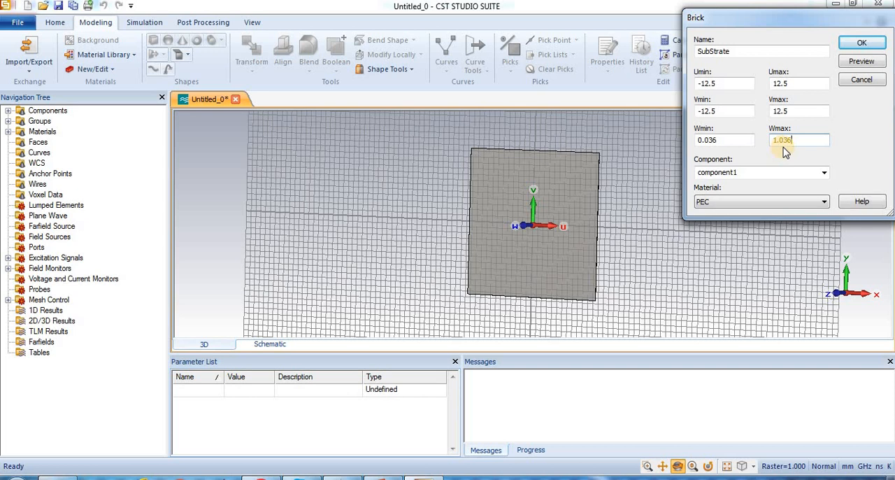
pyautogui.click(824, 201)
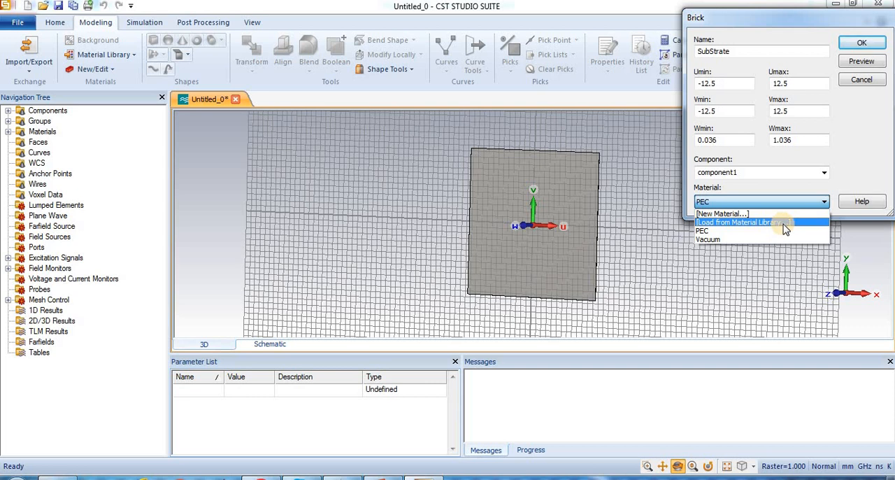
pyautogui.moveTo(759, 231)
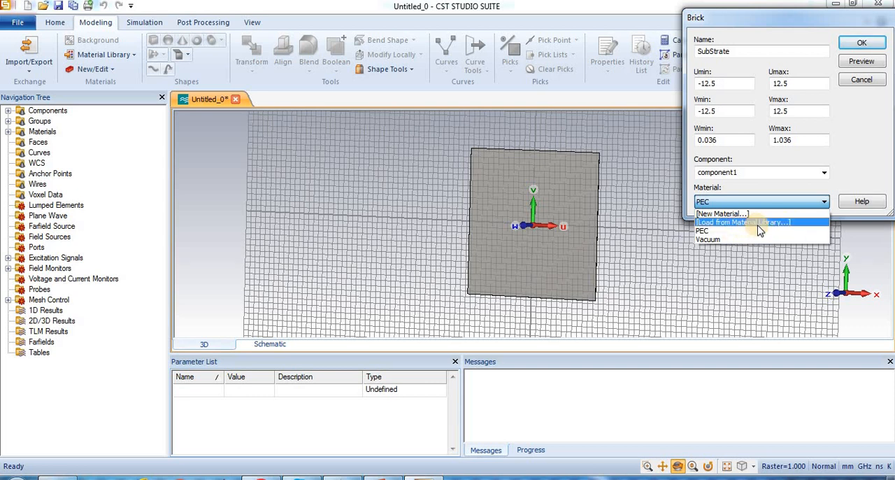
# Load FR-4 (lossy) from the material library by filtering 'FR*', then preview the substrate
pyautogui.click(742, 222)
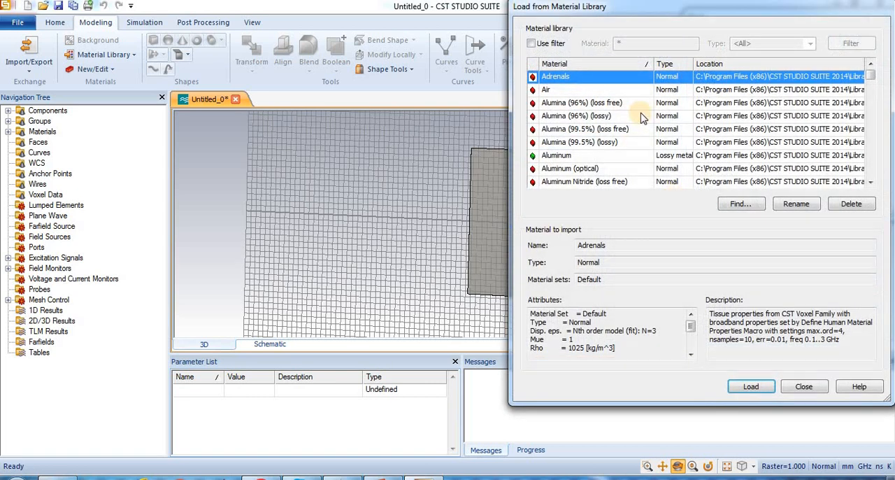
pyautogui.click(531, 43)
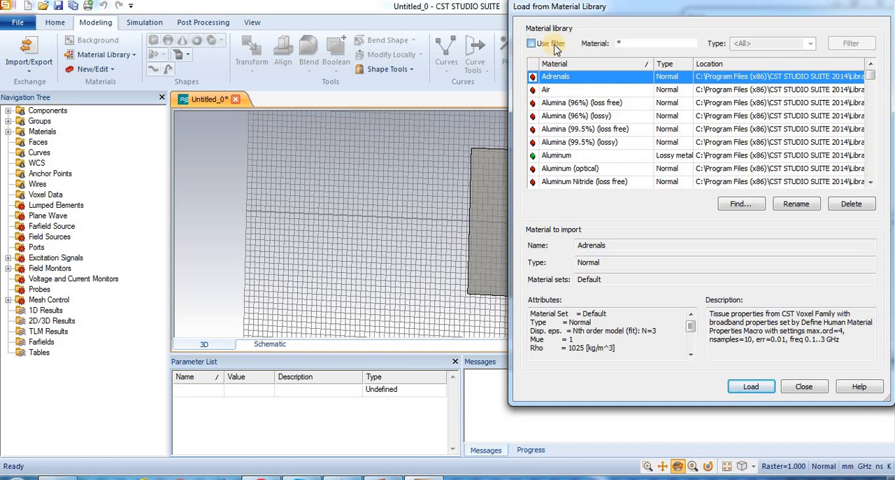
pyautogui.click(531, 44)
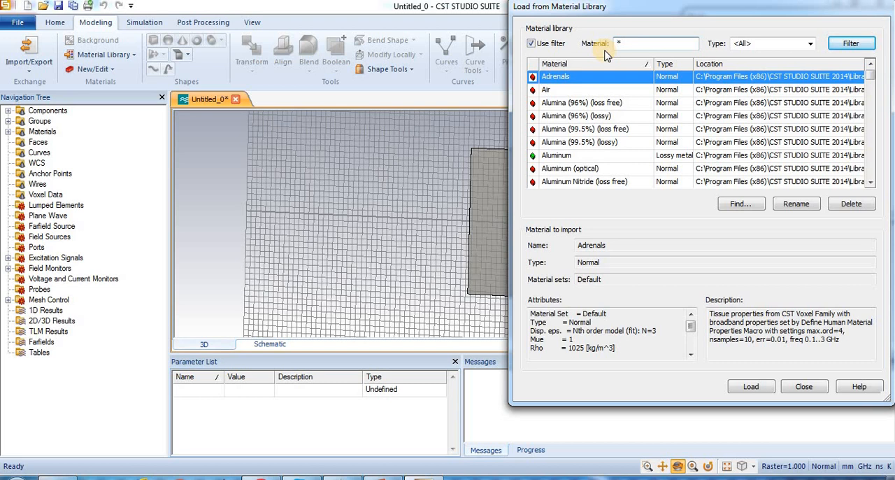
pyautogui.write('F')
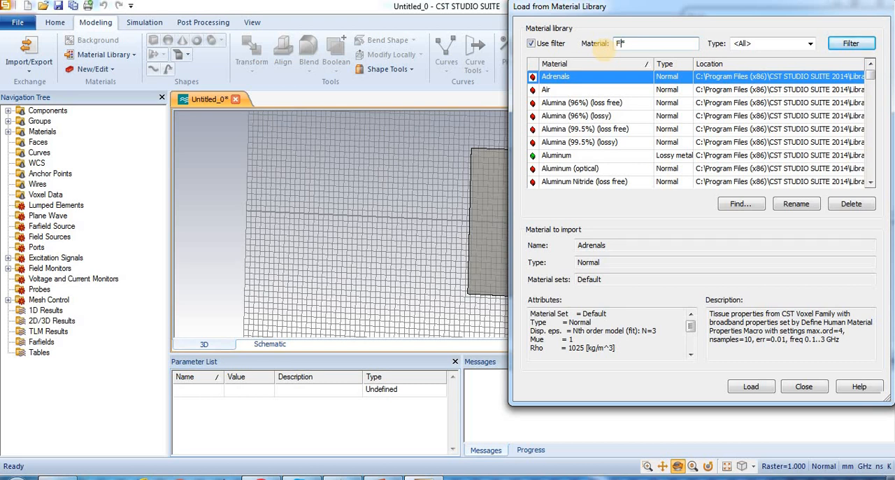
pyautogui.write('R*')
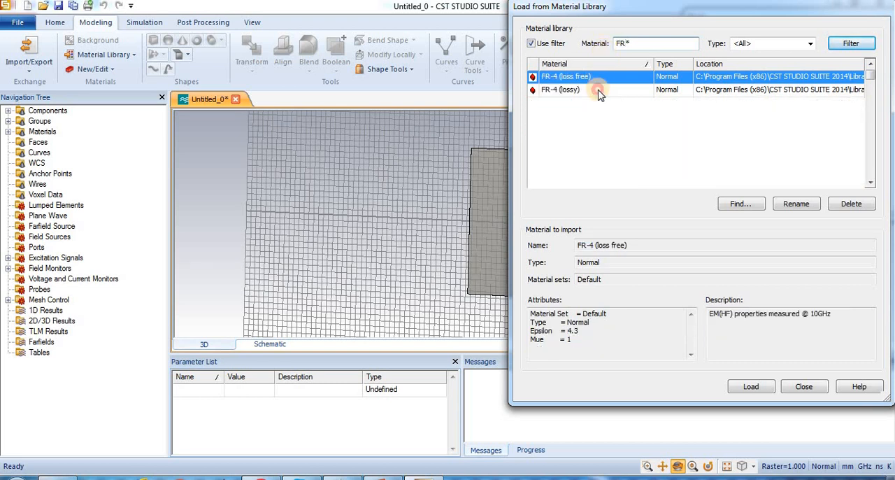
pyautogui.click(560, 89)
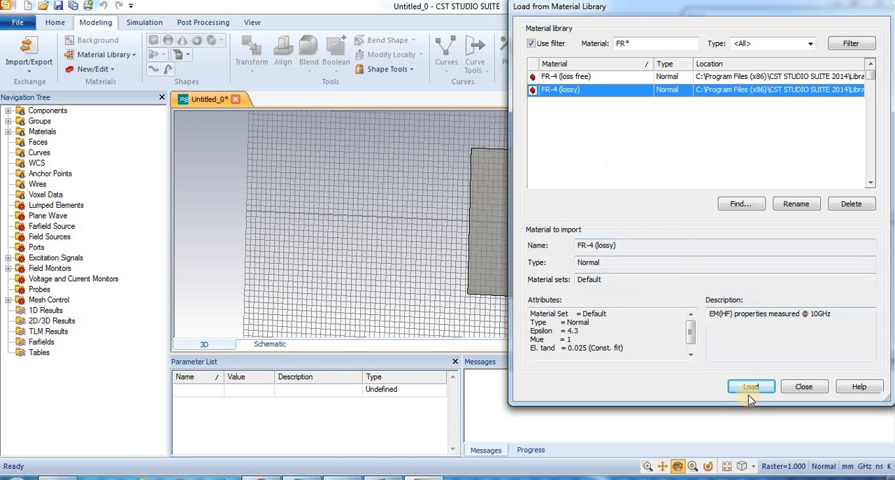
pyautogui.click(751, 386)
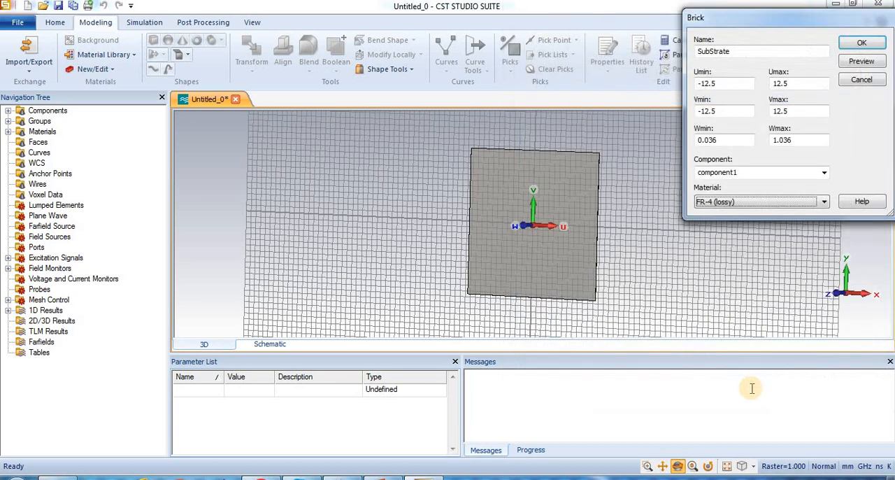
pyautogui.click(862, 61)
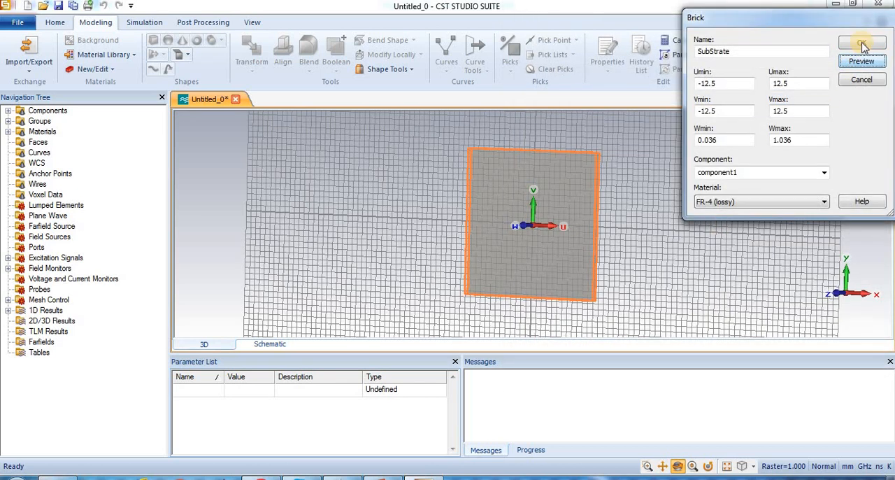
# Confirm the Brick dialog to create the FR-4 SubStrate block on the ground plate
pyautogui.click(862, 42)
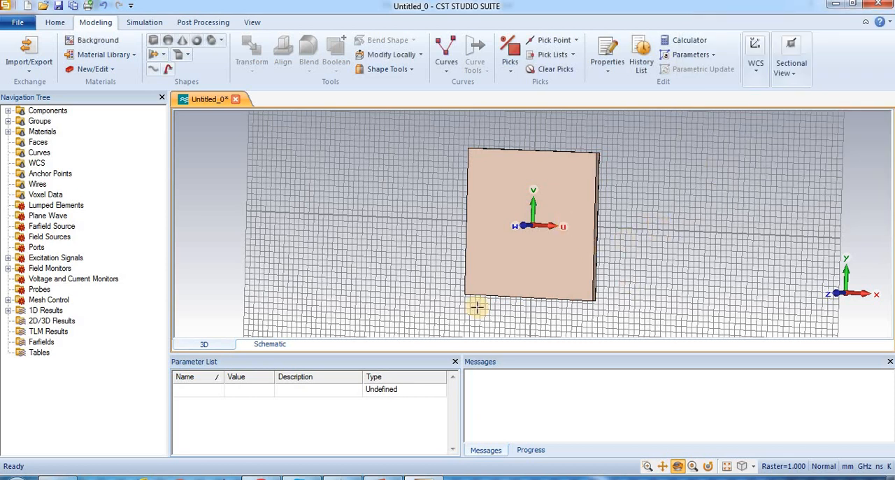
pyautogui.moveTo(633, 252)
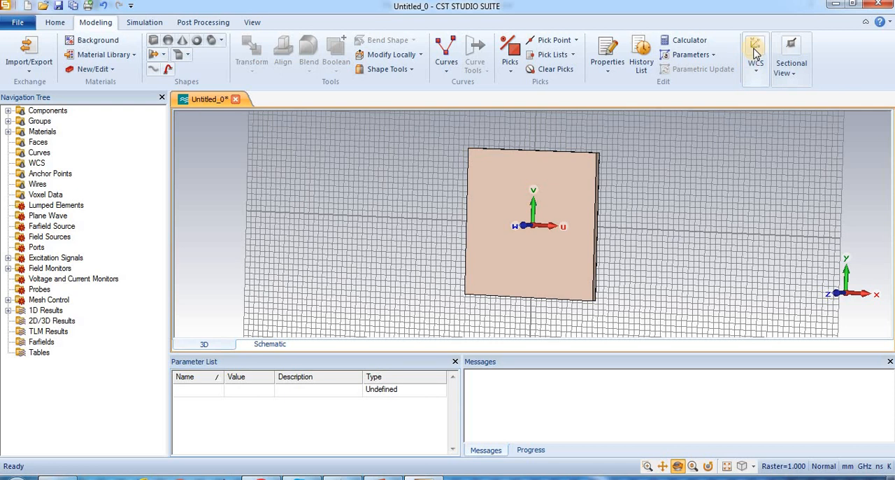
# Shift the local WCS by DW 1.036 onto the substrate's top surface
pyautogui.click(755, 56)
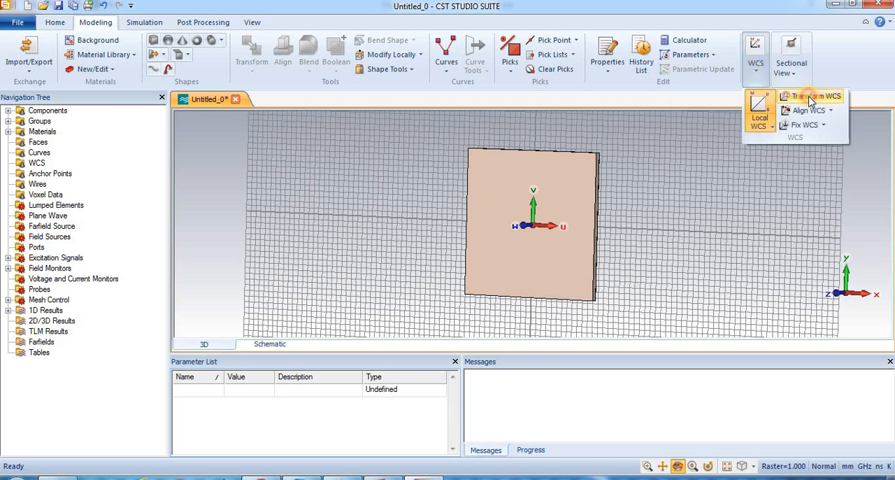
pyautogui.click(815, 96)
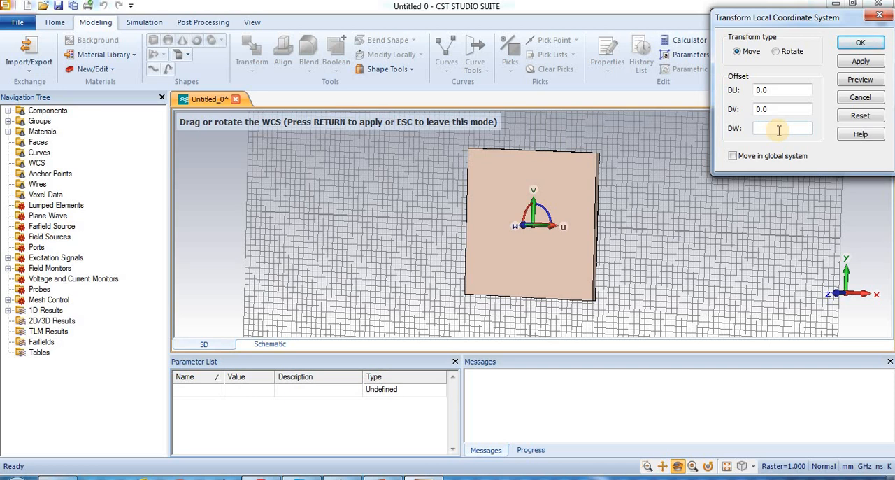
pyautogui.write('1.036')
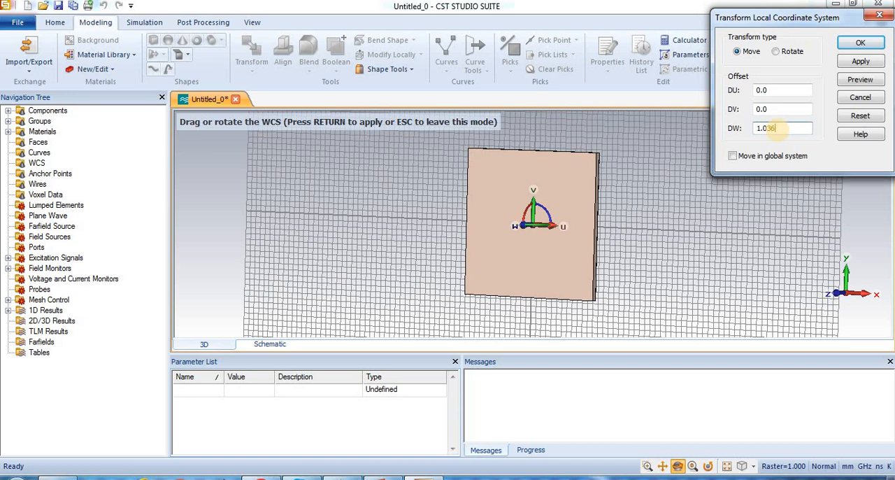
pyautogui.click(860, 62)
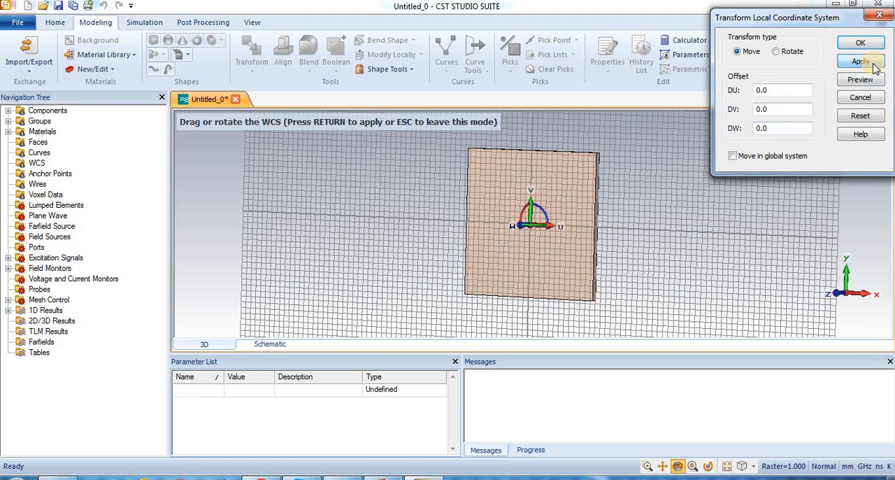
pyautogui.click(860, 62)
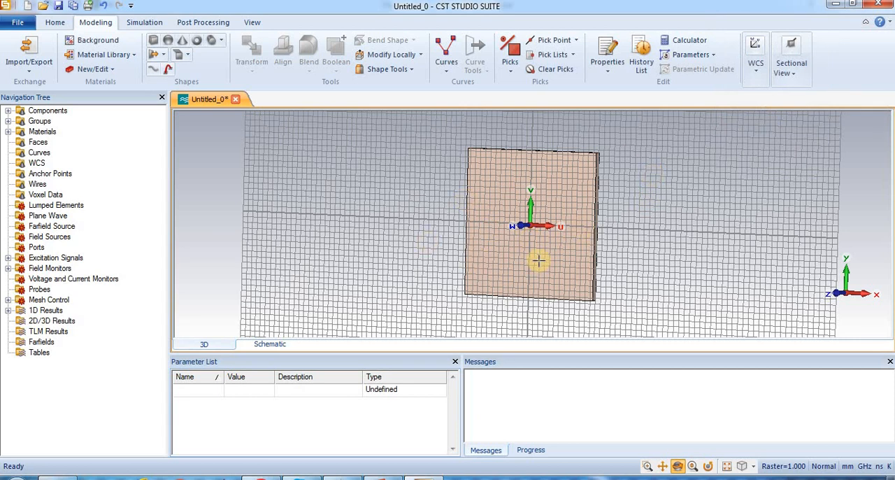
pyautogui.moveTo(552, 258)
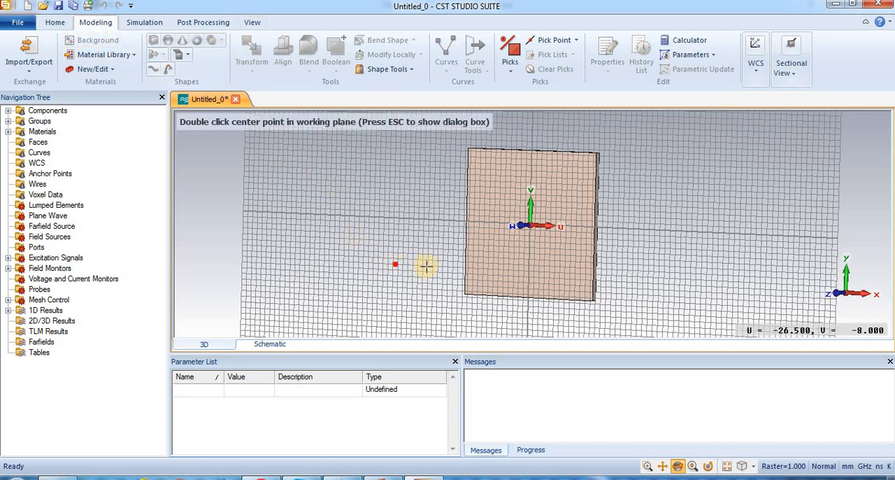
pyautogui.doubleClick(426, 267)
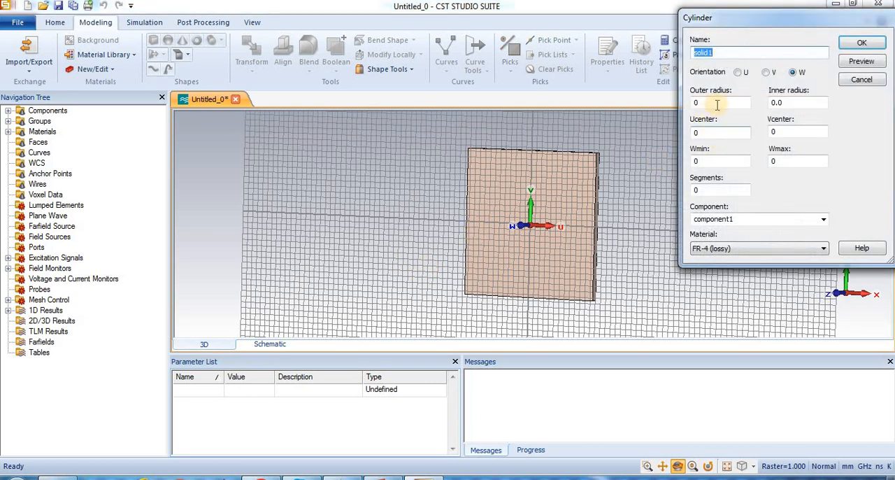
pyautogui.click(721, 102)
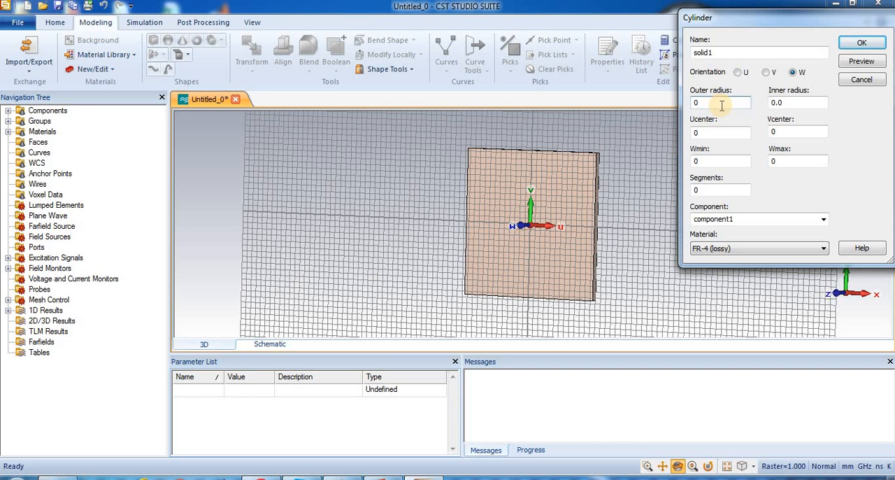
pyautogui.write('6.96')
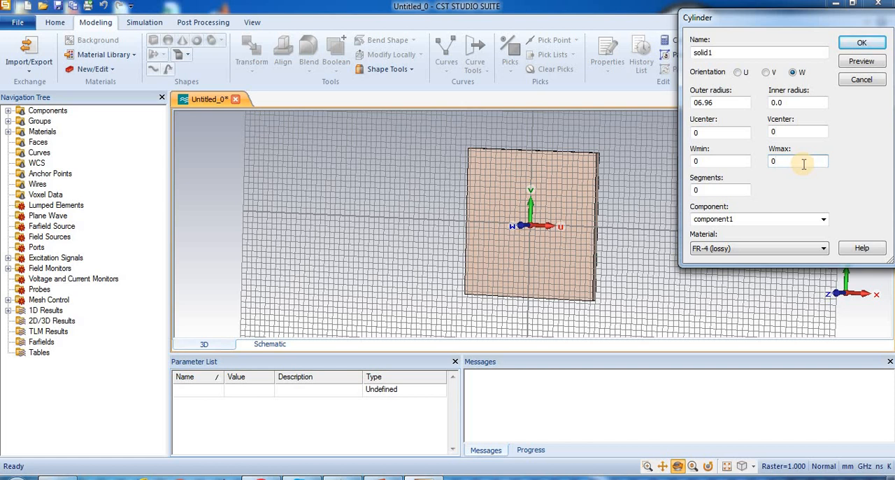
pyautogui.write('.036')
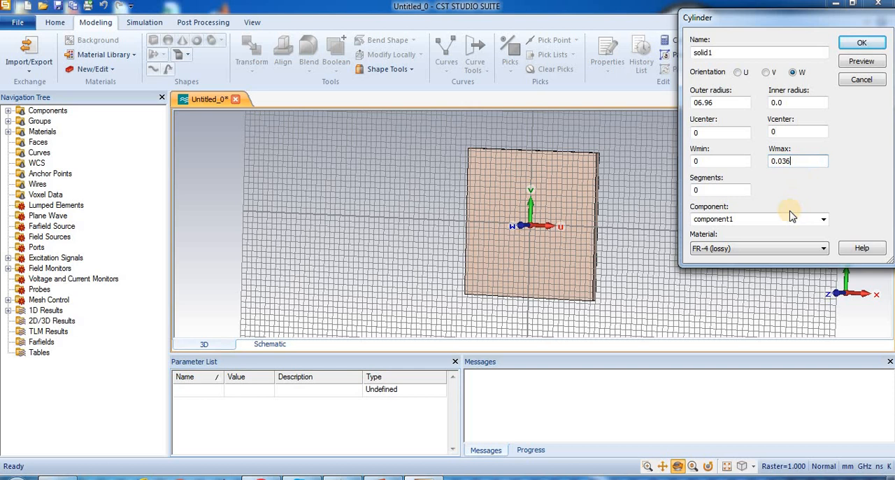
pyautogui.click(823, 248)
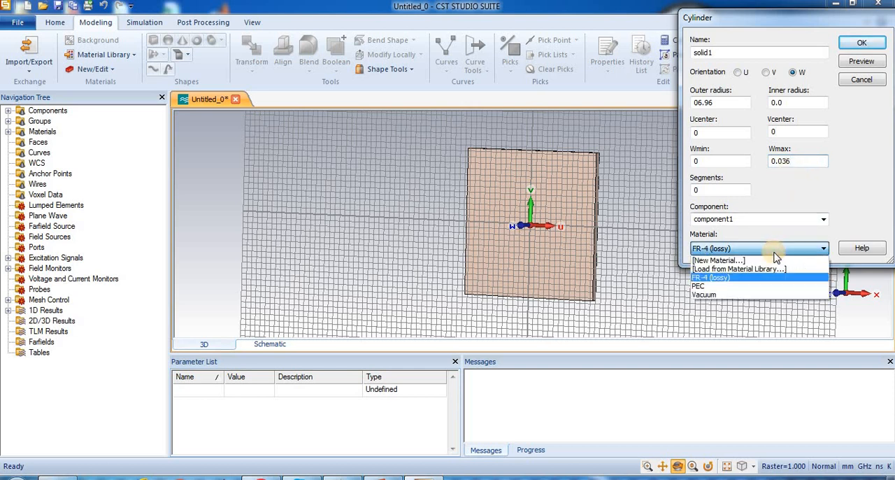
pyautogui.click(699, 286)
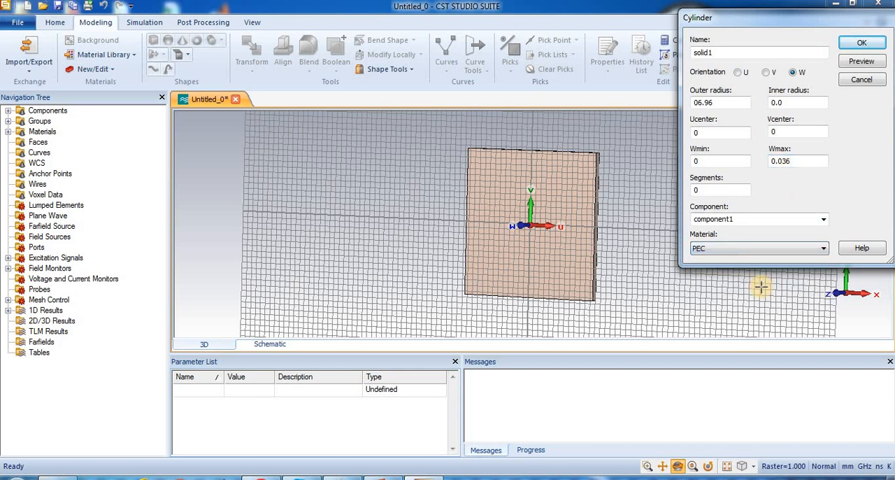
pyautogui.click(861, 61)
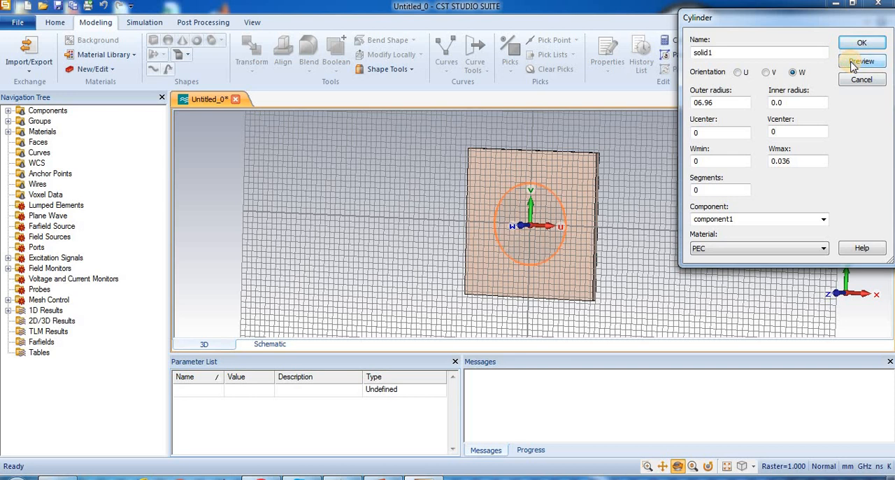
pyautogui.click(861, 61)
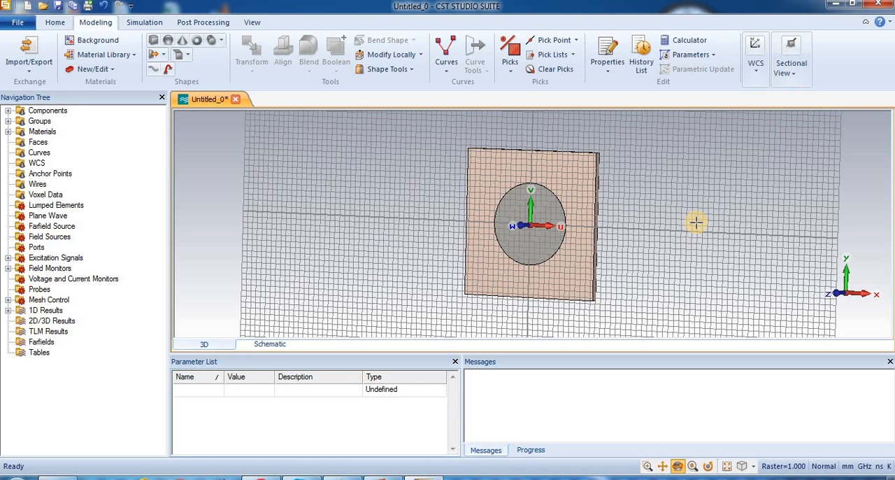
pyautogui.moveTo(381, 204)
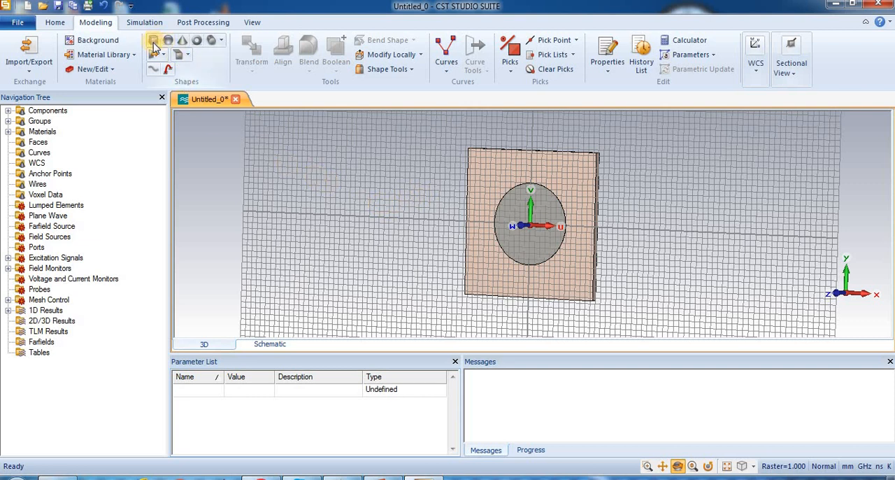
# Create PEC brick solid2 spanning U -0.5 to 0.5, V -12.5 to 0, W 0 to 0.036
pyautogui.click(153, 40)
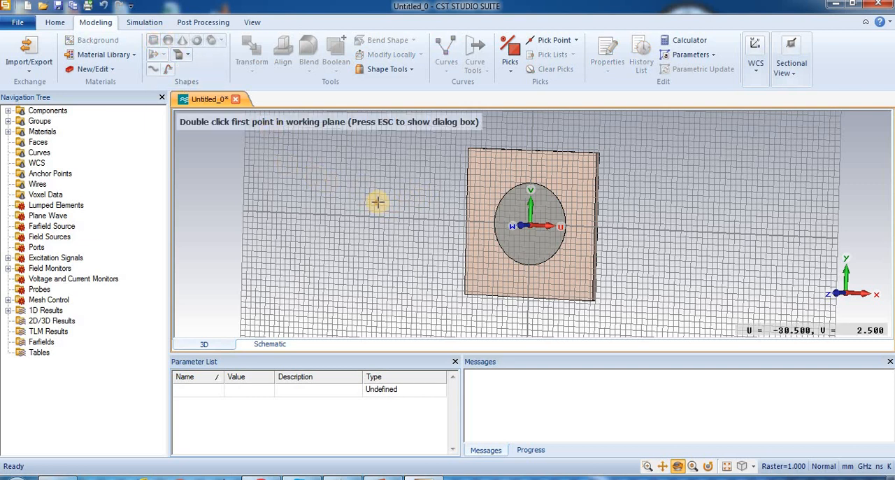
pyautogui.doubleClick(377, 203)
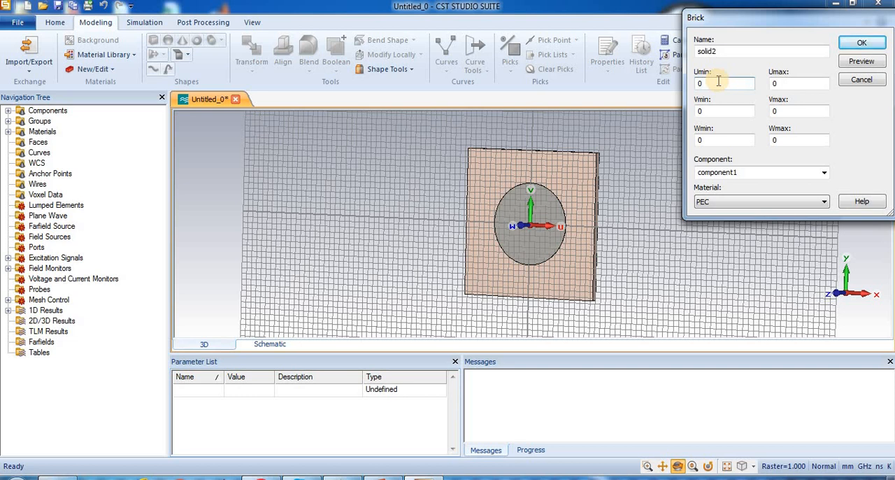
pyautogui.click(726, 83)
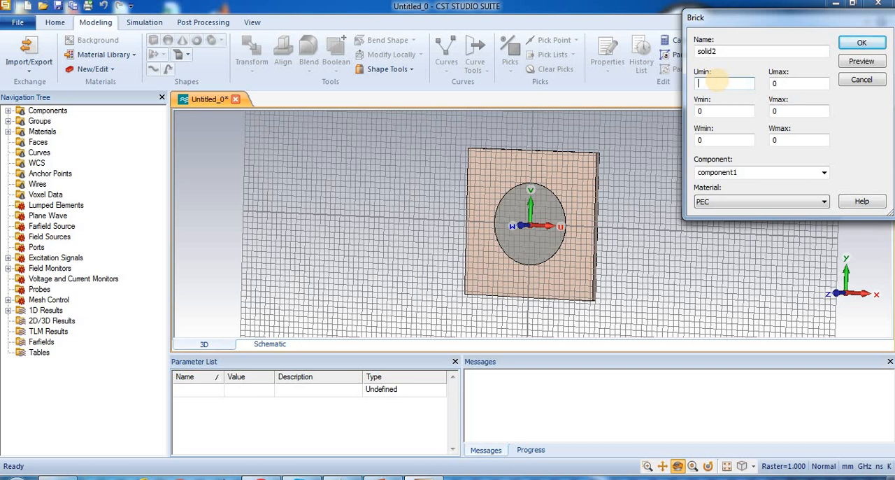
pyautogui.write('0.5')
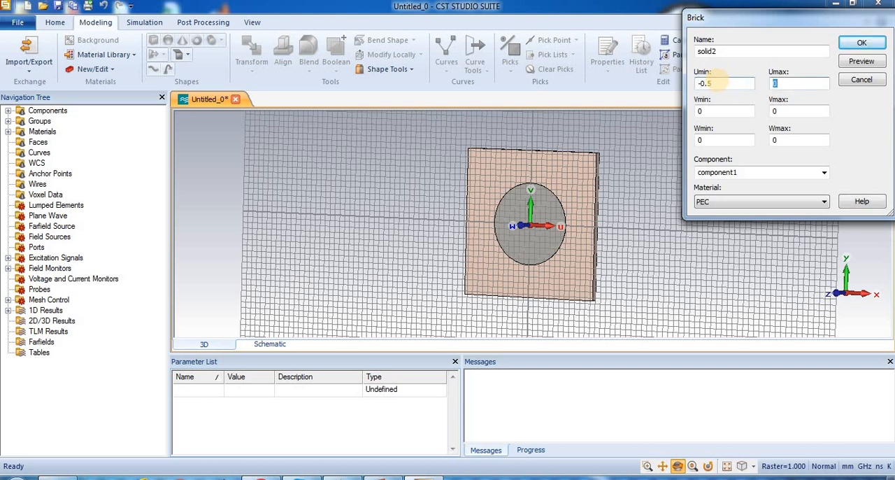
pyautogui.write('0.5')
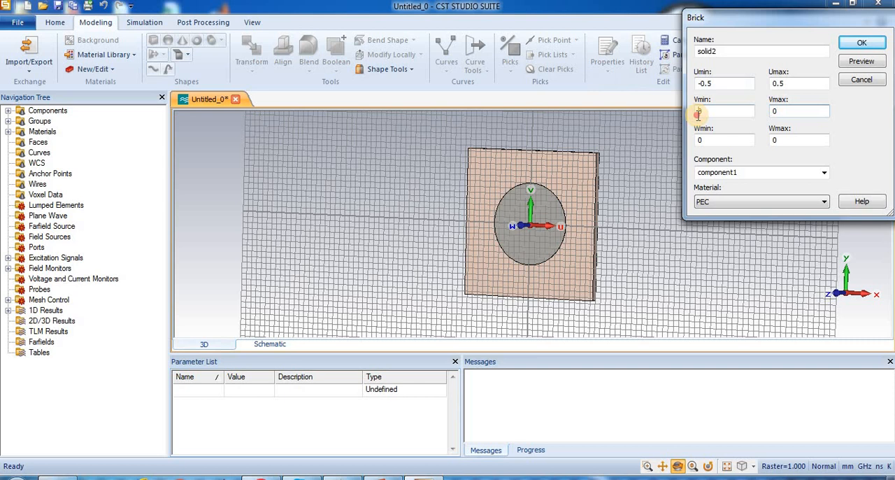
pyautogui.click(724, 111)
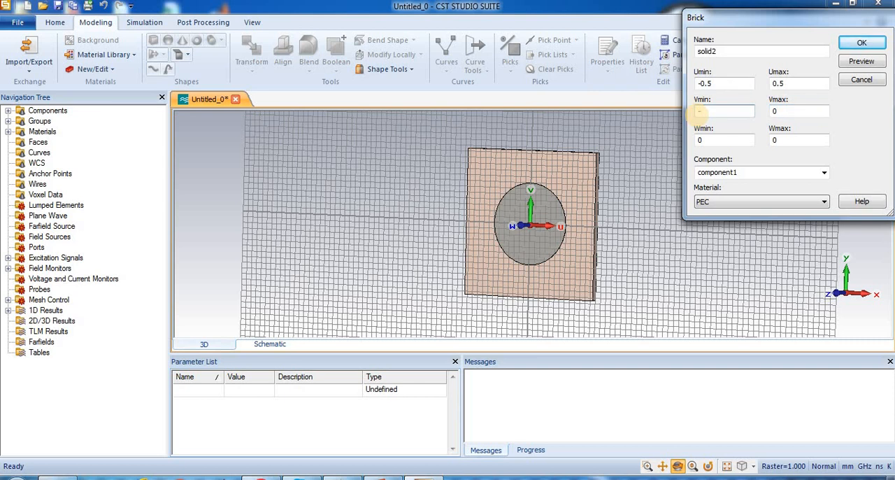
pyautogui.write('-12.5')
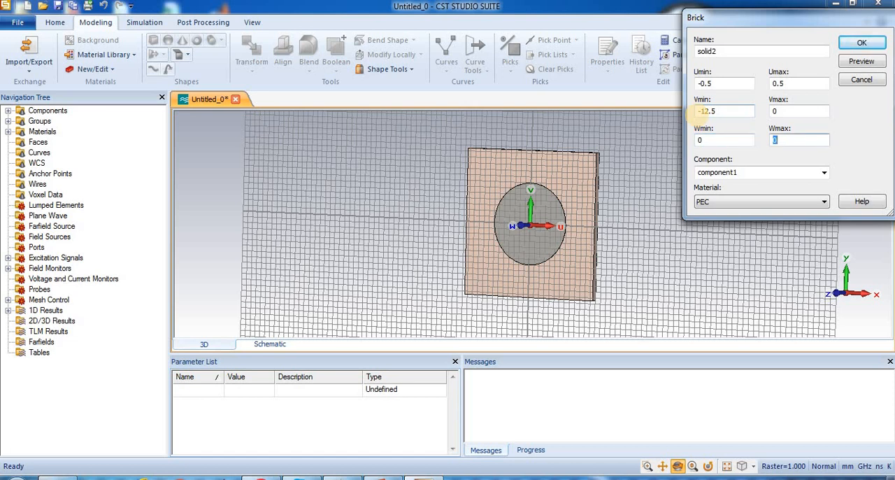
pyautogui.write('0.036')
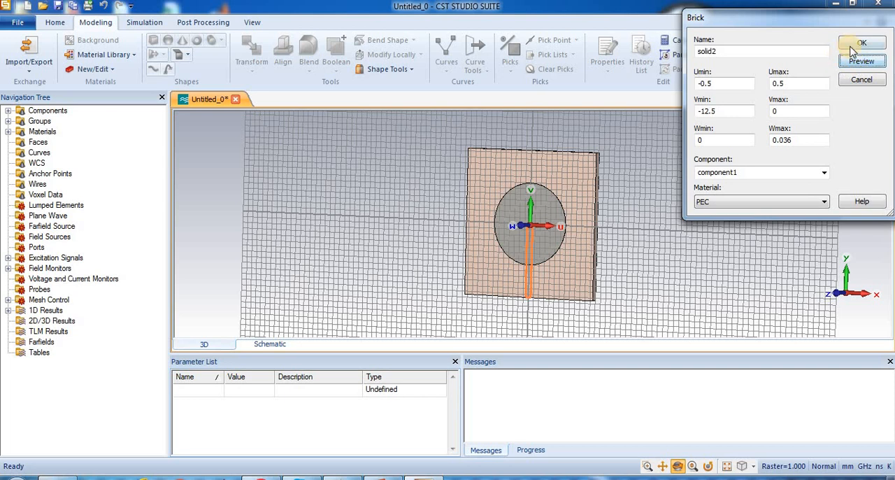
pyautogui.click(862, 42)
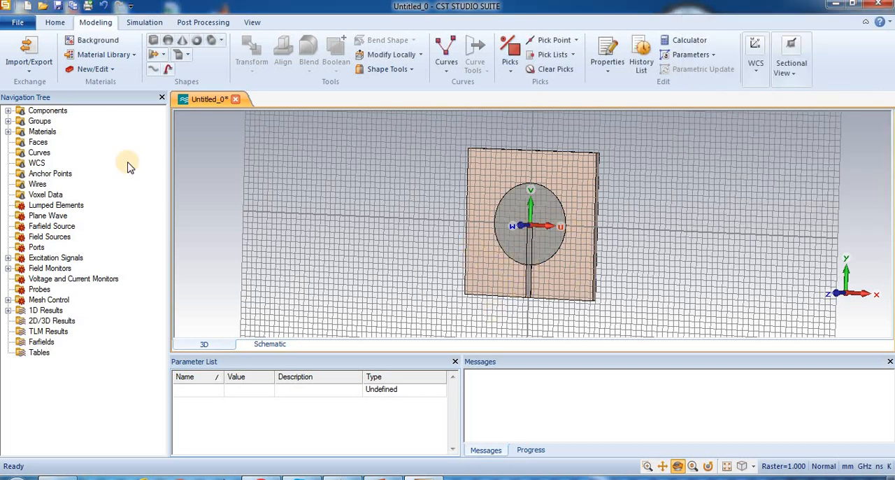
# Boolean-add feed strip solid2 to circular patch solid1 under component1
pyautogui.click(48, 110)
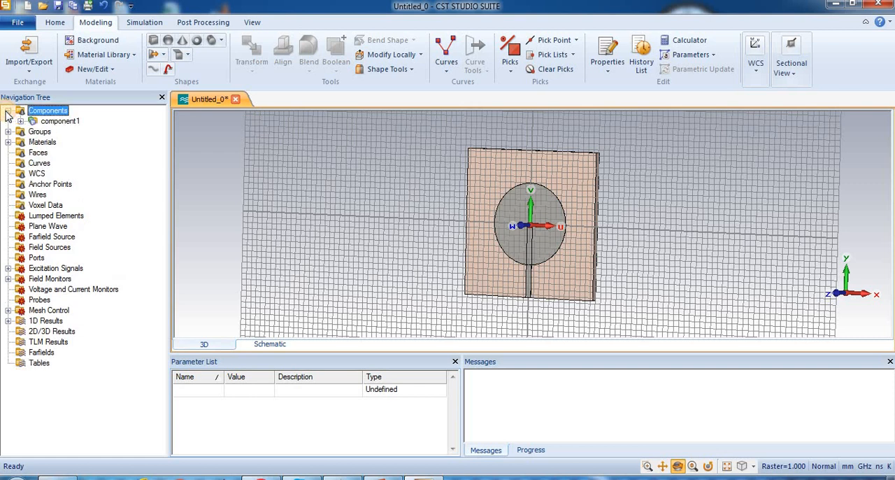
pyautogui.click(24, 121)
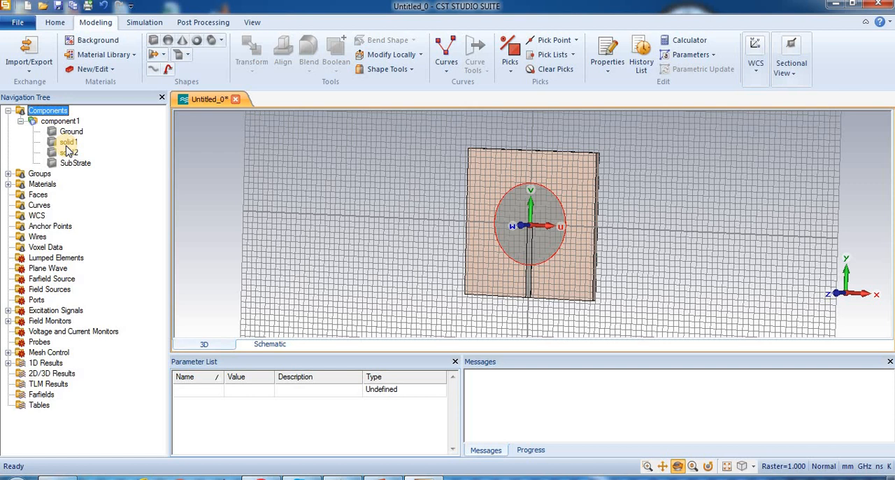
pyautogui.click(67, 141)
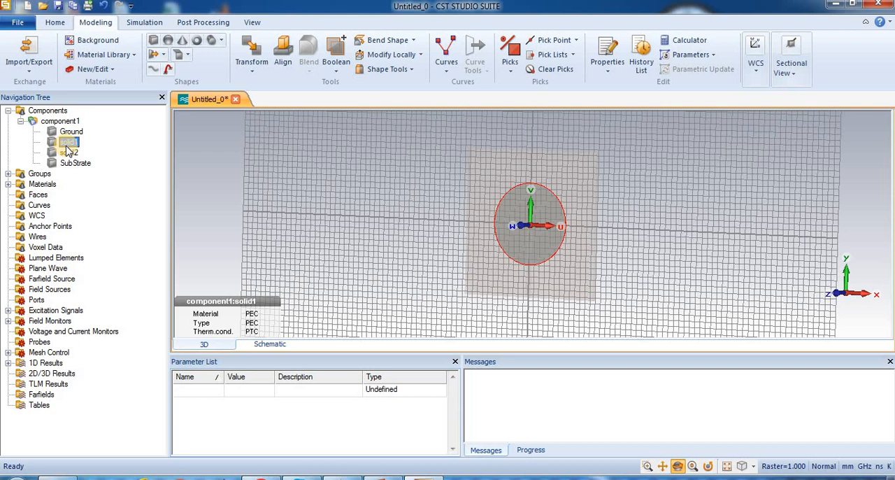
pyautogui.click(68, 142)
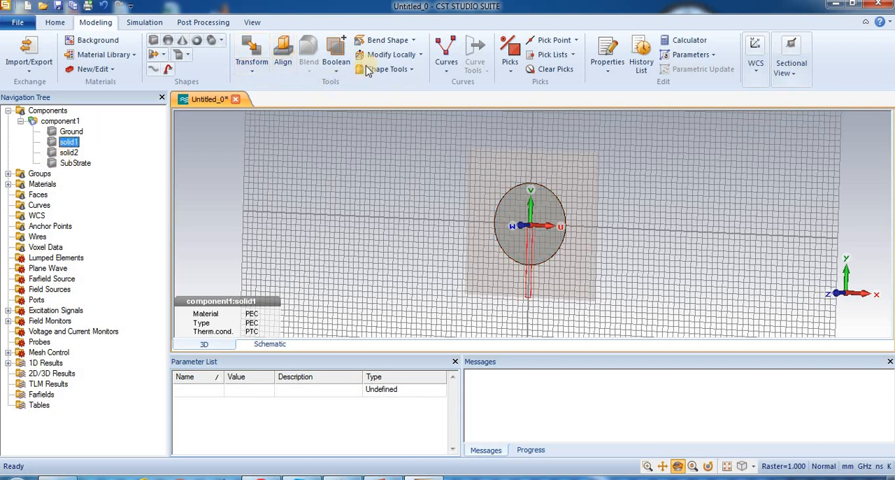
pyautogui.click(335, 53)
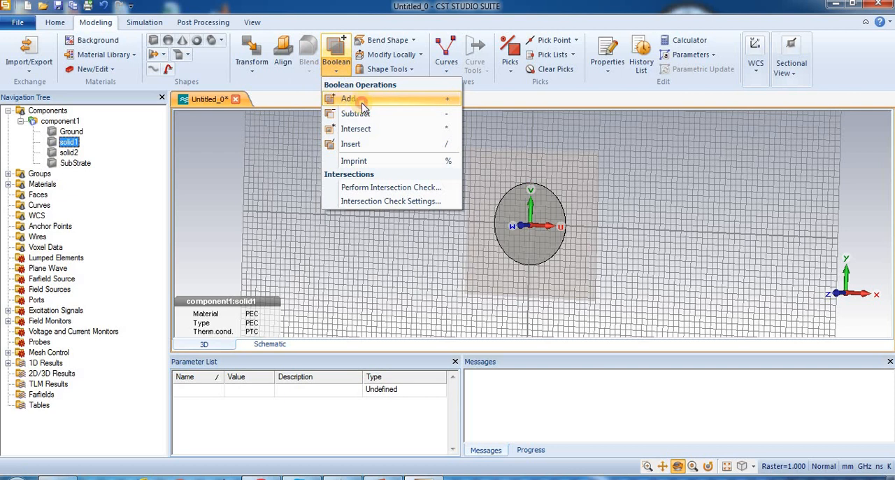
pyautogui.click(349, 97)
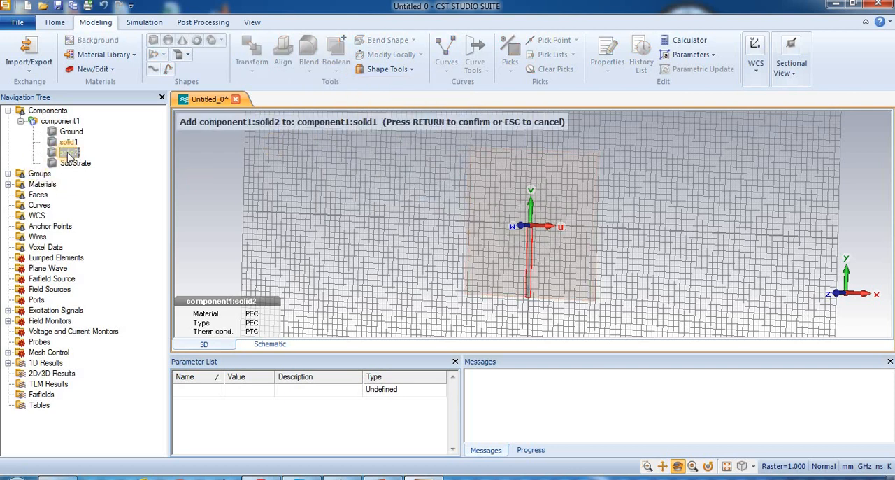
pyautogui.click(68, 142)
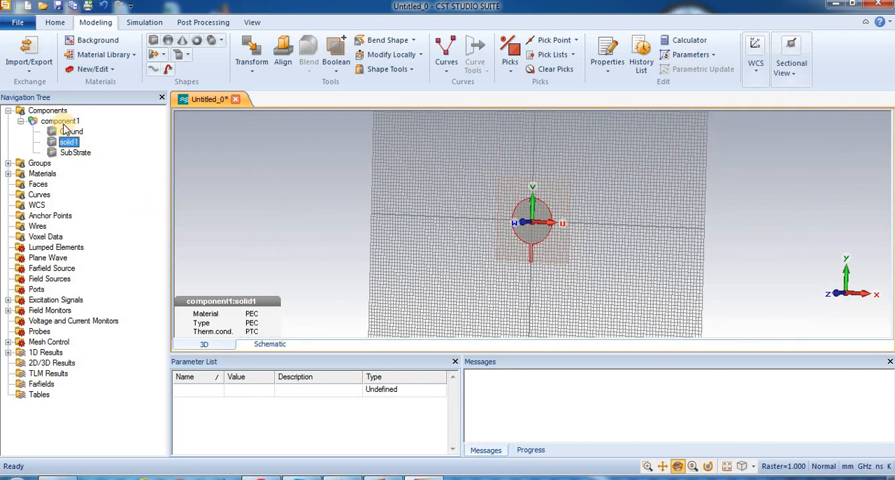
pyautogui.click(60, 121)
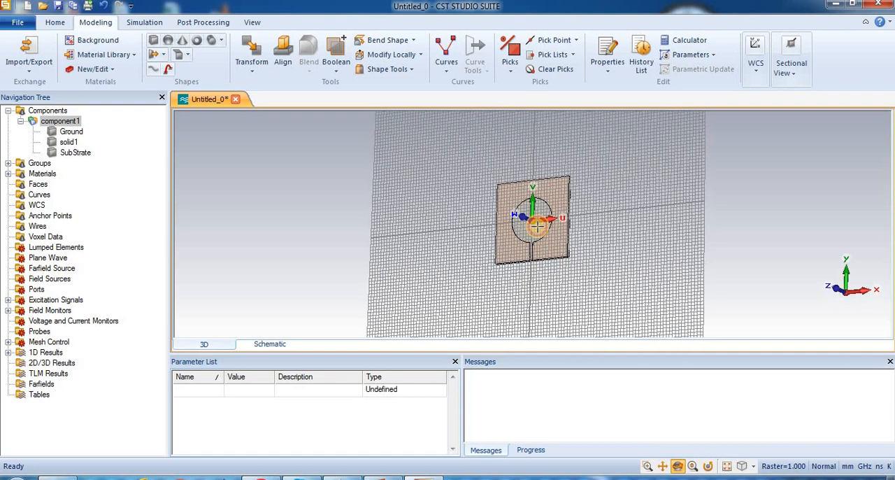
# Zoom to the feed strip end and pick its end face at the substrate edge
pyautogui.moveTo(532, 220); pyautogui.dragTo(489, 214)
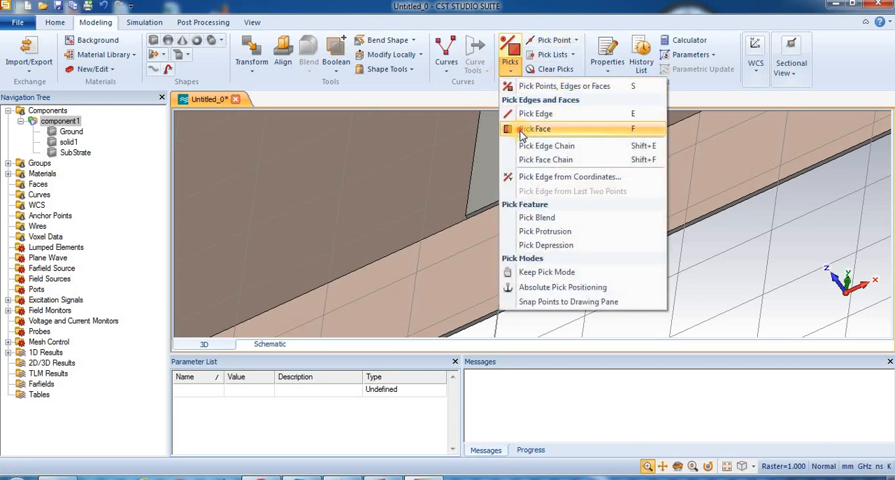
pyautogui.click(535, 129)
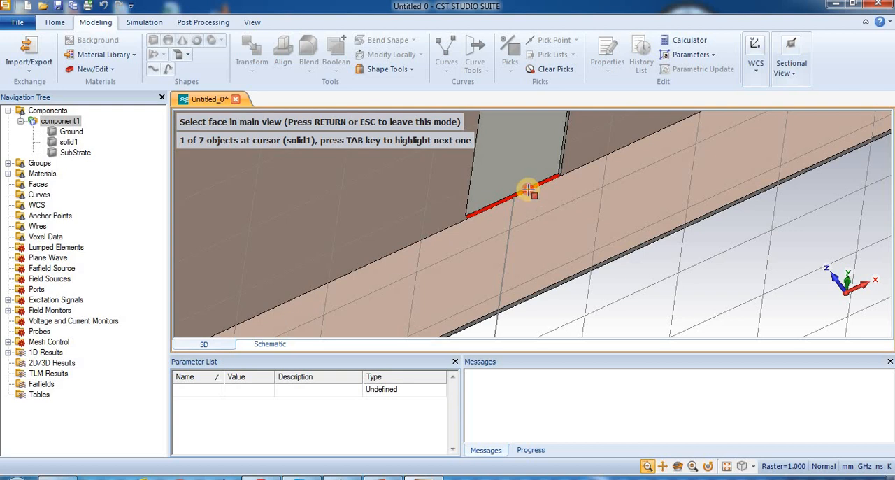
pyautogui.click(526, 192)
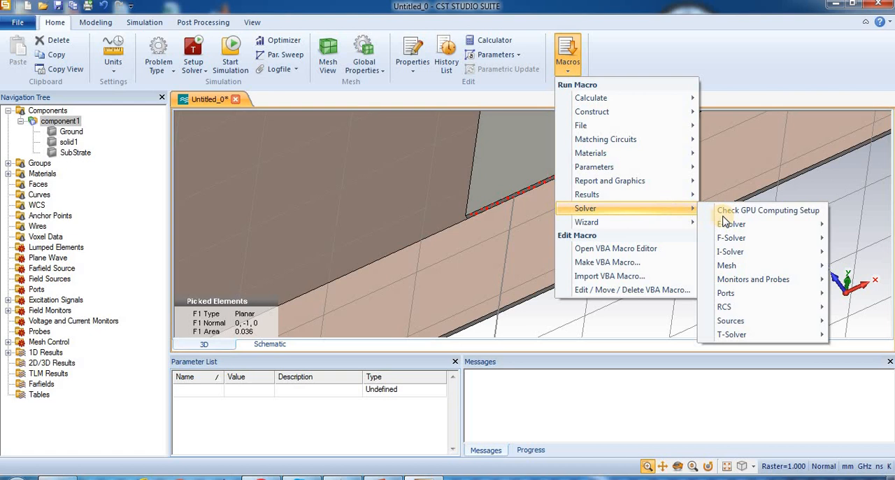
pyautogui.moveTo(726, 293)
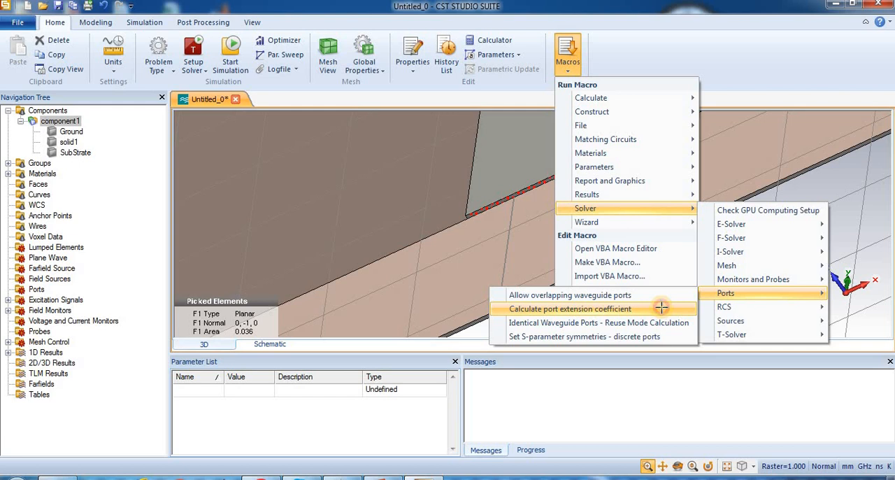
# Run the port extension coefficient macro to compute k, then close the calculator
pyautogui.click(567, 308)
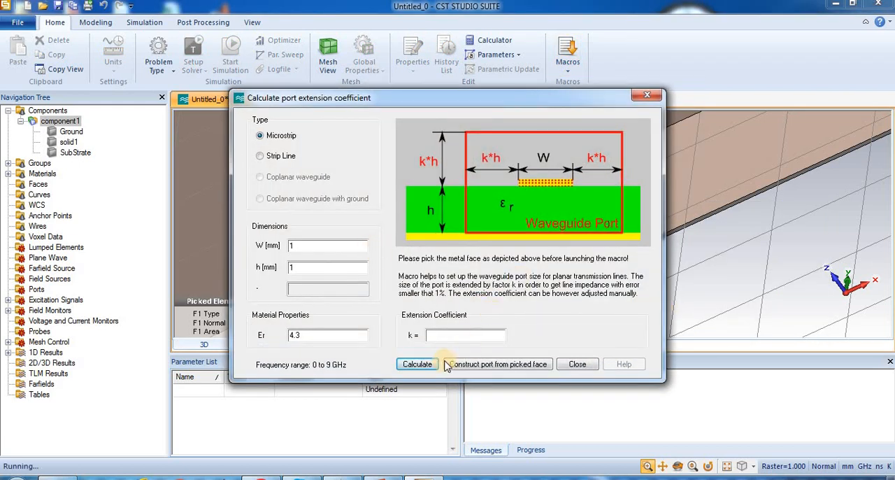
pyautogui.click(416, 363)
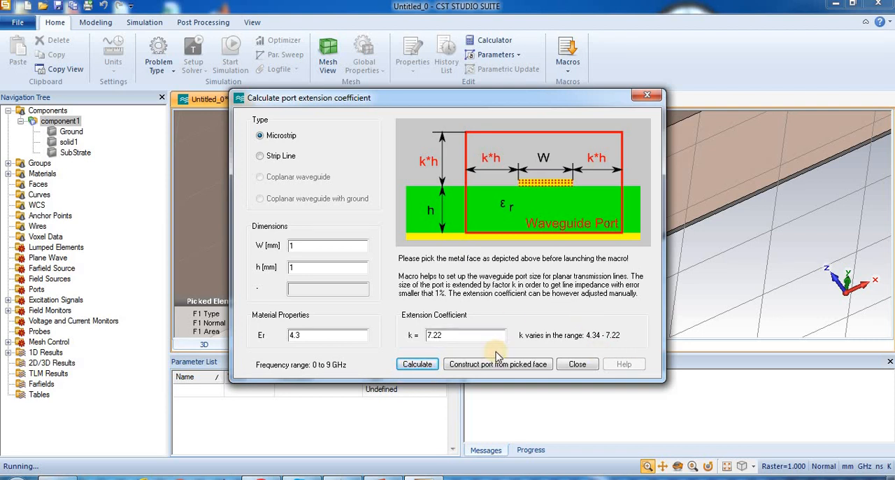
pyautogui.moveTo(599, 351)
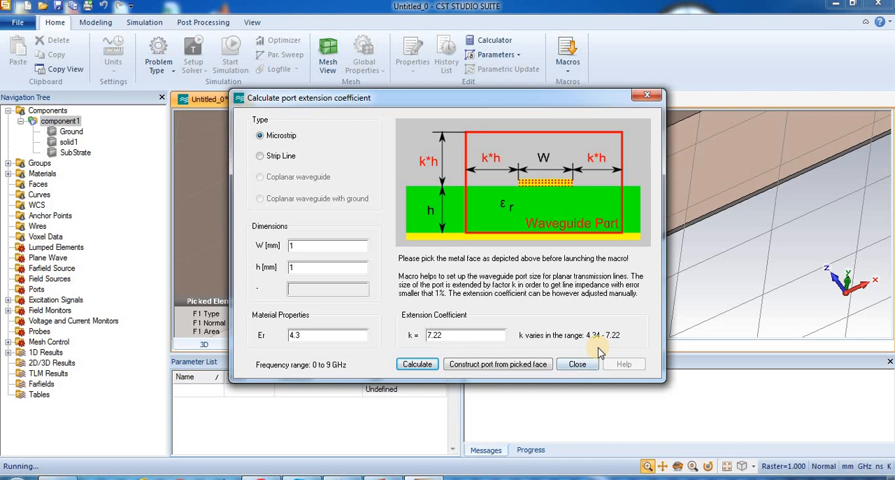
pyautogui.moveTo(534, 355)
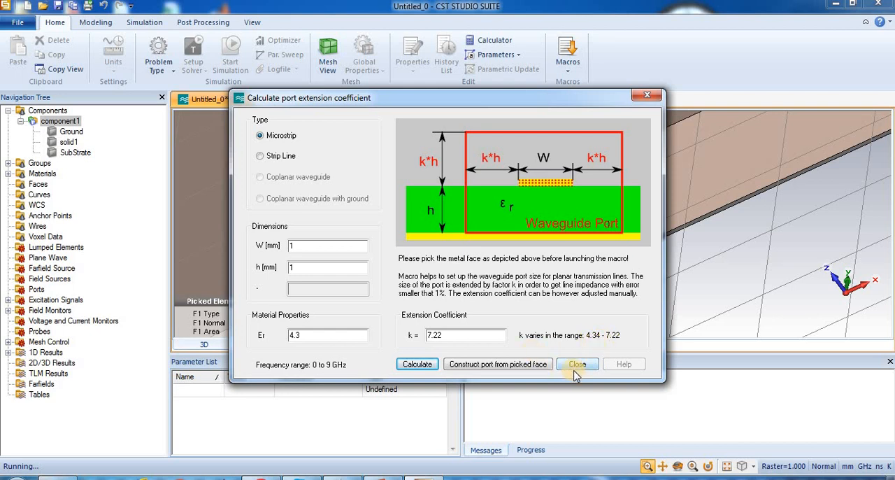
pyautogui.click(578, 363)
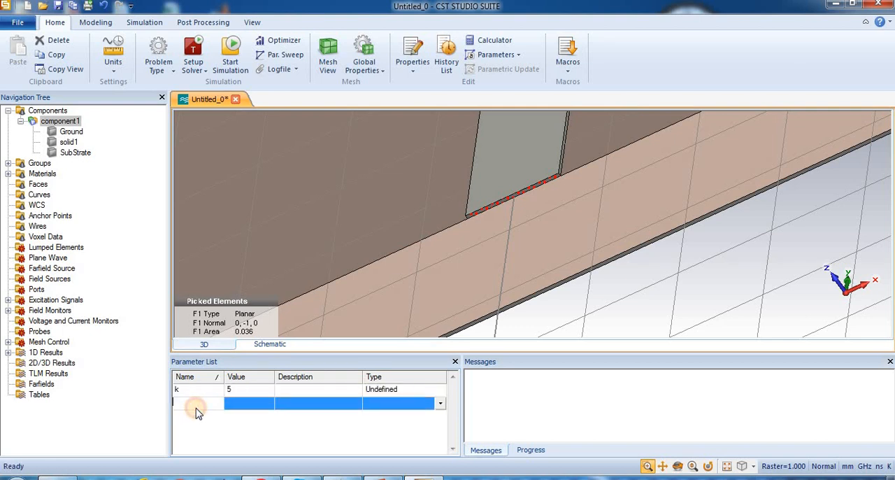
# Enter project parameter h with value 1 and bring up the Simulation tools
pyautogui.write('h')
pyautogui.click(250, 403)
pyautogui.write('1')
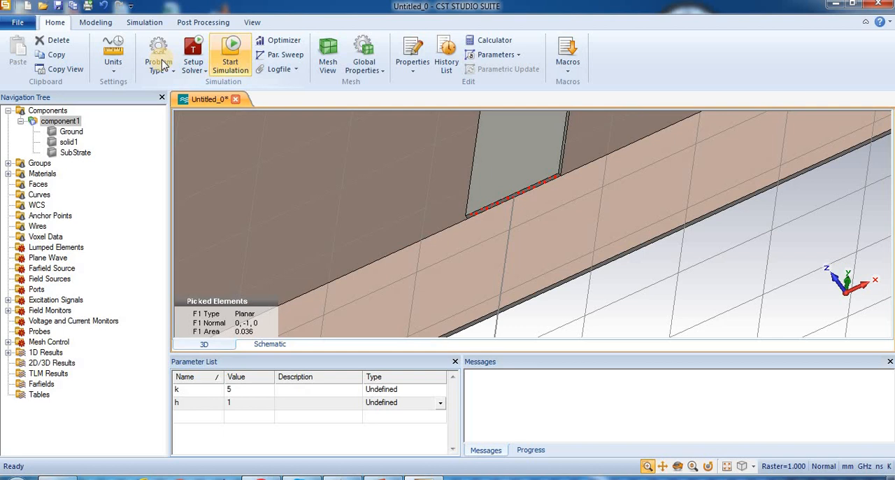
pyautogui.click(95, 22)
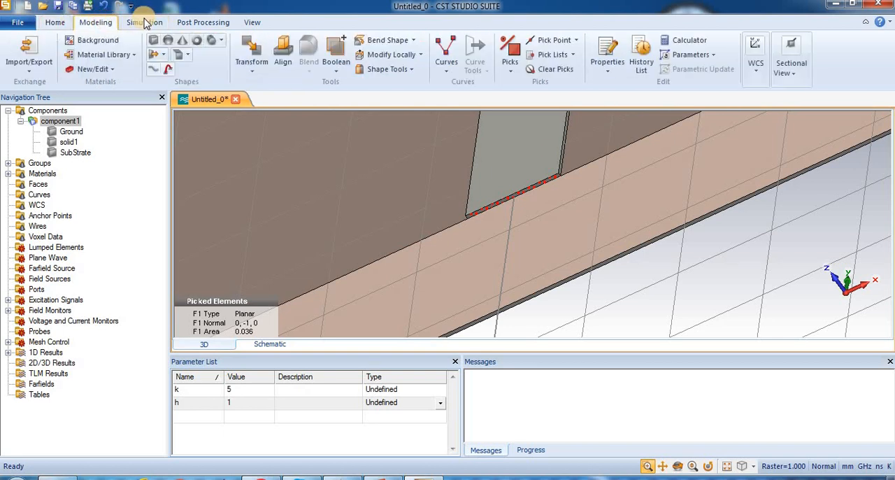
pyautogui.click(144, 22)
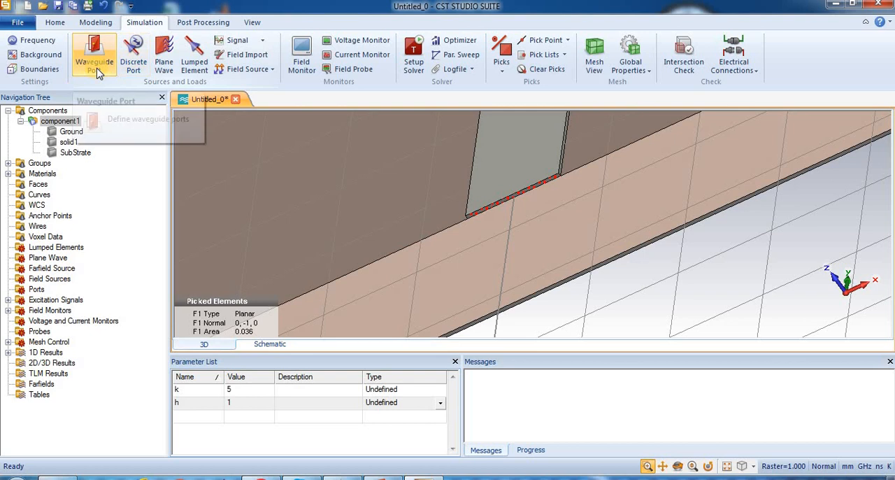
# Define waveguide port 1 with Xmin, Xmax, Zmin offsets k*h and Zmax offset h
pyautogui.click(94, 54)
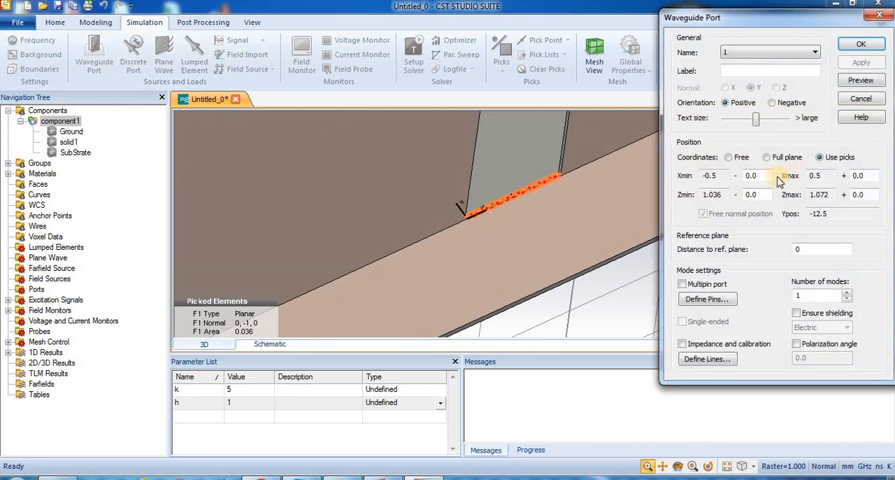
pyautogui.click(752, 176)
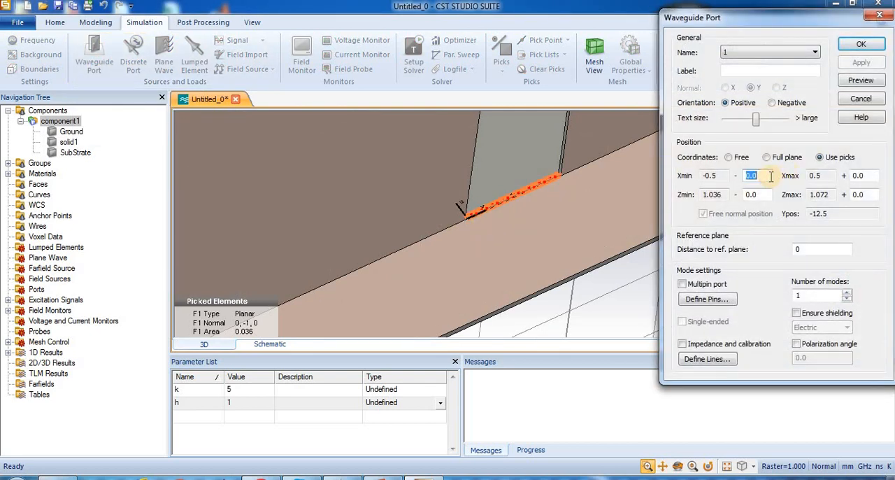
pyautogui.write('k')
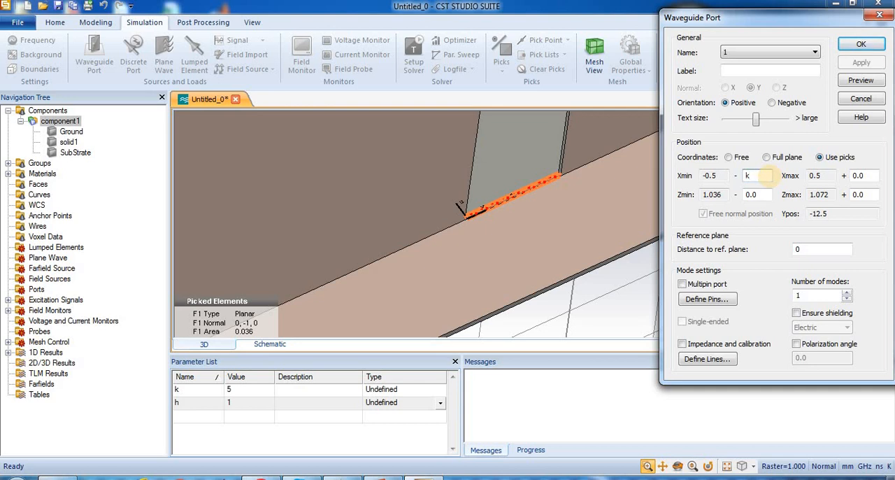
pyautogui.write('*h')
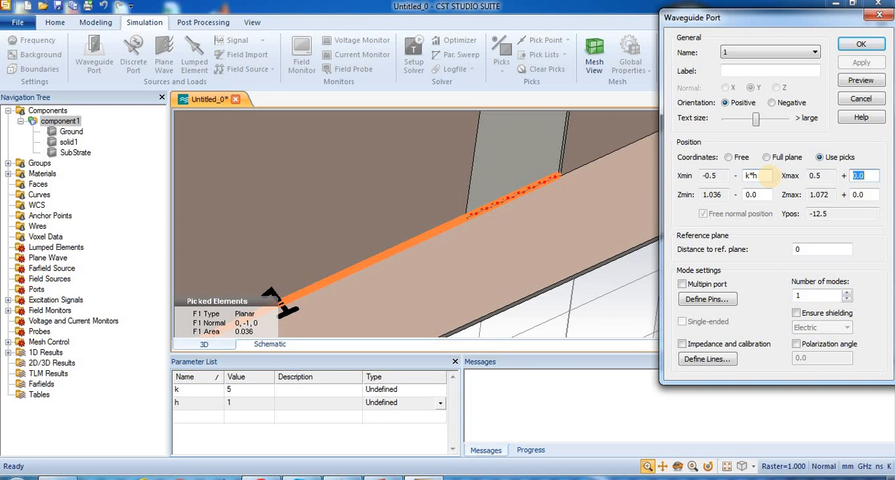
pyautogui.write('k*h')
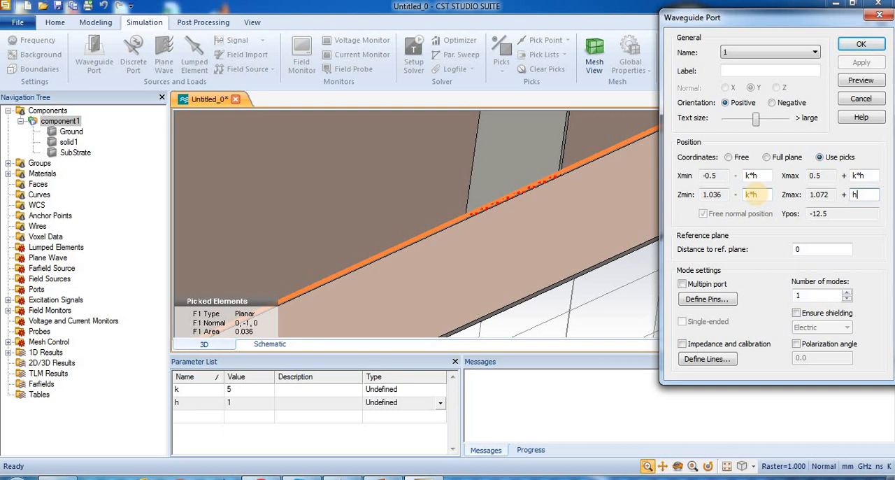
pyautogui.click(861, 80)
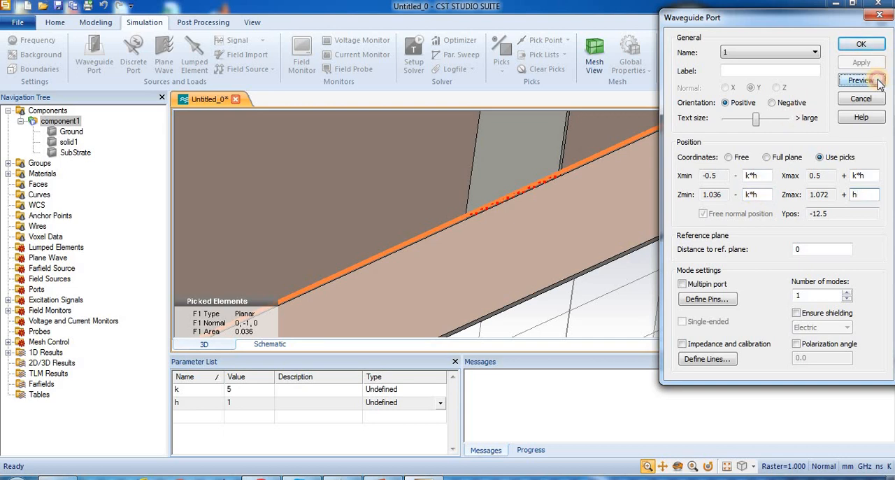
pyautogui.click(861, 80)
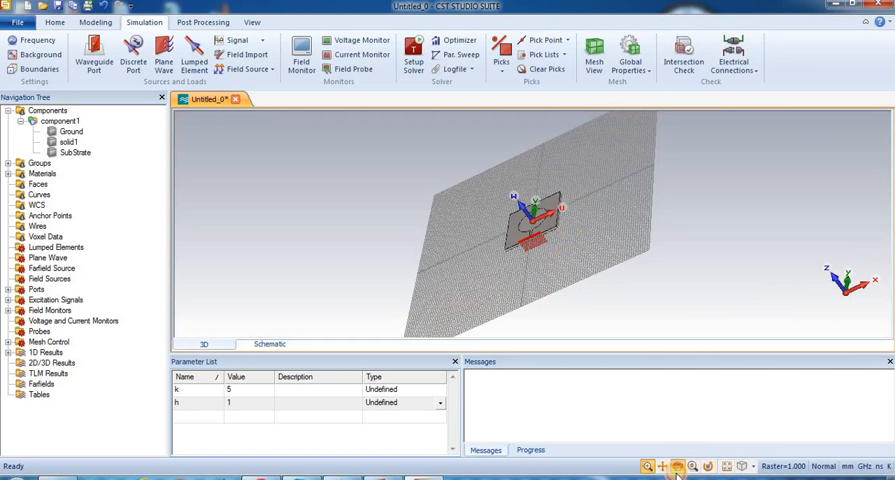
# Orient the view face-on to show the whole circular patch and feed line
pyautogui.click(743, 466)
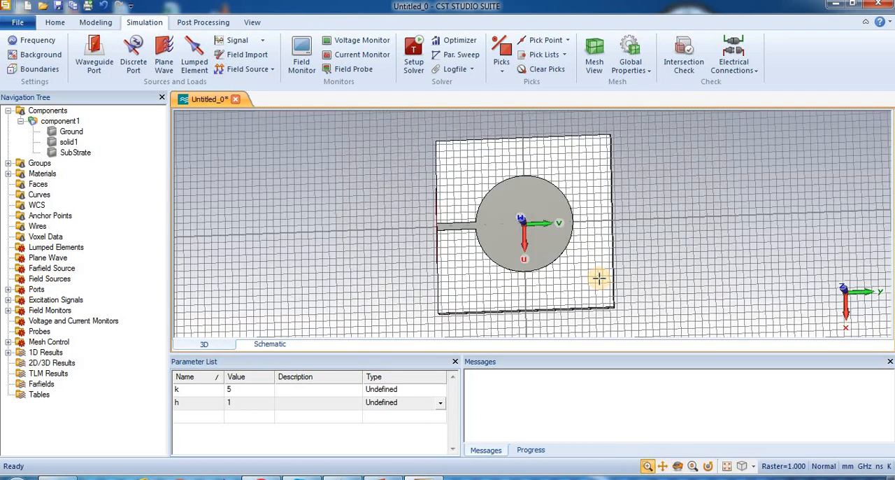
pyautogui.moveTo(445, 299)
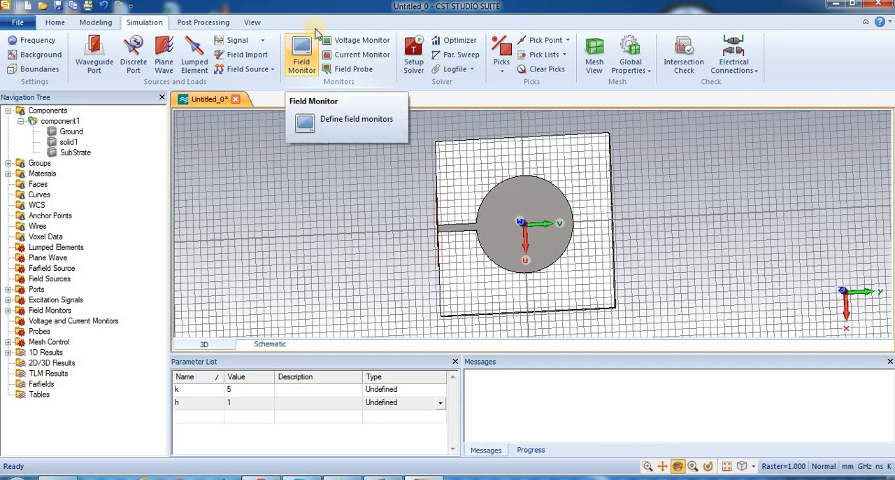
# Add farfield monitors at 2.25, 4.5 (replacing the existing one) and 6.75 GHz
pyautogui.click(356, 119)
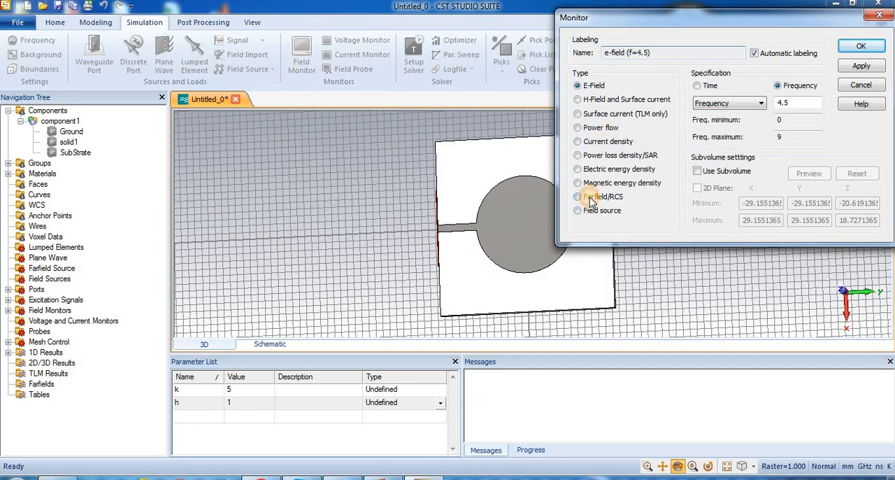
pyautogui.click(578, 197)
pyautogui.write('2.25')
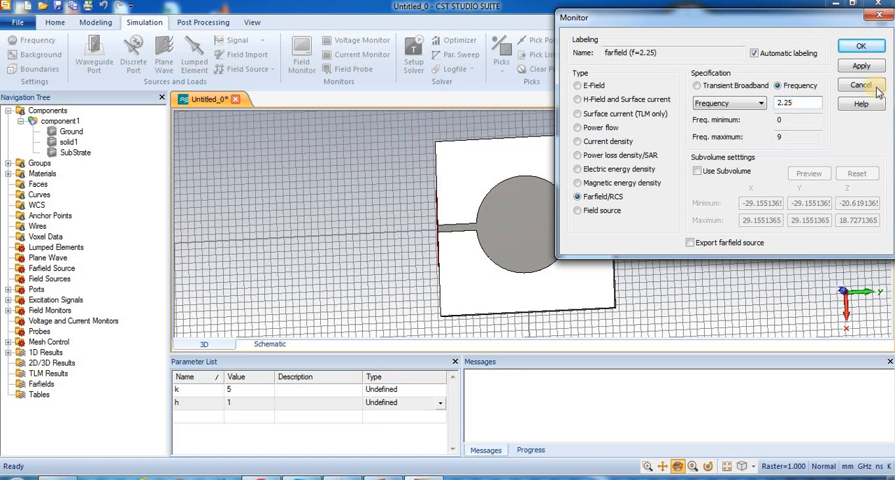
pyautogui.click(861, 65)
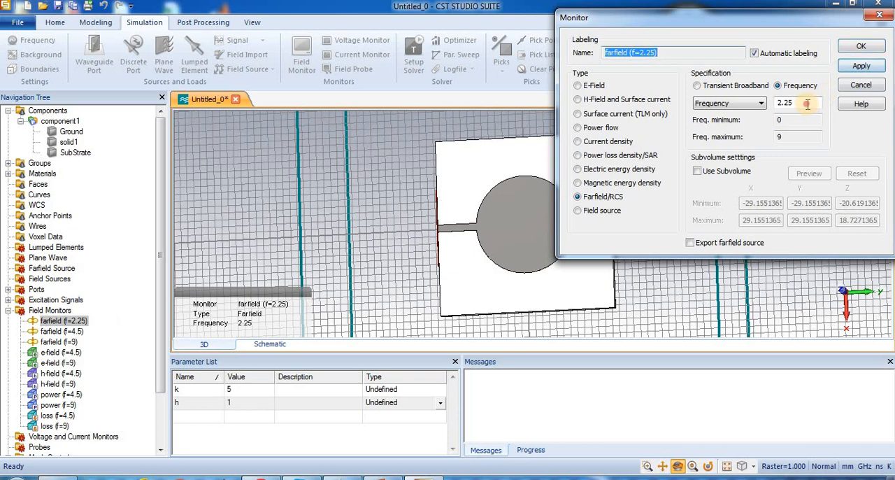
pyautogui.write('4.')
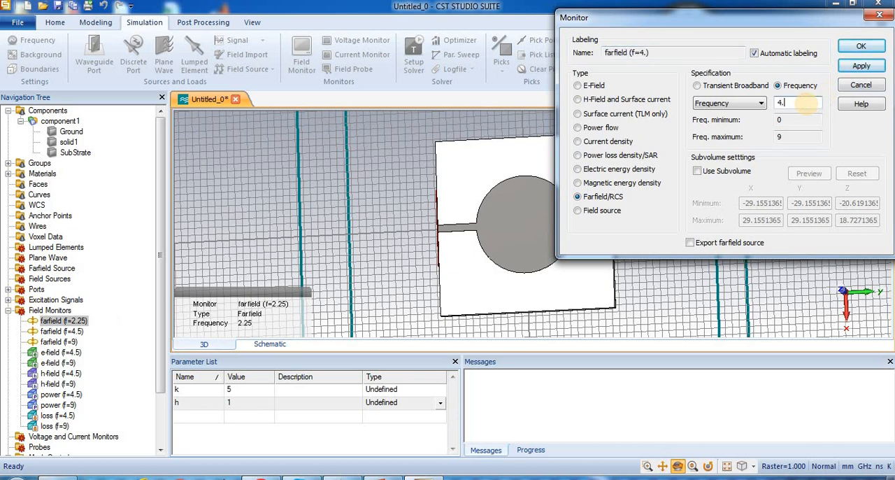
pyautogui.click(861, 65)
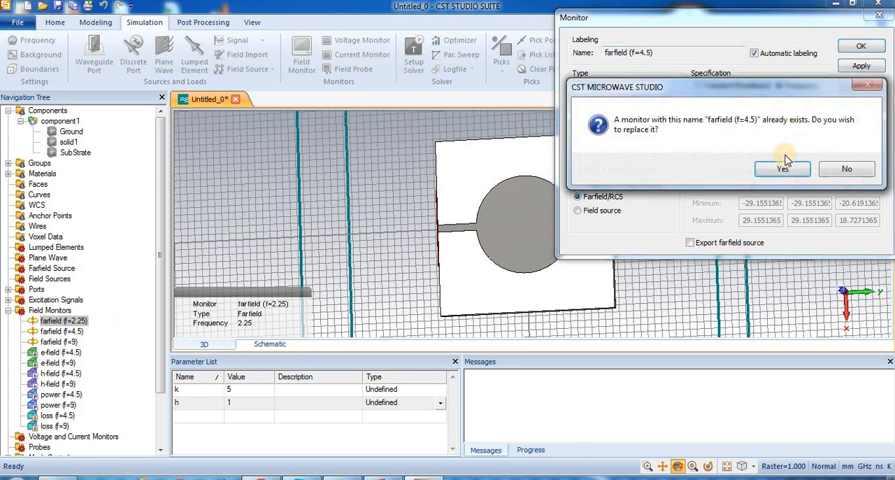
pyautogui.click(783, 168)
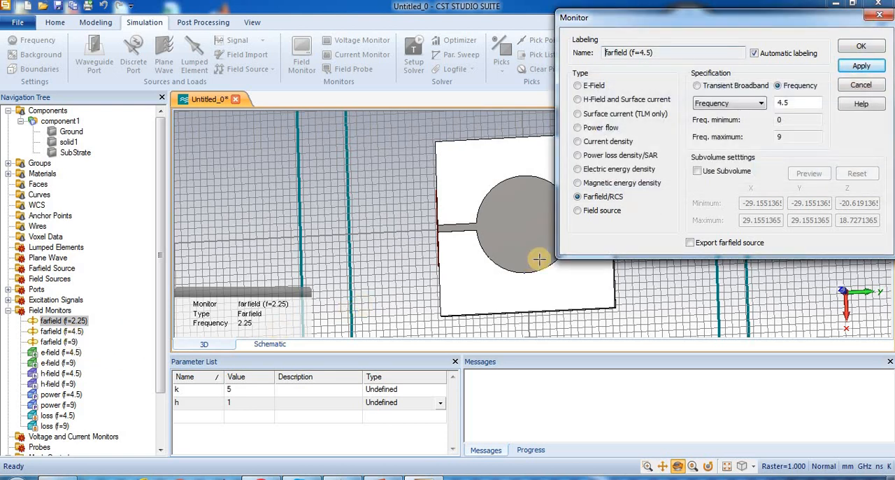
pyautogui.click(797, 103)
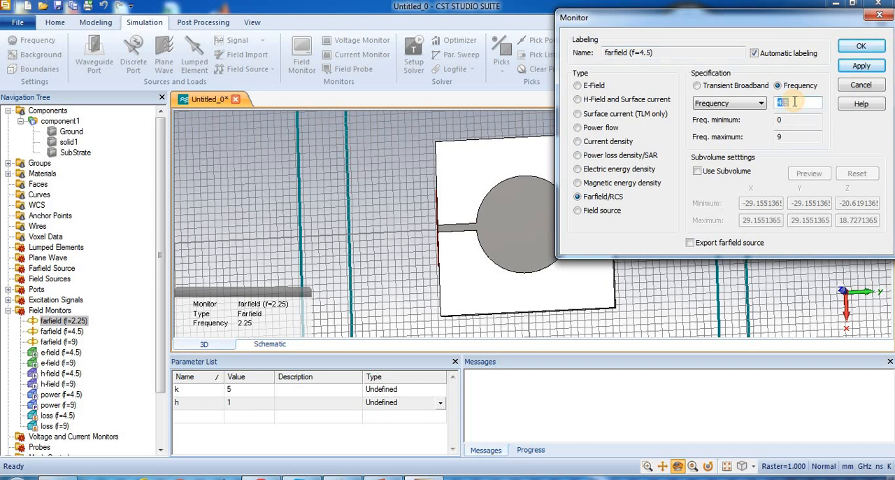
pyautogui.write('6.75')
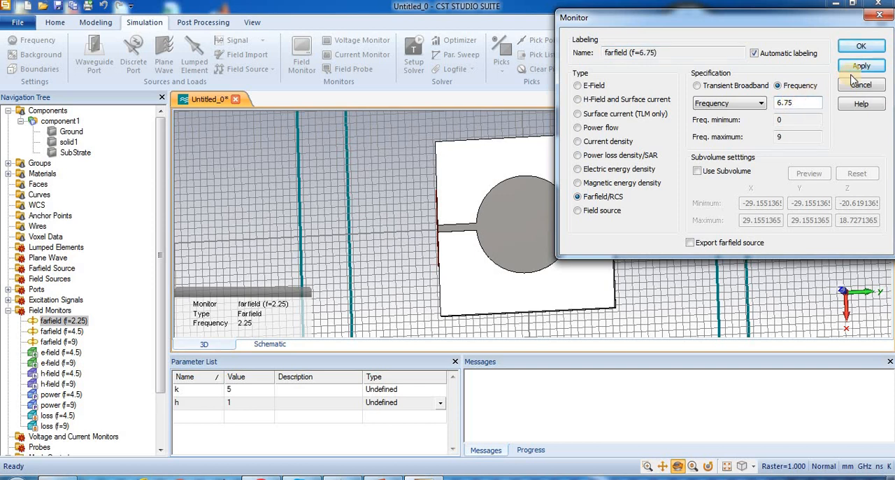
pyautogui.click(861, 65)
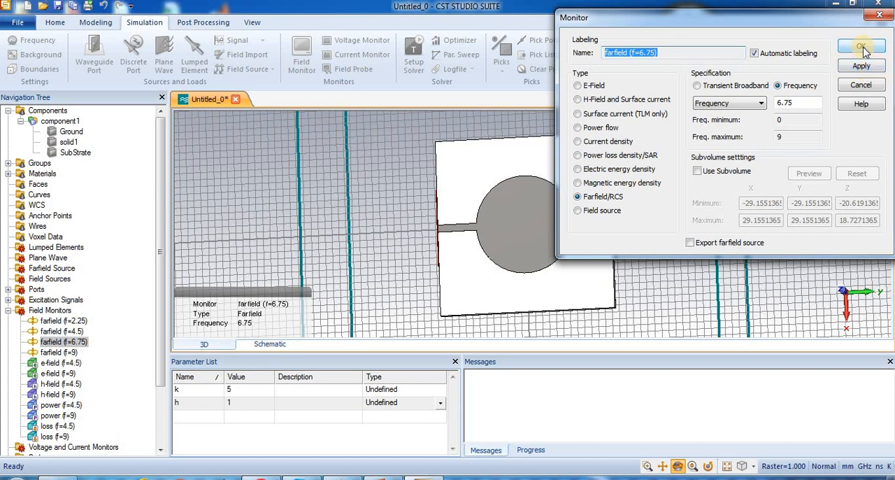
pyautogui.click(861, 47)
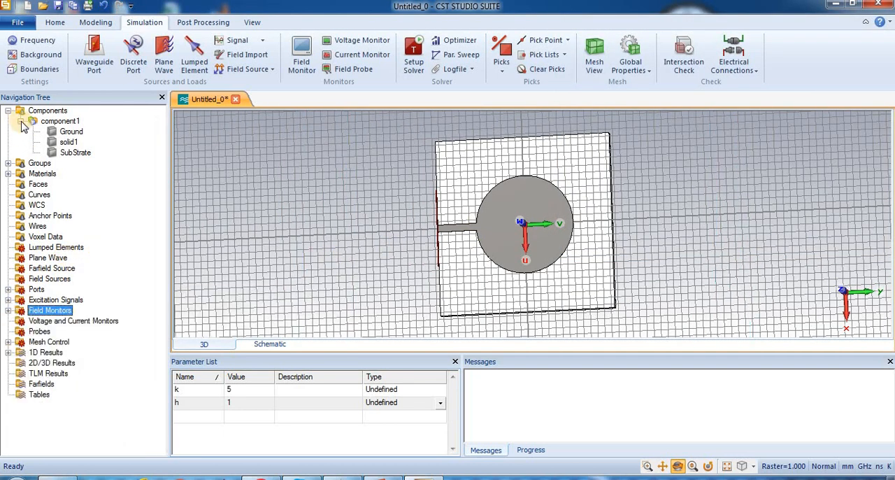
pyautogui.click(7, 121)
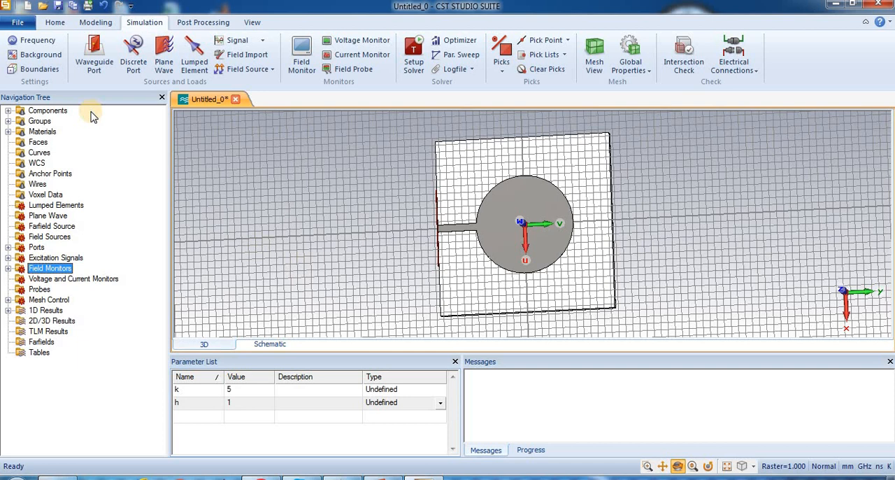
pyautogui.click(34, 68)
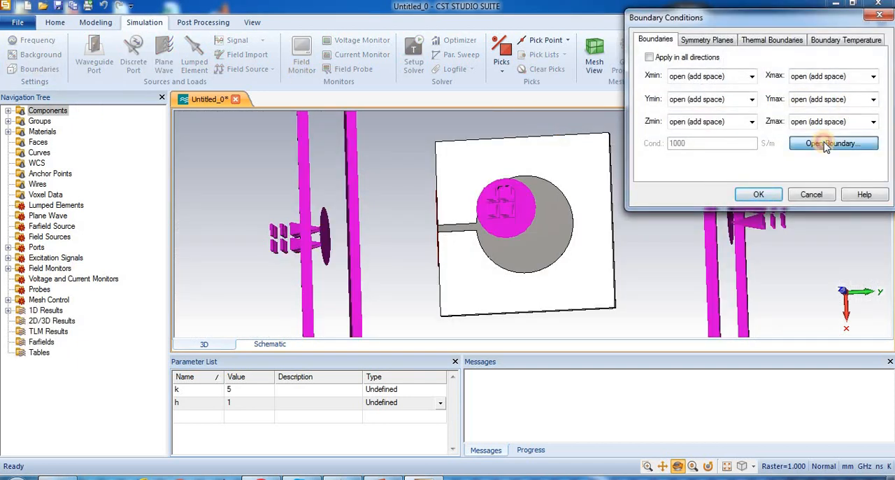
pyautogui.click(832, 144)
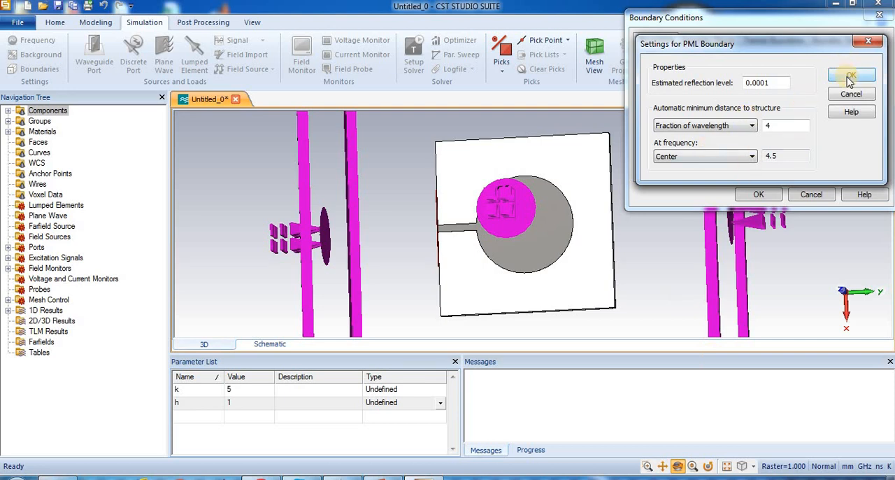
pyautogui.click(850, 75)
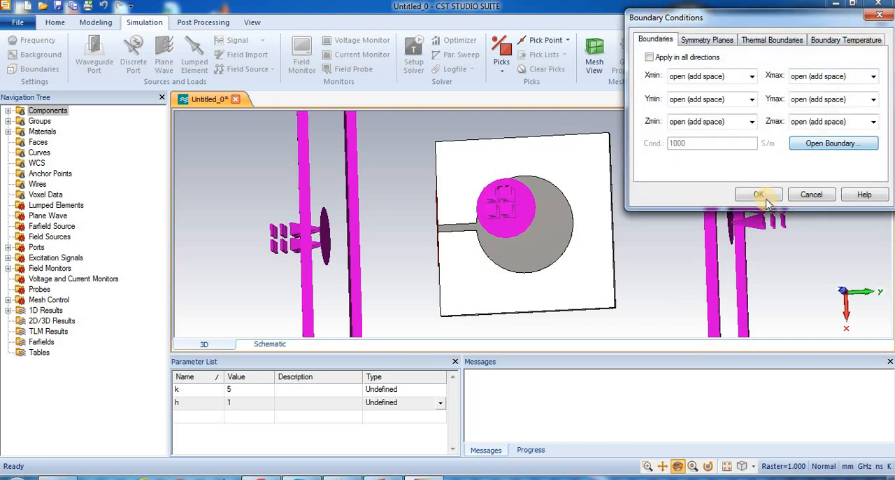
pyautogui.click(758, 194)
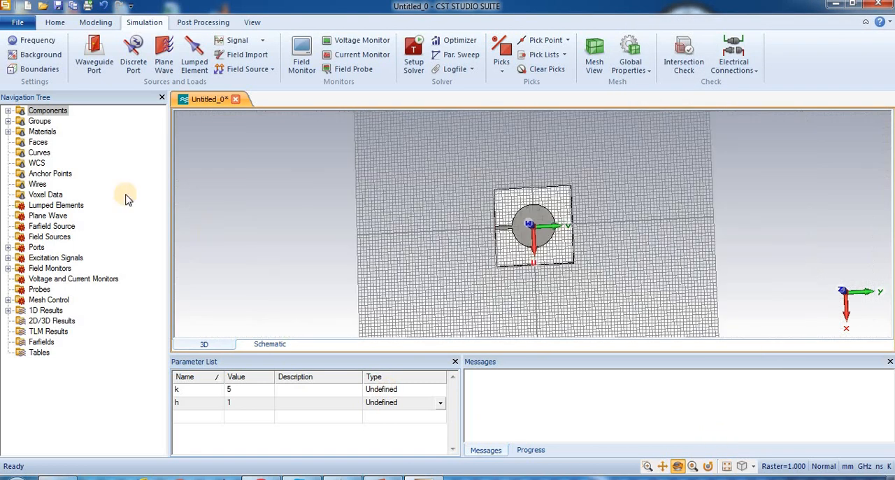
pyautogui.click(39, 68)
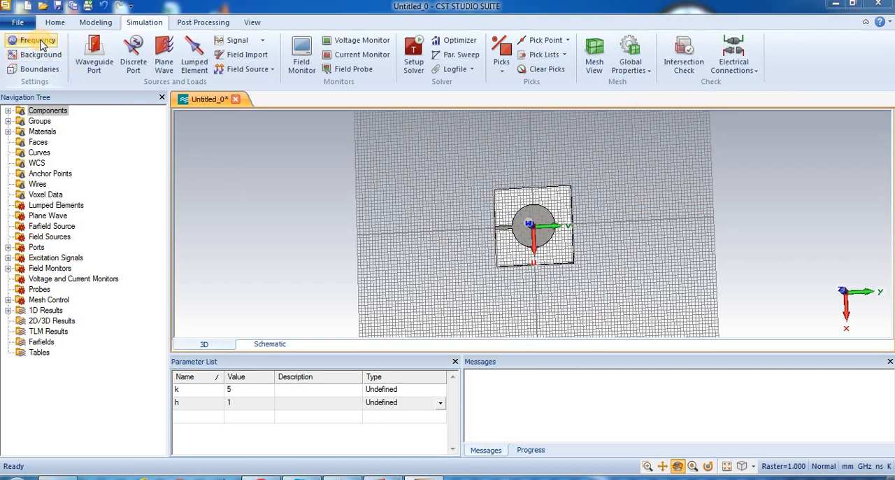
# Set the frequency range maximum to 9 and run the Time Domain solver
pyautogui.click(37, 40)
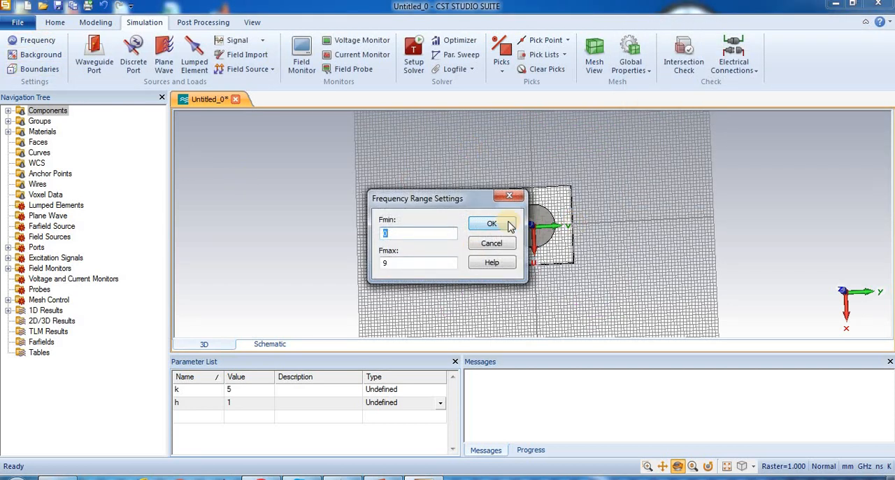
pyautogui.click(491, 223)
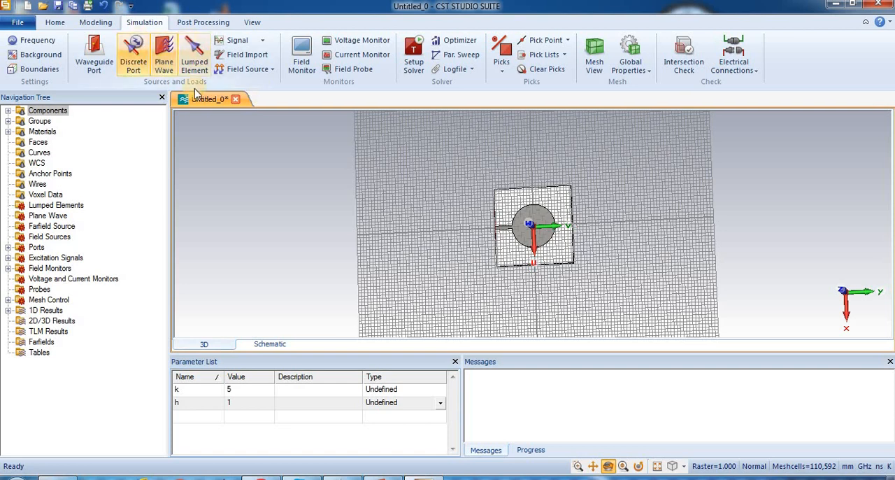
pyautogui.click(252, 23)
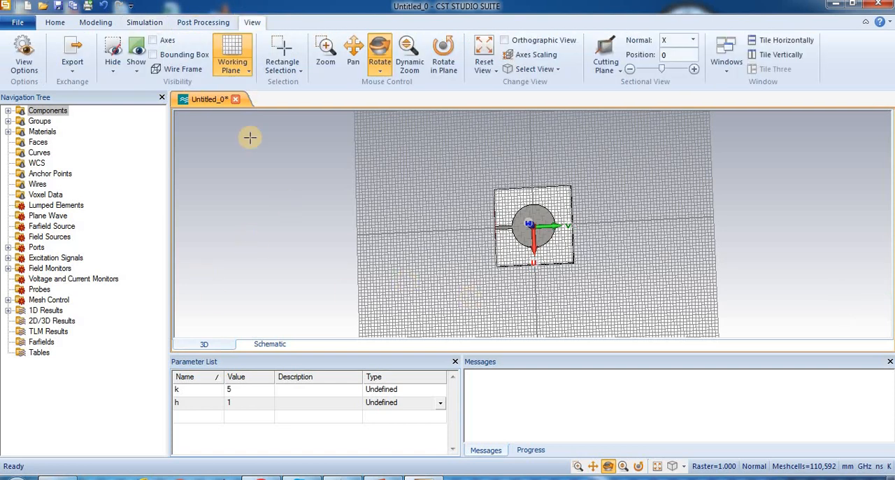
pyautogui.click(55, 22)
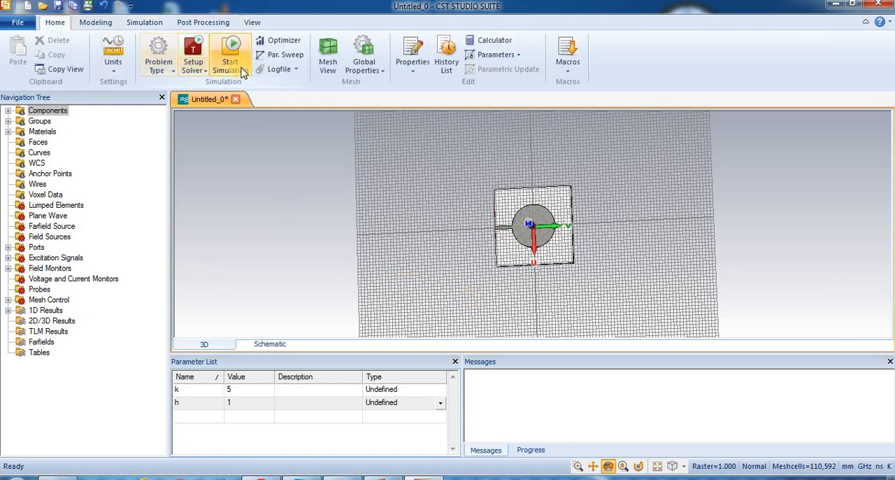
pyautogui.click(229, 55)
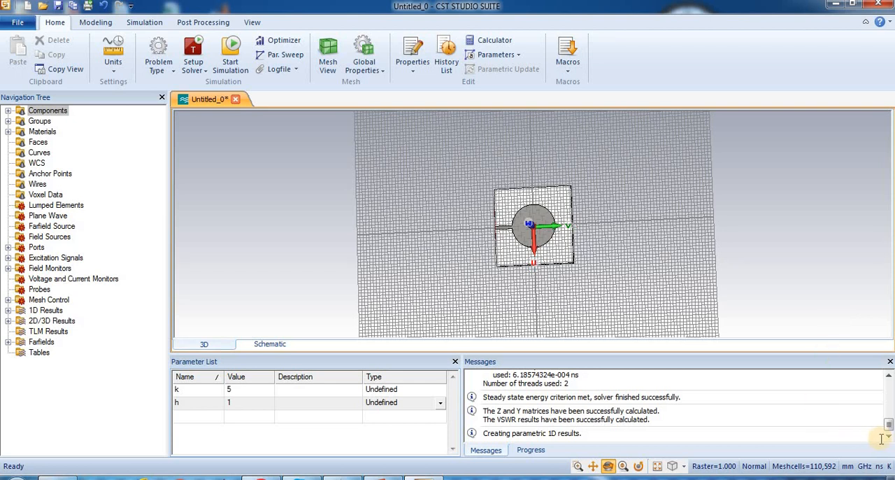
pyautogui.moveTo(650, 387)
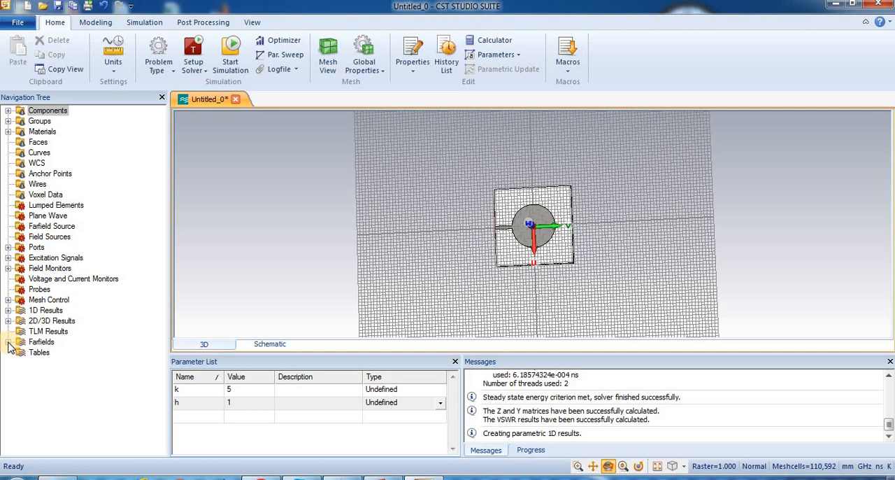
# Show the Abs directivity of farfield (f=2.25) and rotate it to a side view
pyautogui.click(7, 342)
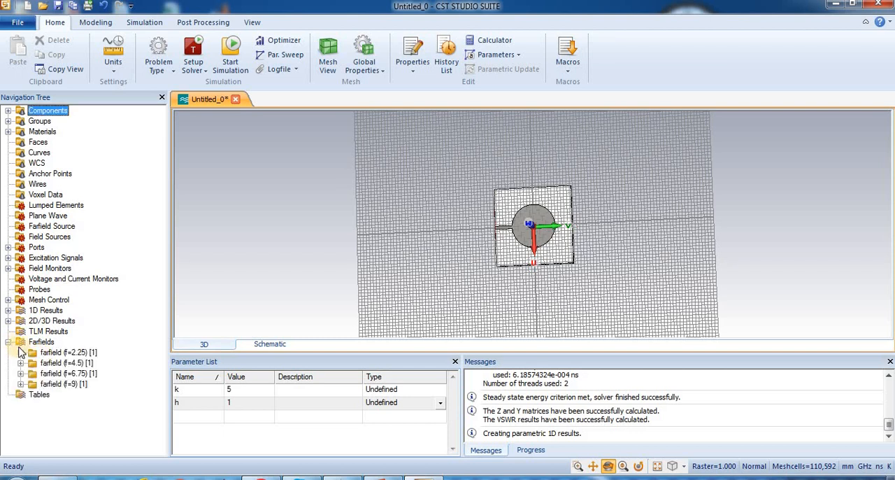
pyautogui.click(21, 352)
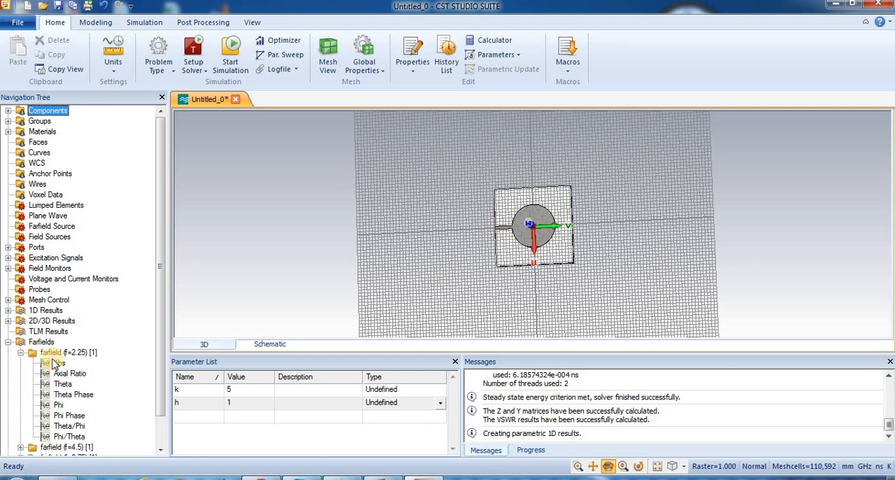
pyautogui.click(66, 352)
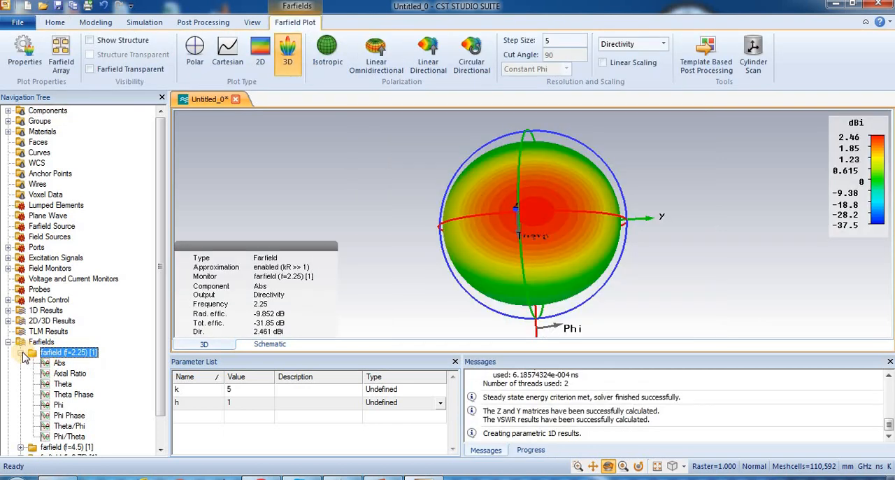
pyautogui.click(25, 353)
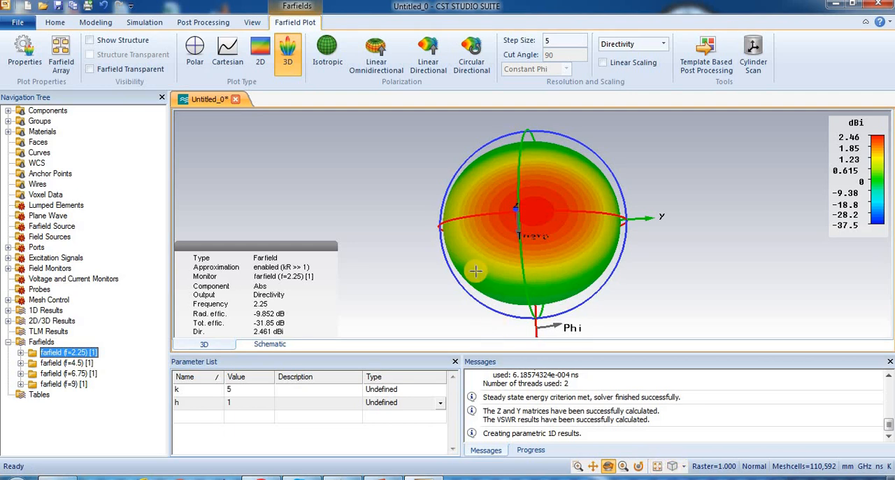
pyautogui.moveTo(514, 343)
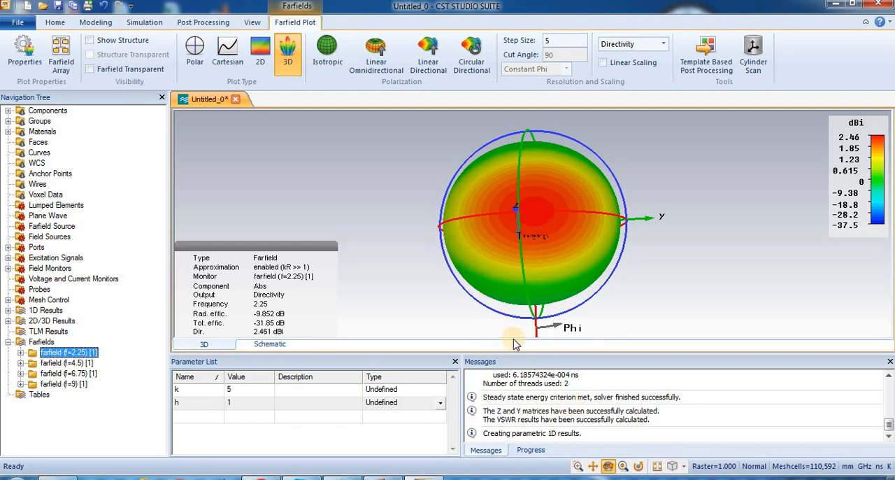
pyautogui.moveTo(514, 339); pyautogui.dragTo(734, 297)
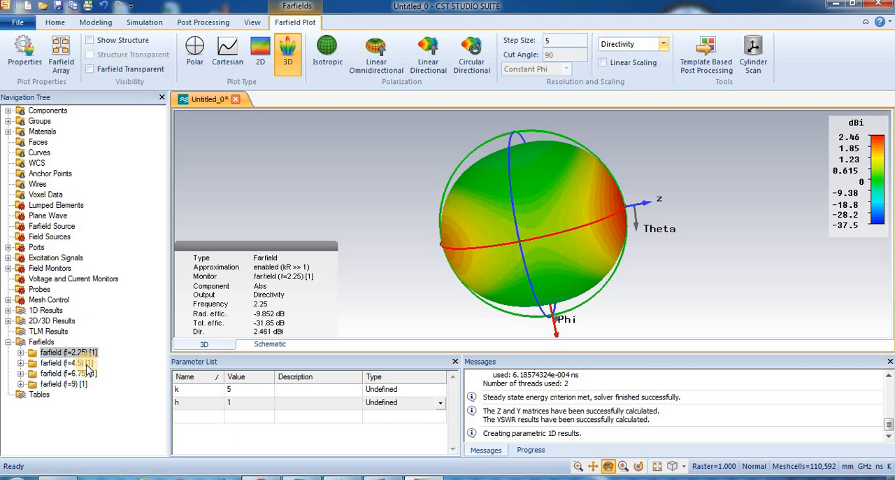
# Display the 3D directivity patterns at 4.5, 6.75, then 9 GHz (4.774 dBi)
pyautogui.click(67, 362)
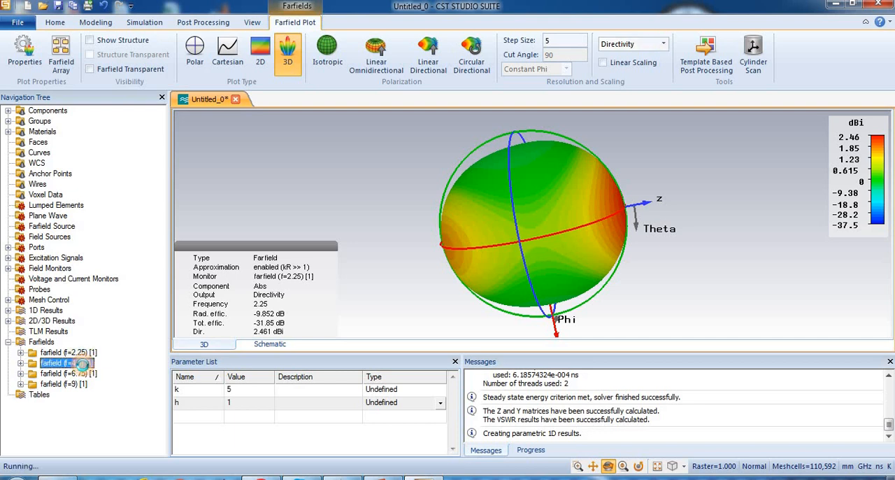
pyautogui.click(63, 362)
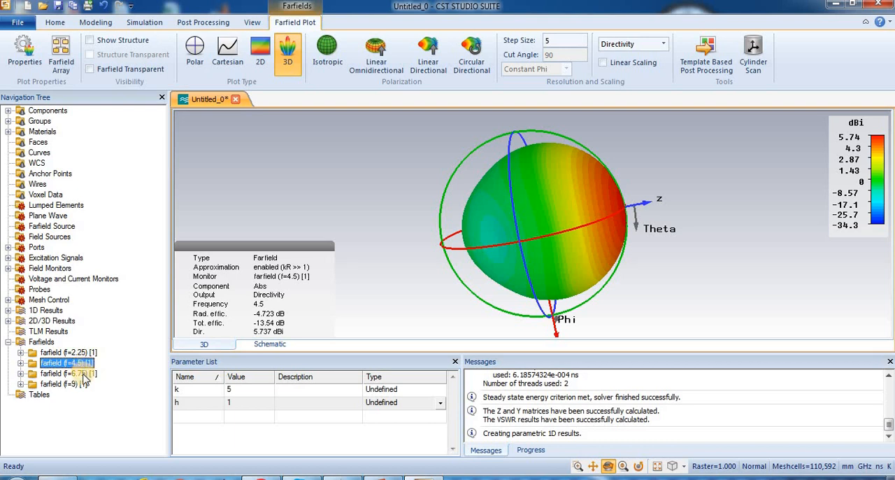
pyautogui.click(63, 373)
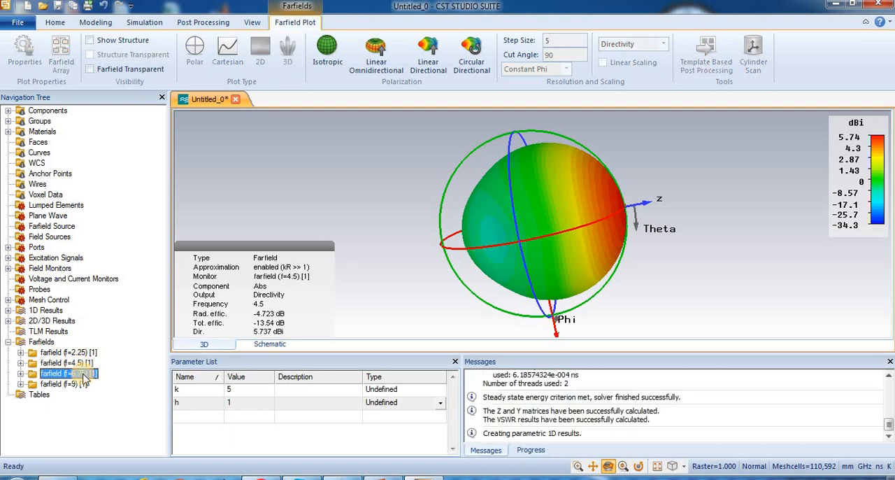
pyautogui.click(63, 384)
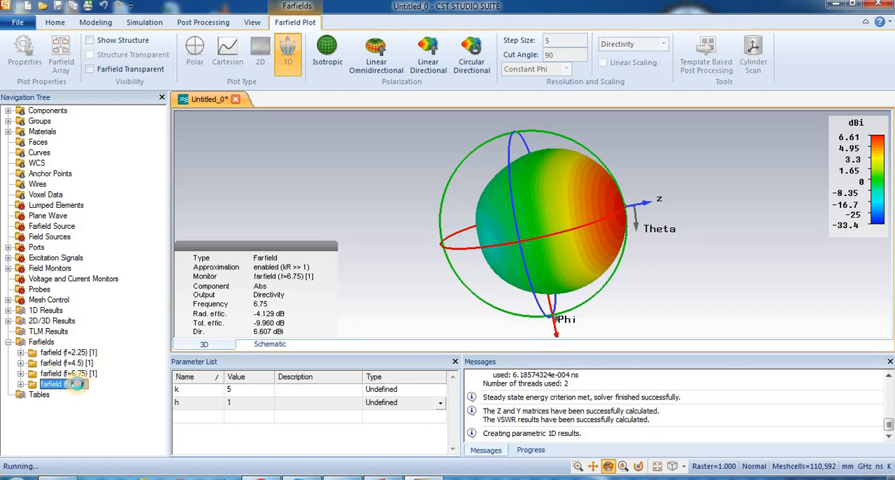
pyautogui.click(59, 384)
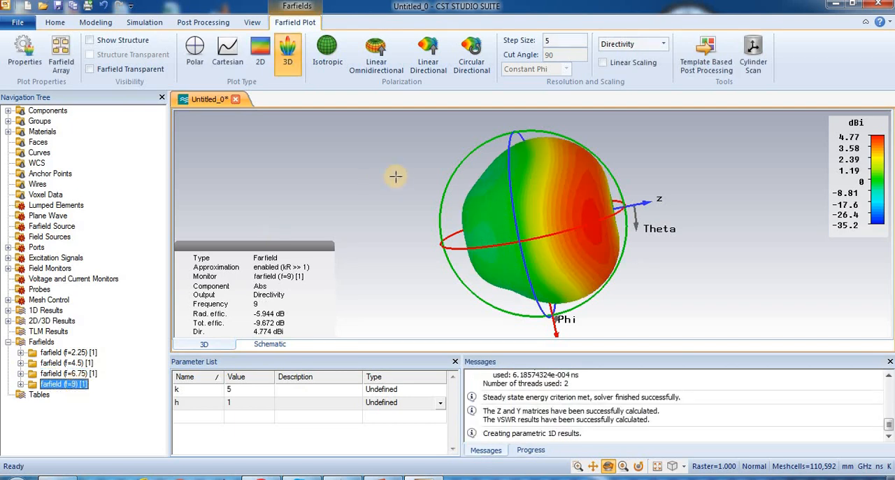
# Show the patch antenna structure inside the farfield pattern and rotate the view
pyautogui.rightClick(395, 176)
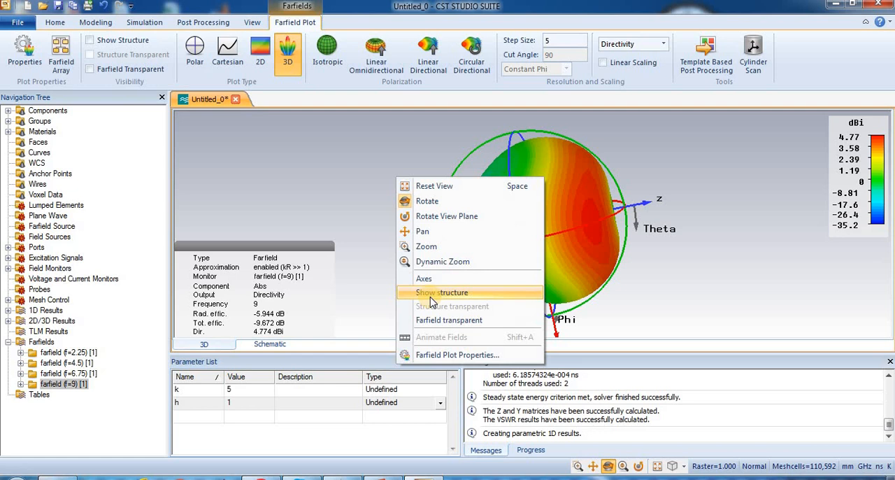
pyautogui.click(442, 292)
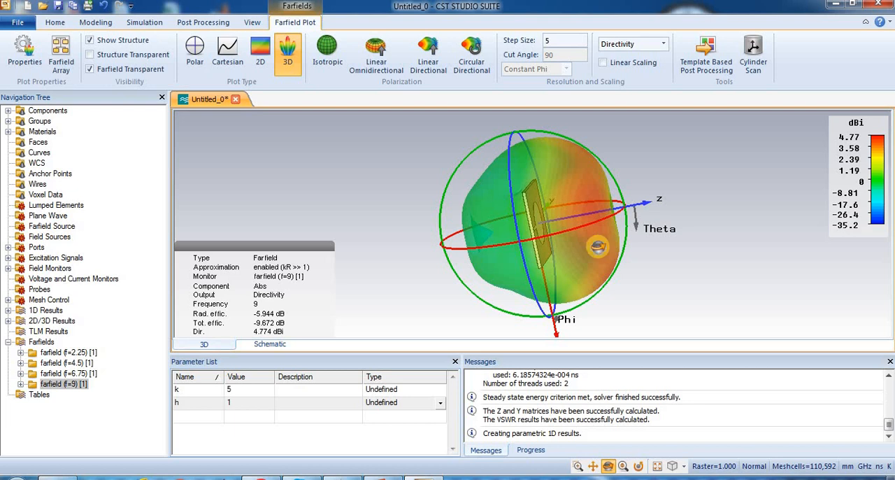
pyautogui.moveTo(531, 224); pyautogui.dragTo(538, 210)
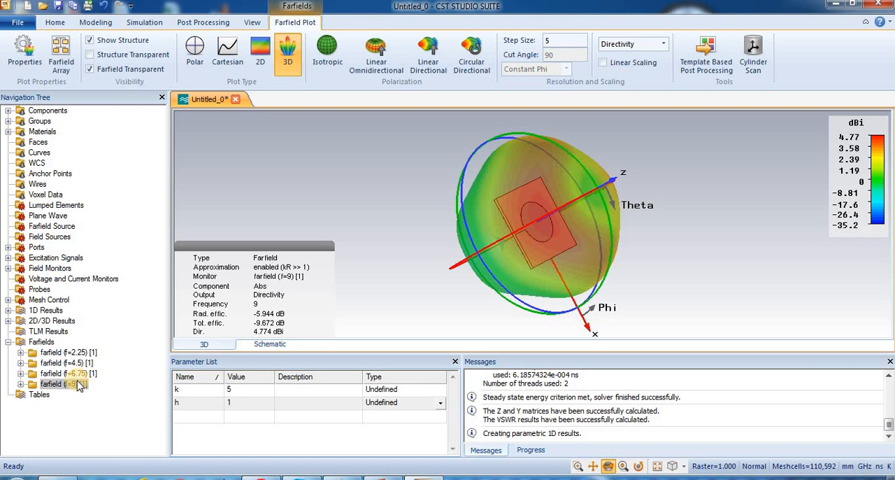
# Compare farfield patterns at 6.75, 4.5 and 2.25 GHz with the structure visible
pyautogui.click(60, 373)
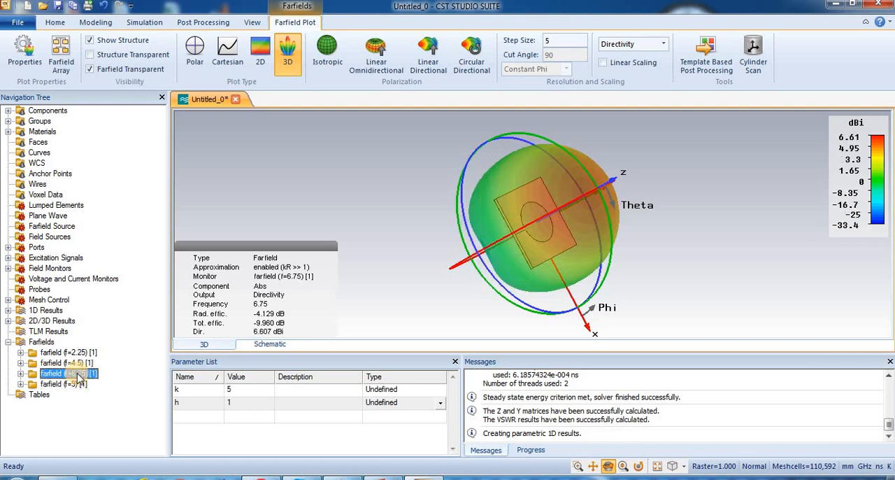
pyautogui.click(63, 373)
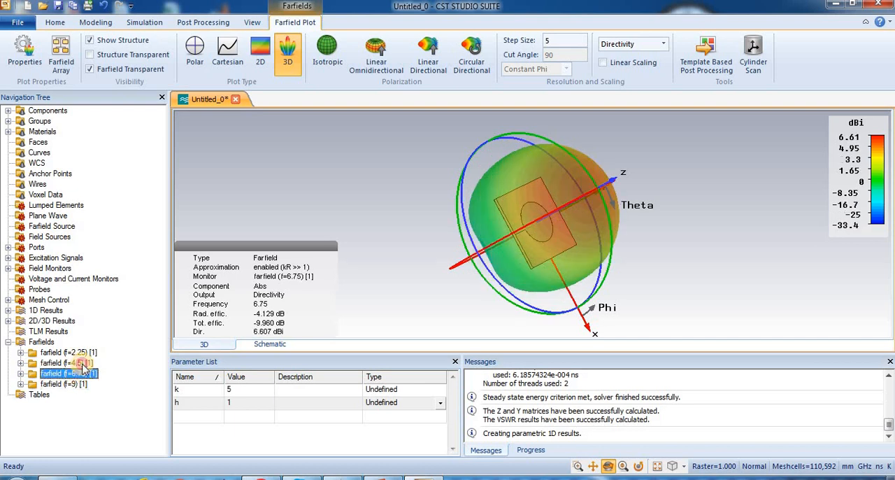
pyautogui.click(63, 362)
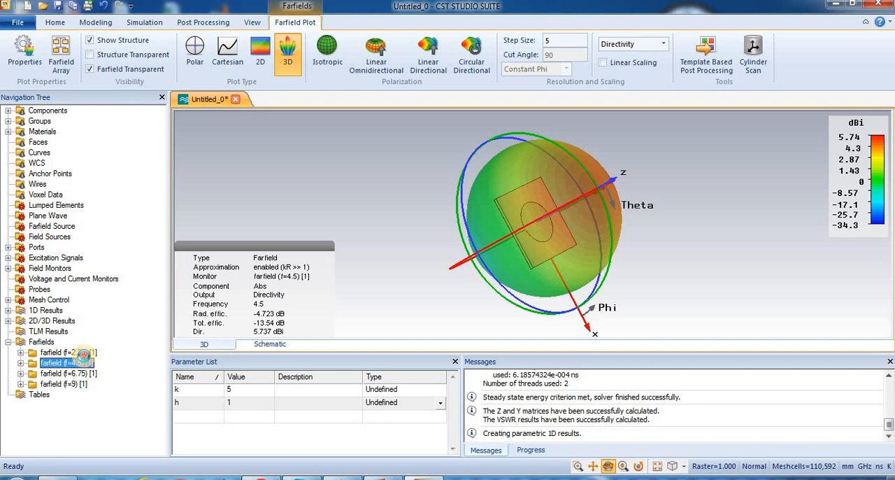
pyautogui.click(63, 352)
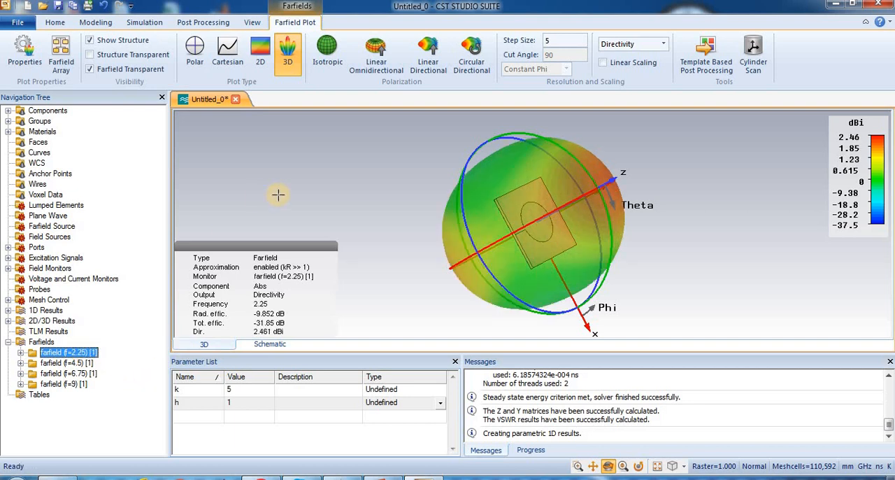
pyautogui.moveTo(323, 194)
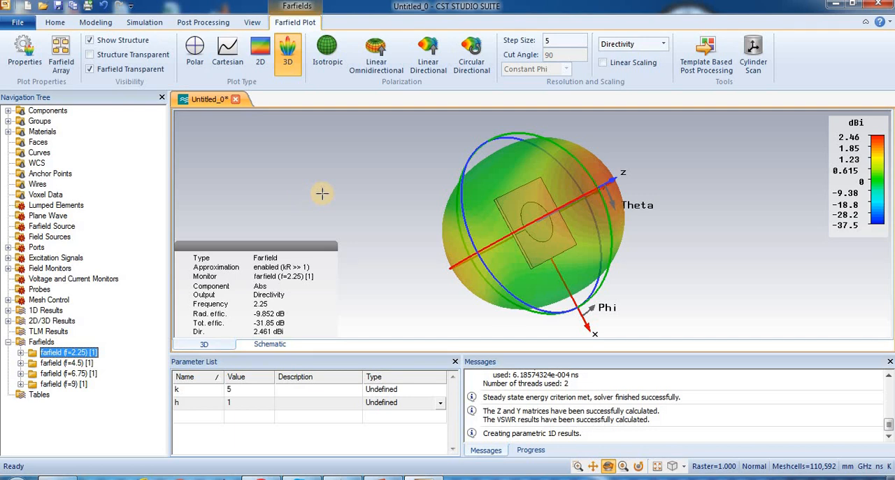